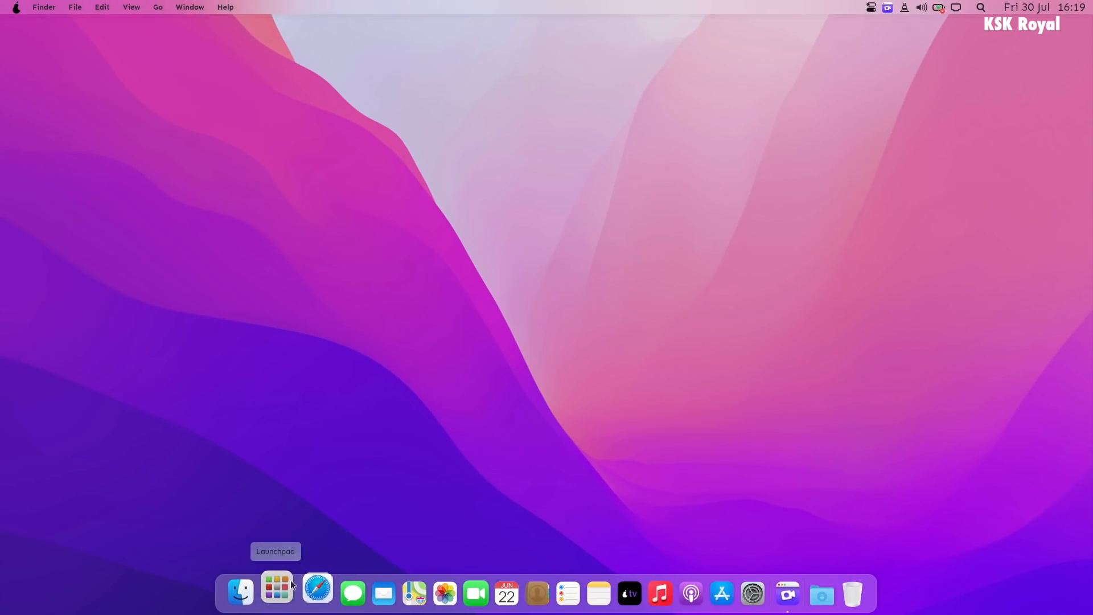
- Show the pearOS Monterey Launchpad app grid, then the next desktop's application overview
left_click(276, 593)
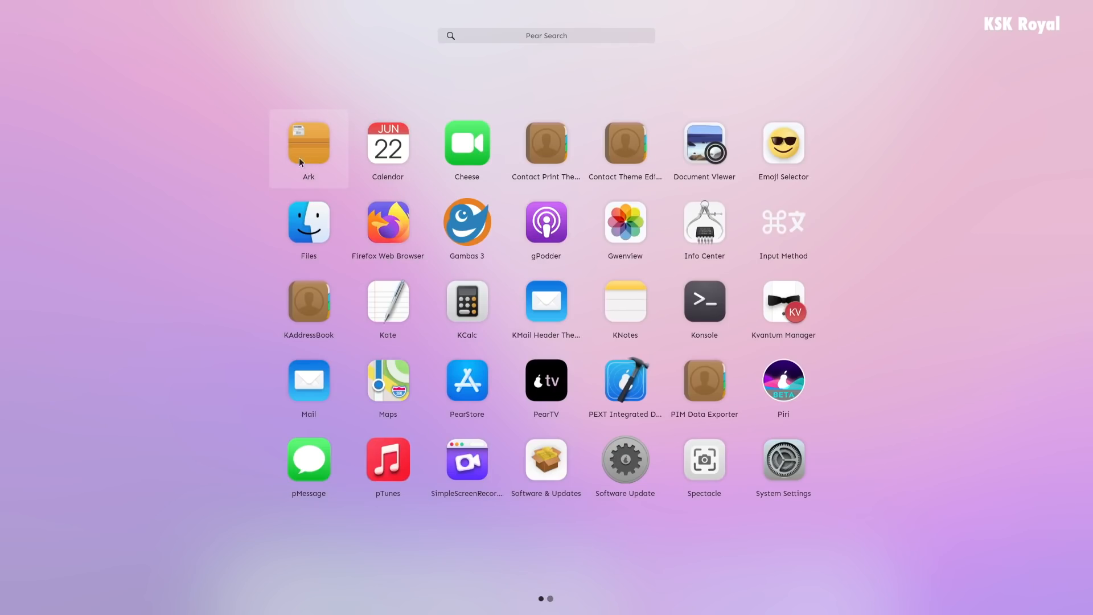
mouse_move(703, 225)
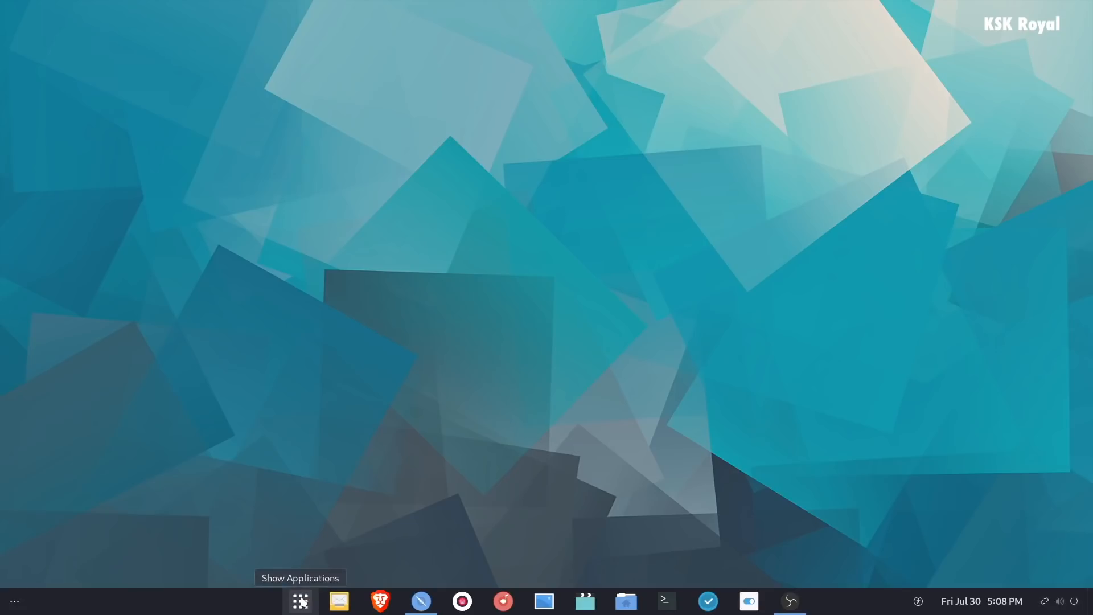
left_click(300, 600)
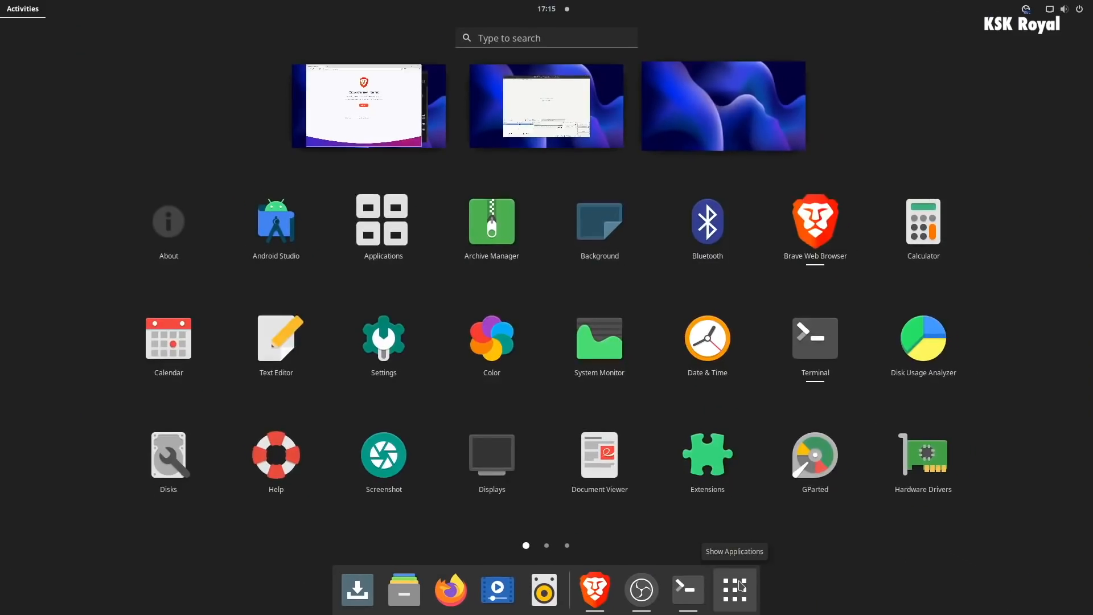
- Page through the GNOME app grid to its last page, then open Settings on Displays
left_click(734, 589)
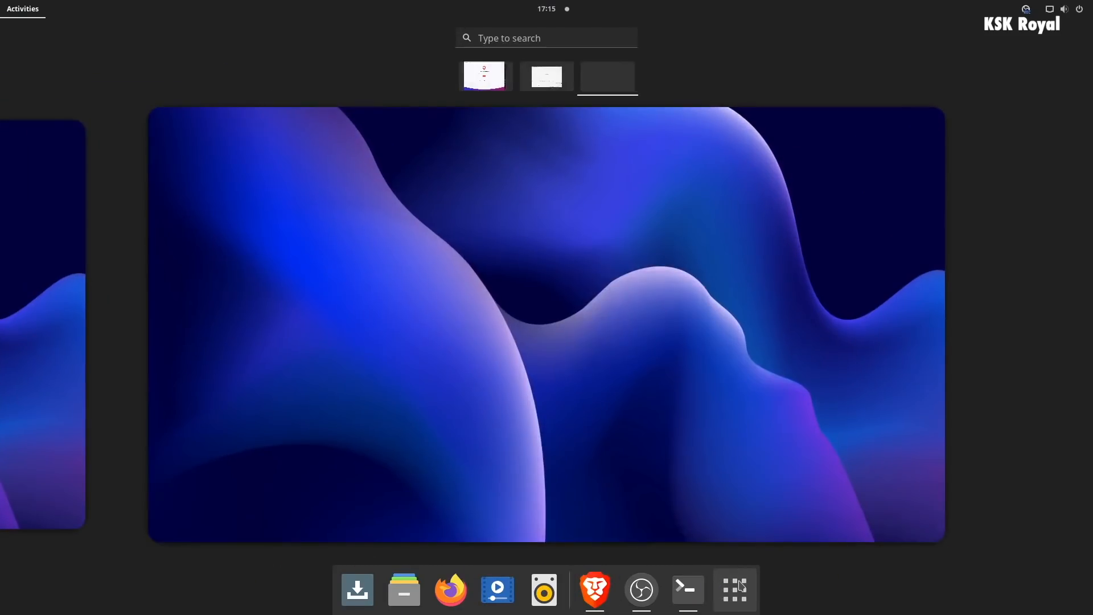
left_click(733, 589)
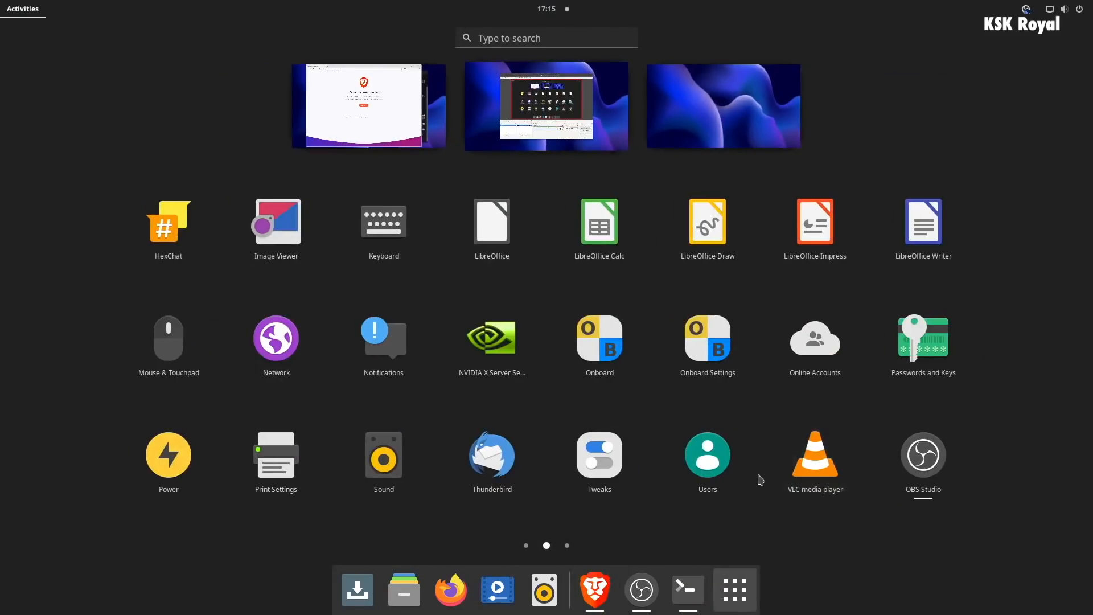
left_click(525, 545)
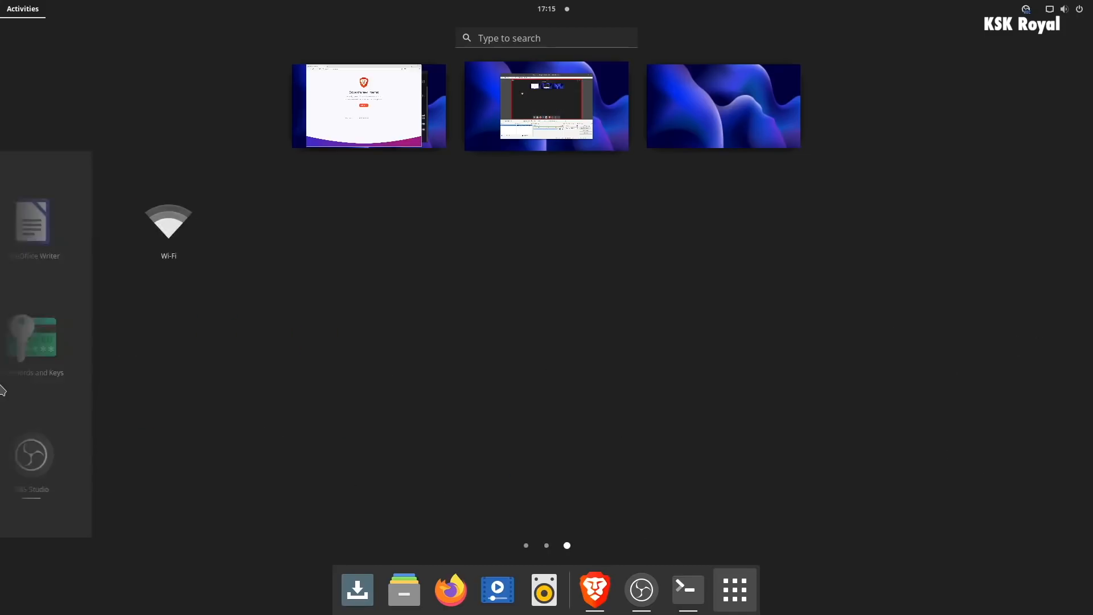
left_click(524, 546)
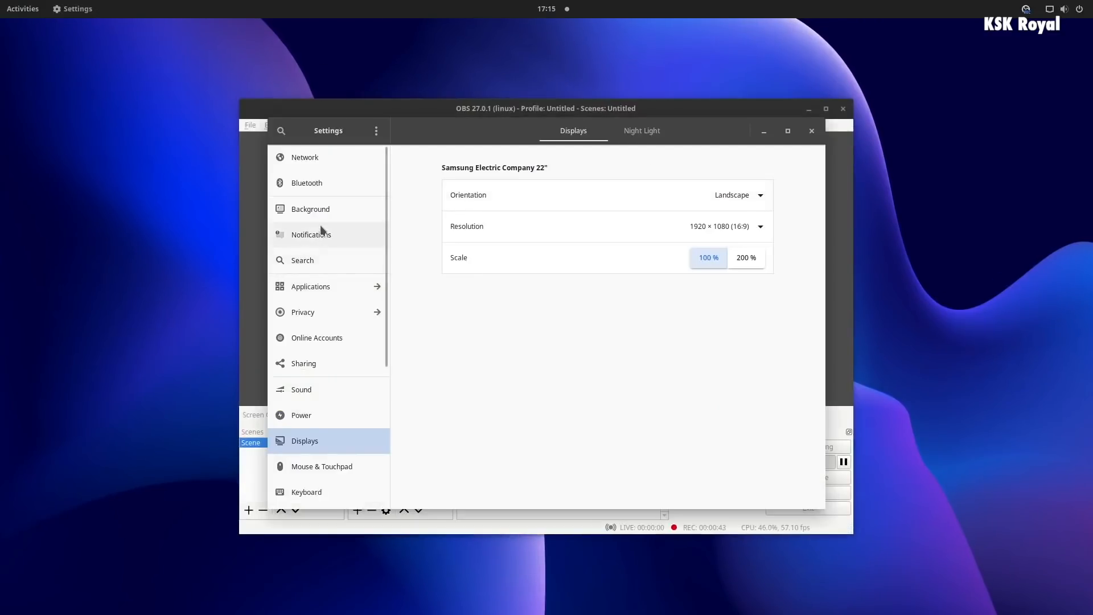
mouse_move(325, 261)
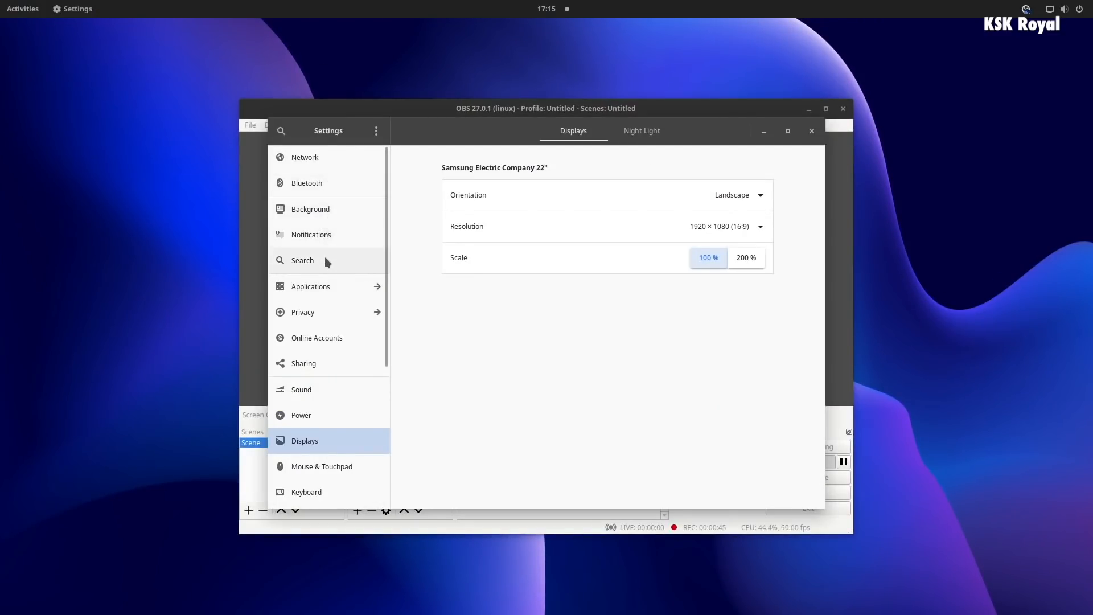
left_click(302, 415)
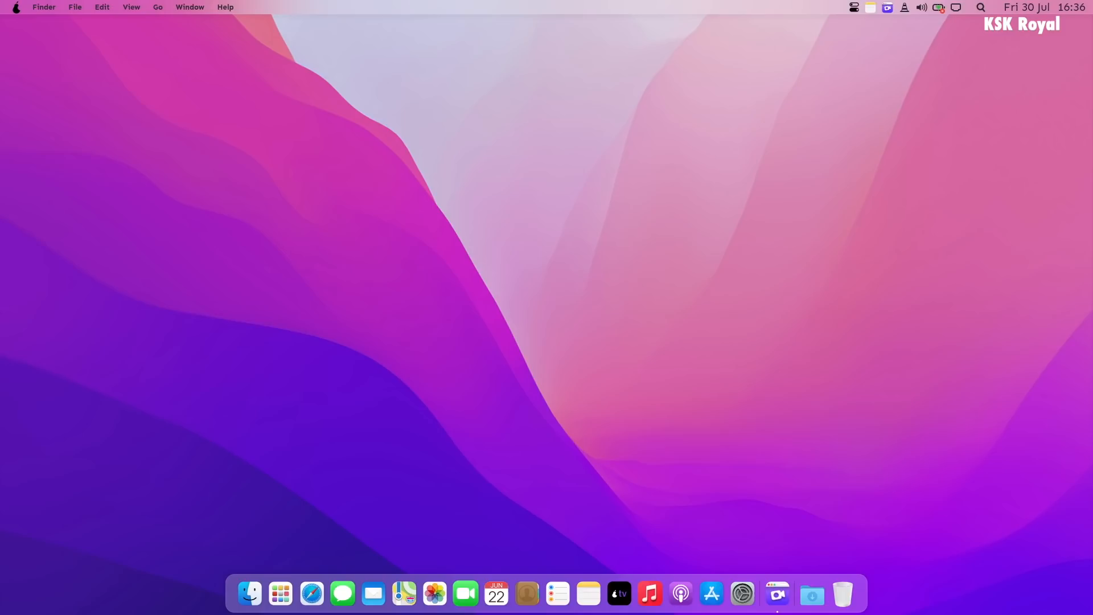
mouse_move(279, 593)
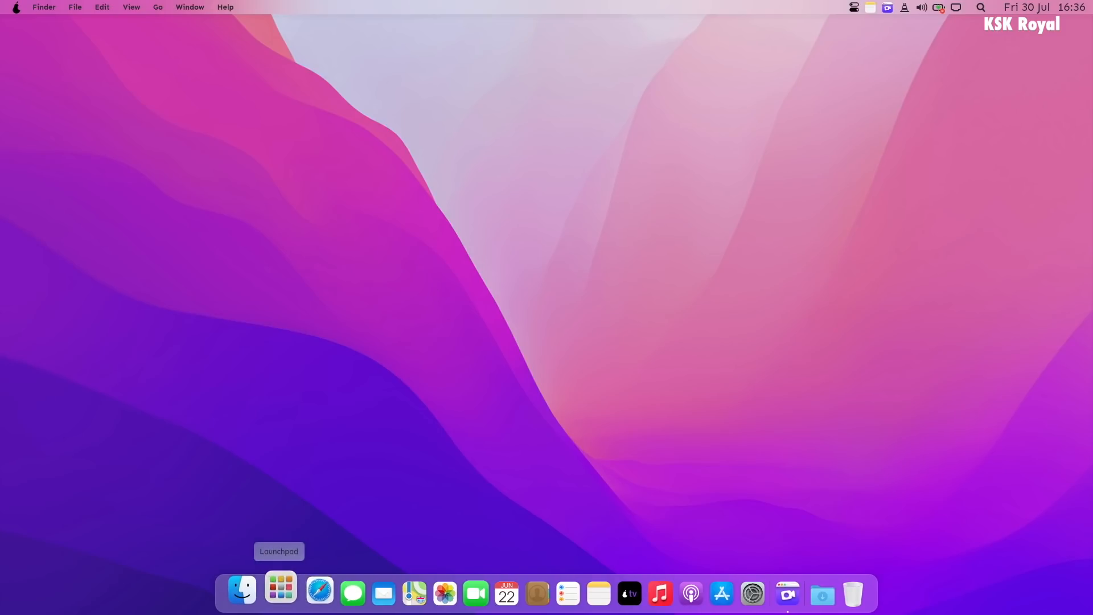
left_click(280, 594)
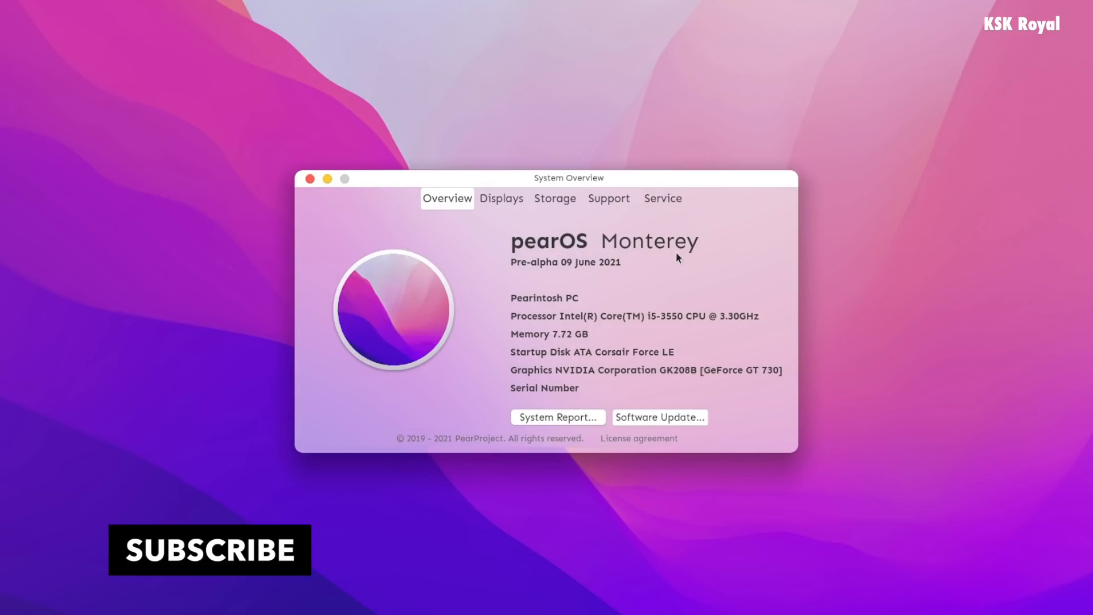
left_click(308, 179)
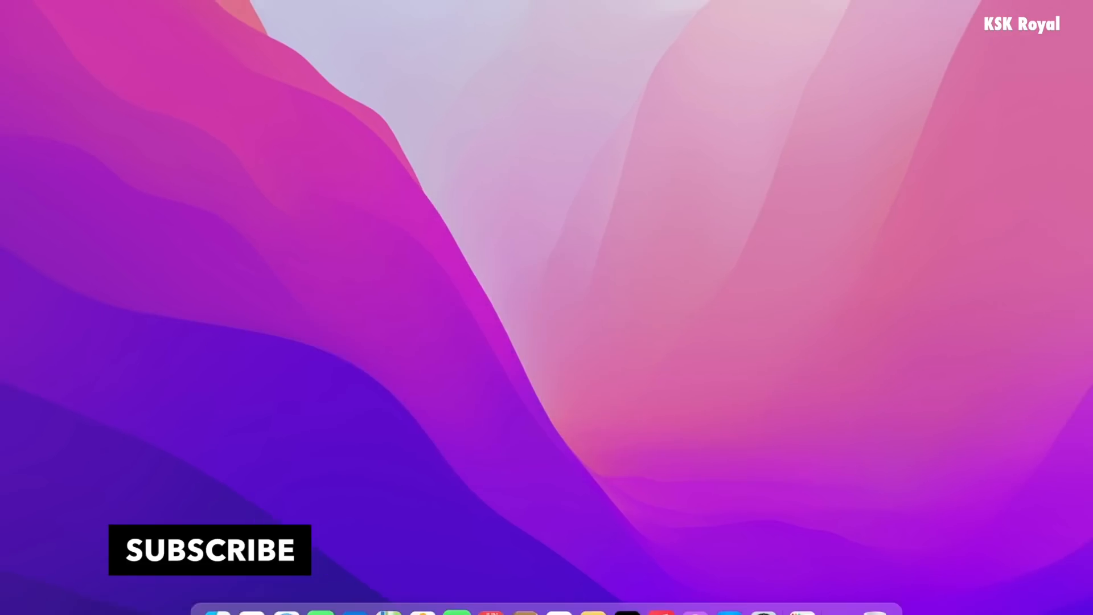
left_click(1038, 7)
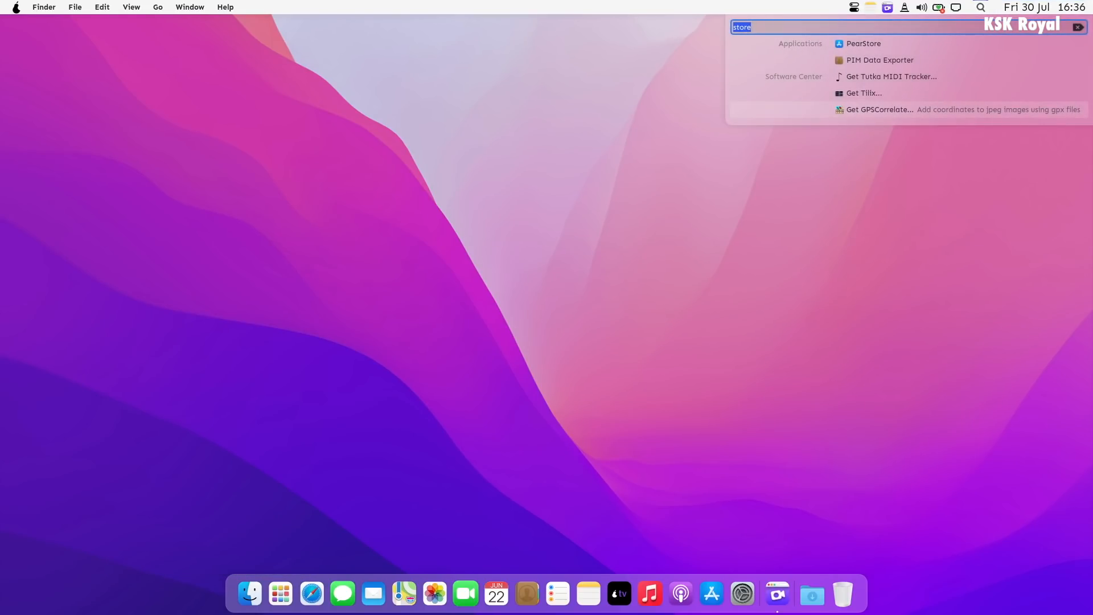
type("app s")
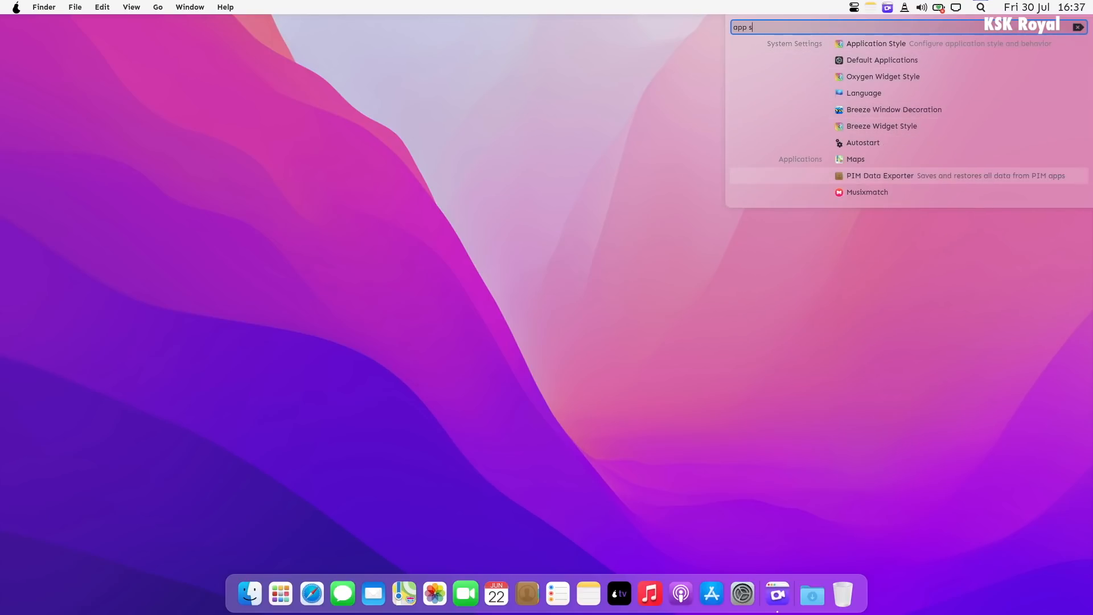
key("Escape")
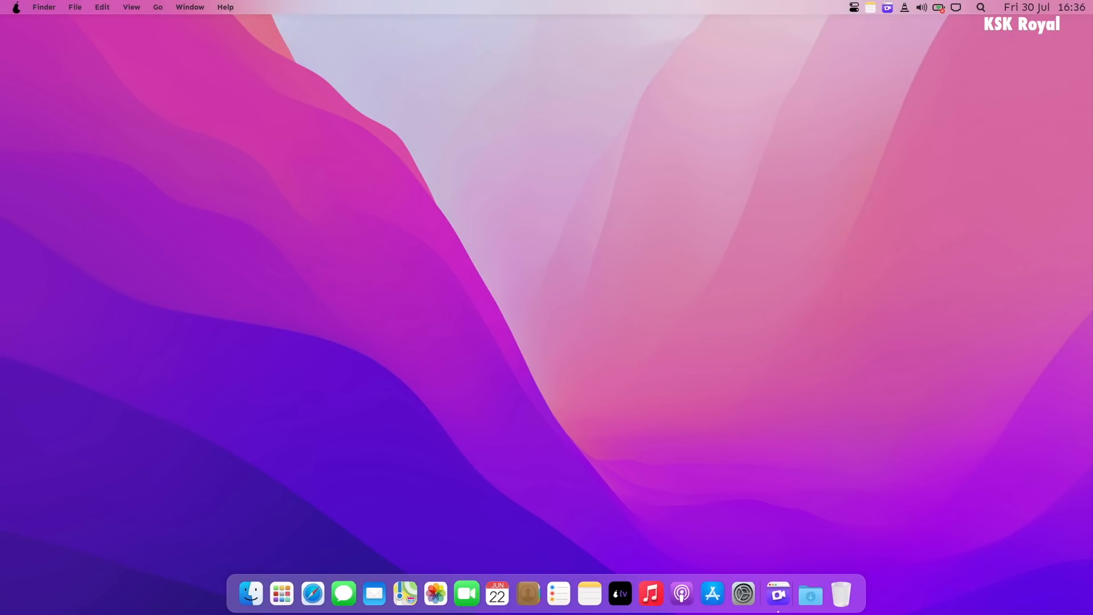
- Load apple.com in Epiphany, scroll down, dismiss the region banner and reach the iPad page
left_click(15, 7)
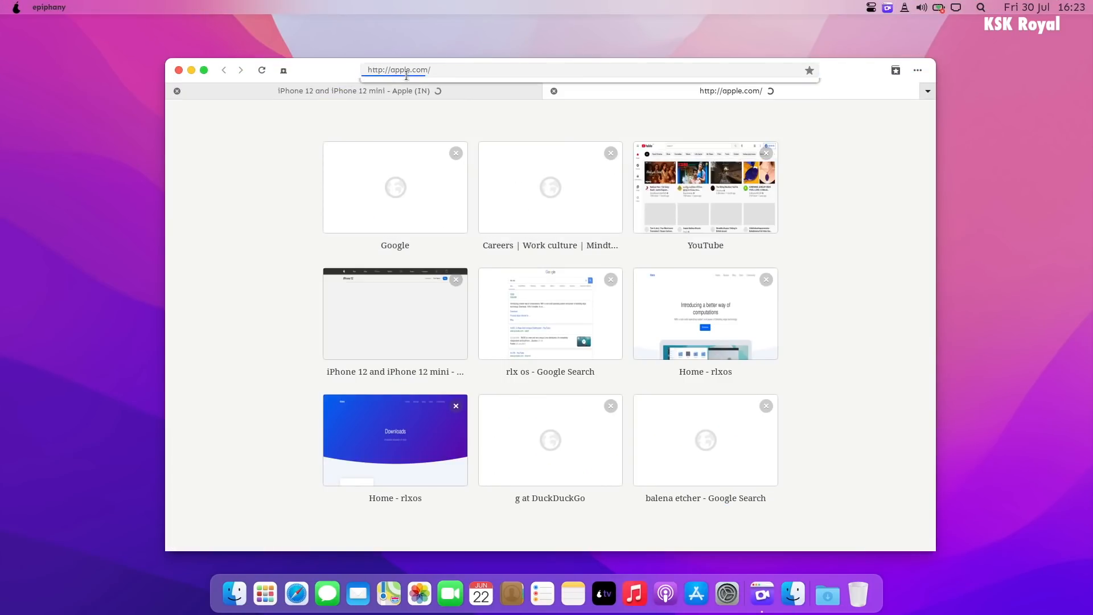
key("Return")
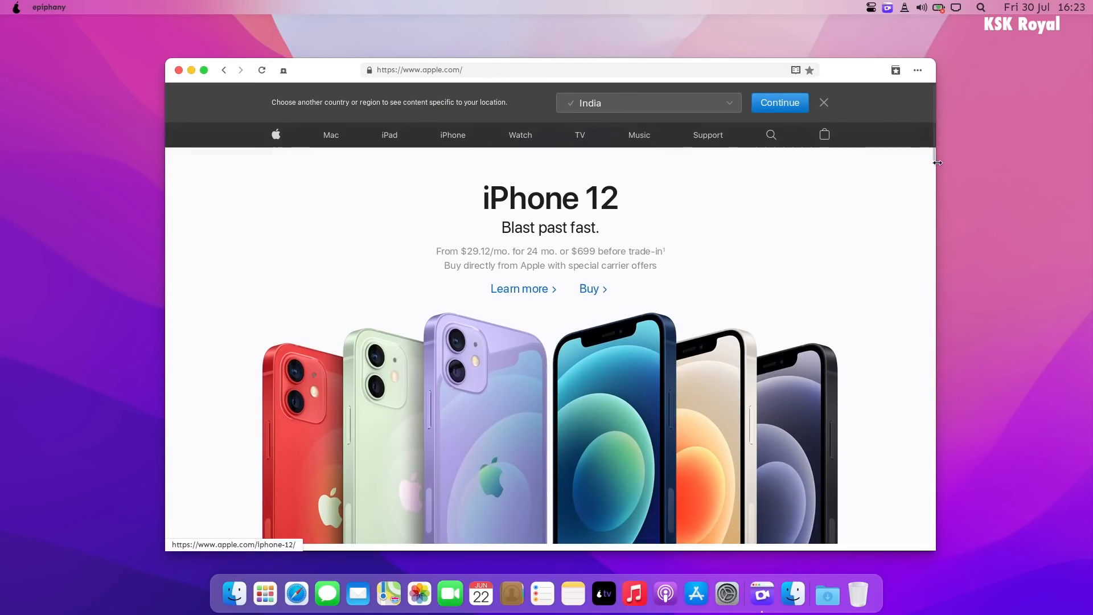
scroll("down", 3)
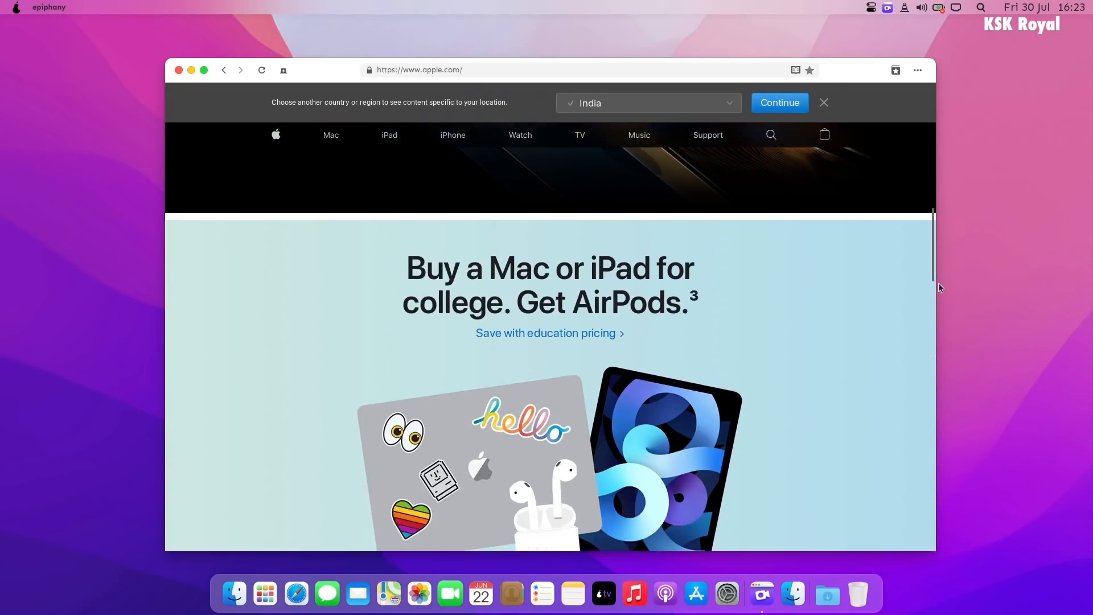
scroll("down", 3)
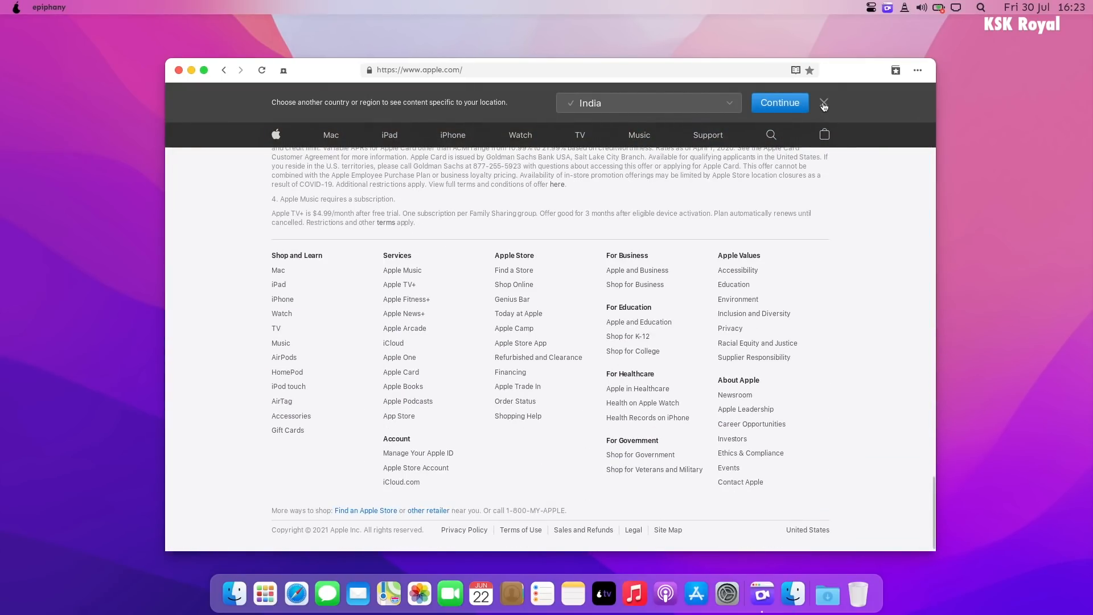
left_click(823, 103)
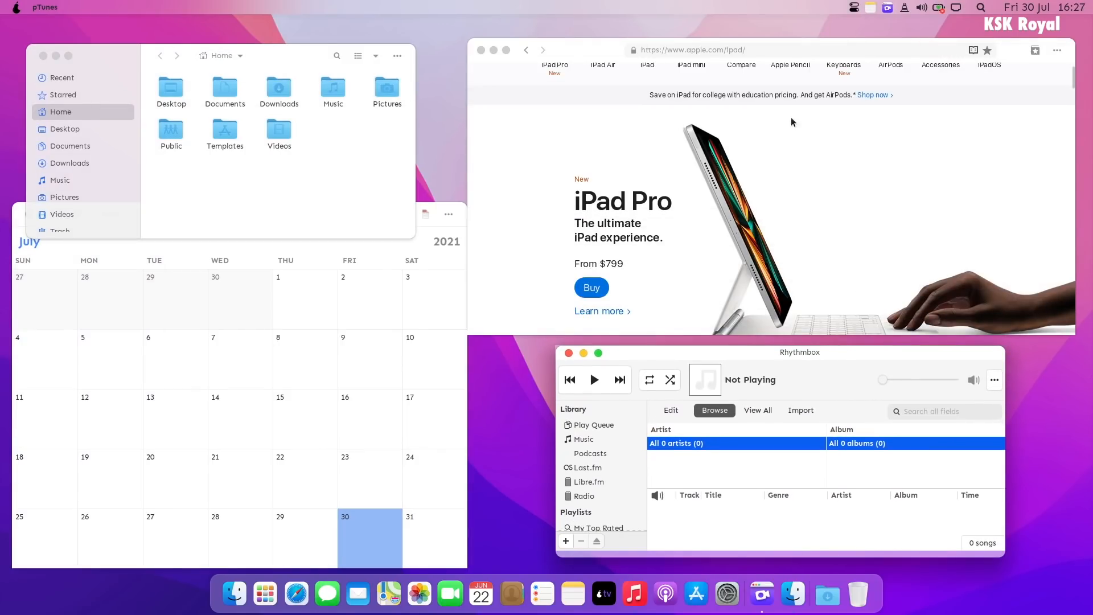
scroll("down", 3)
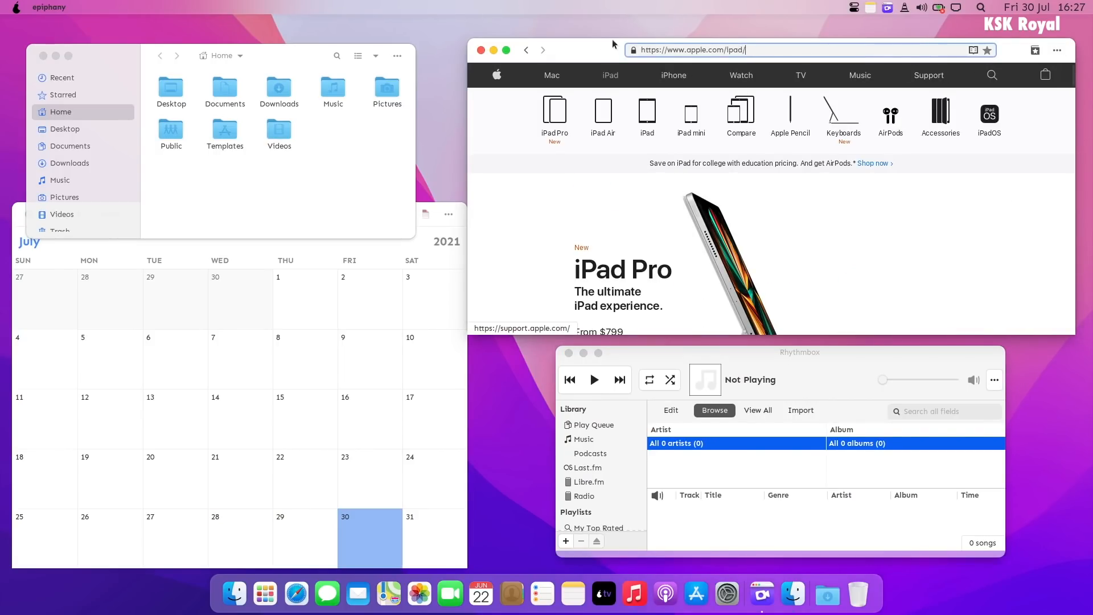
- Run 'sudo apt install clang -y' in Konsole and let it finish
left_click(1056, 50)
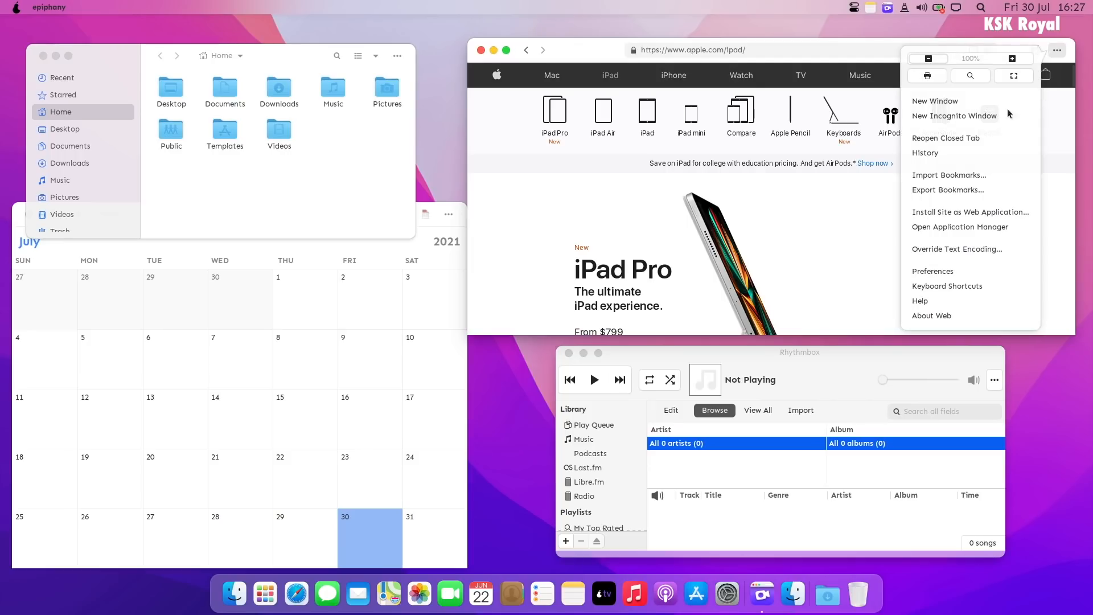
left_click(792, 593)
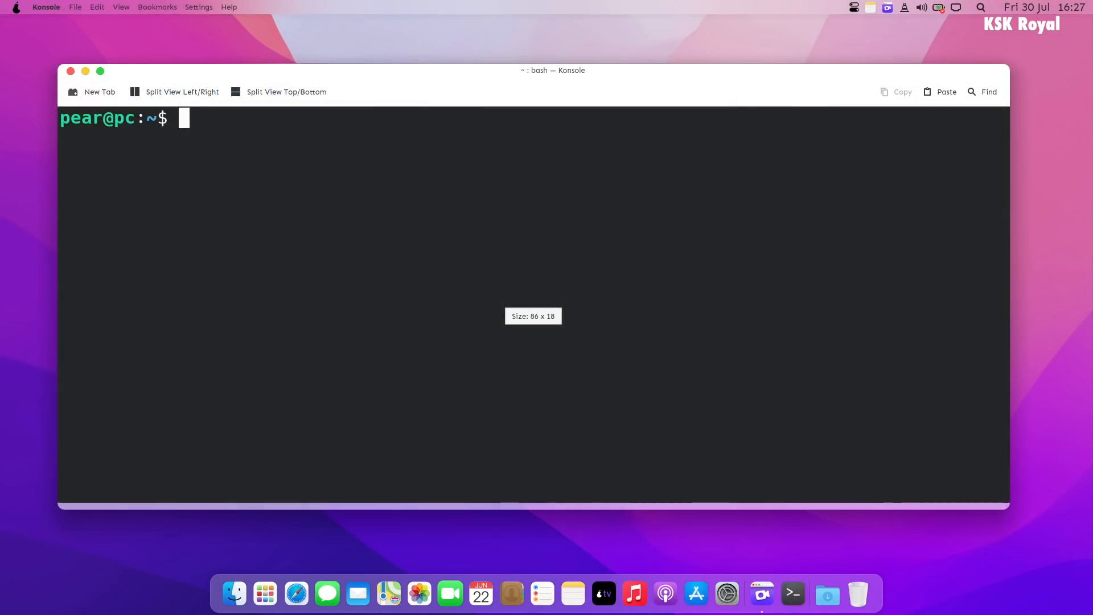
type("sudo apt install")
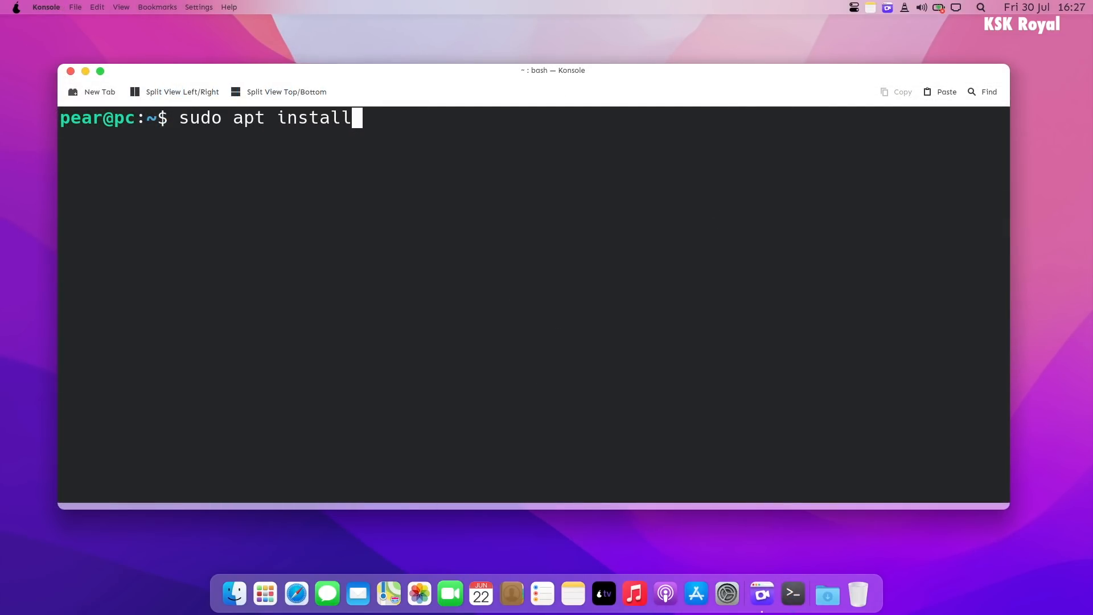
type("clang -0y")
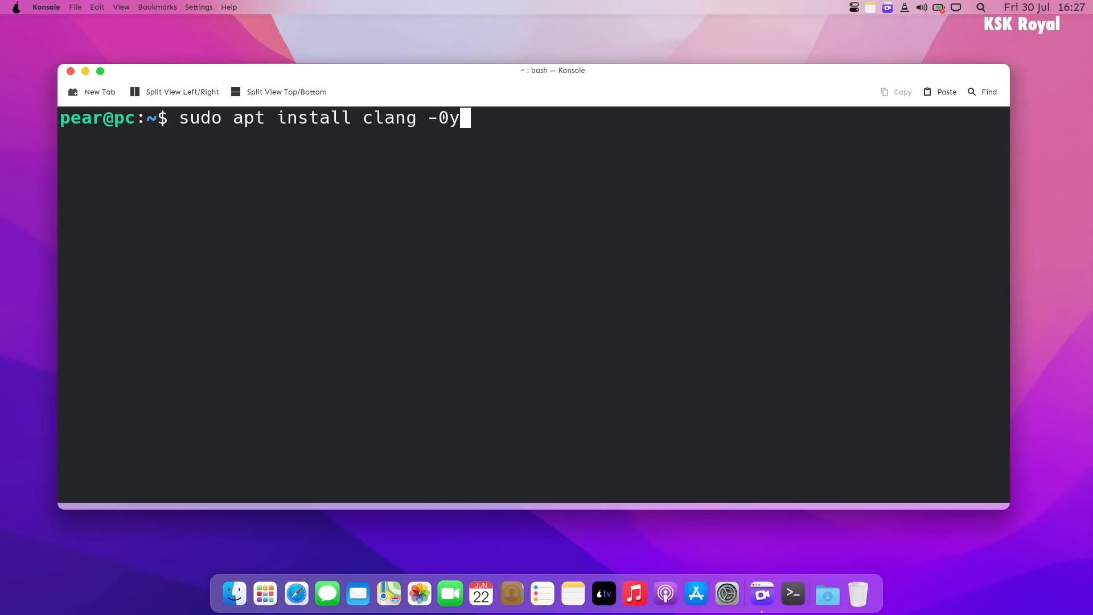
key("Return")
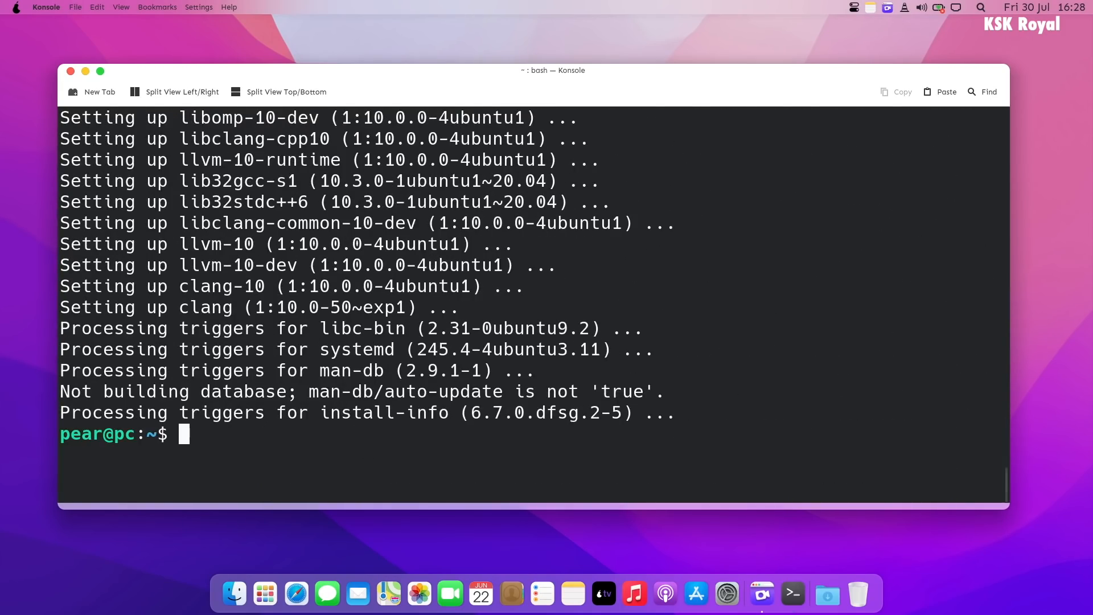
left_click(694, 594)
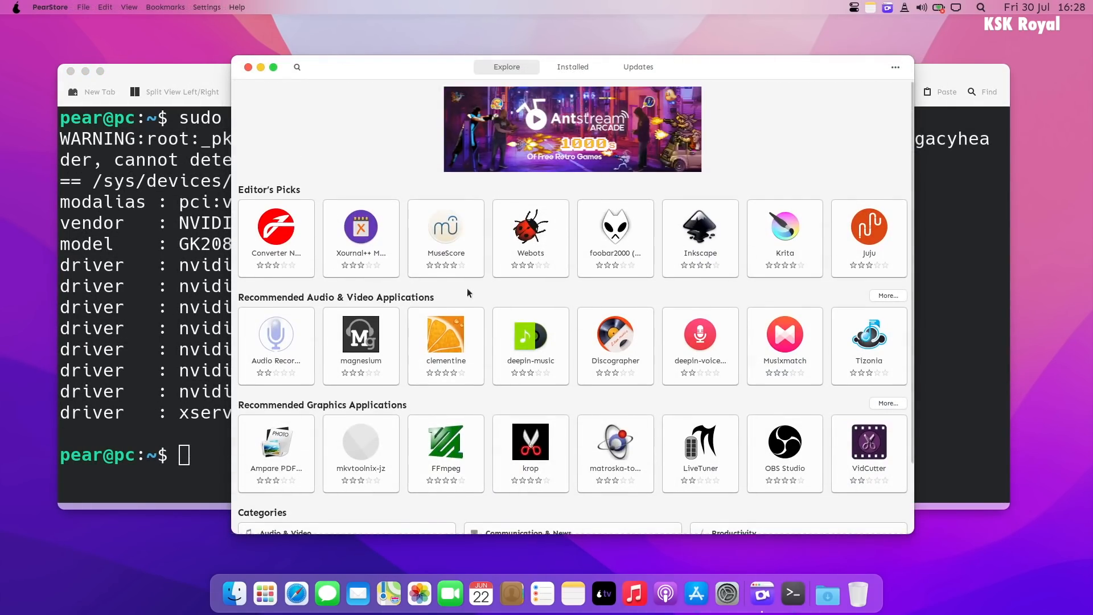
mouse_move(608, 367)
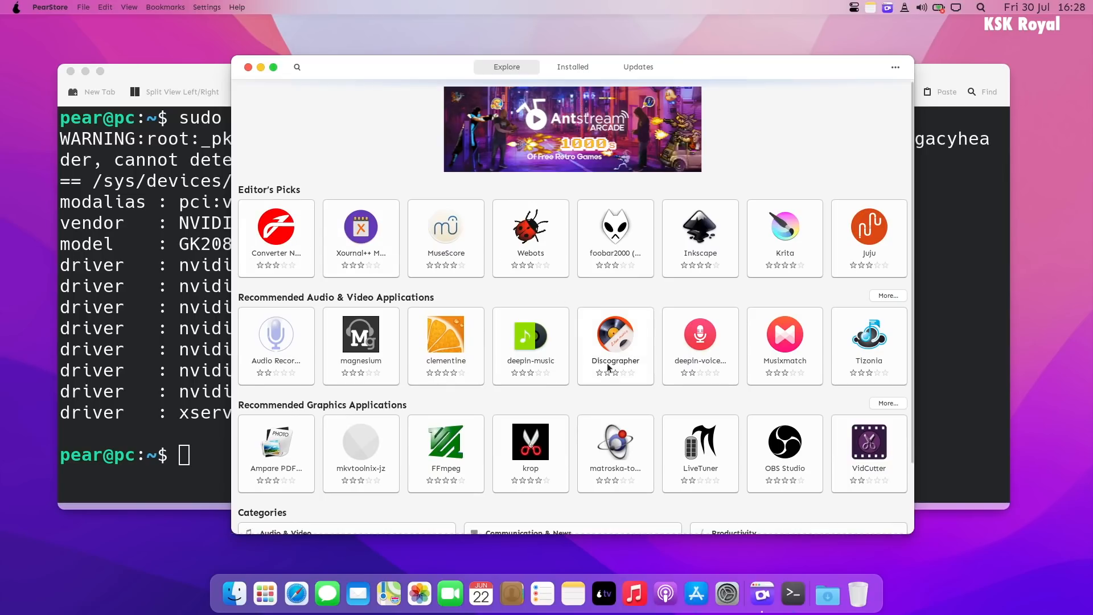
- Open Musixmatch's details page from PearStore's Recommended Audio & Video Applications
left_click(783, 332)
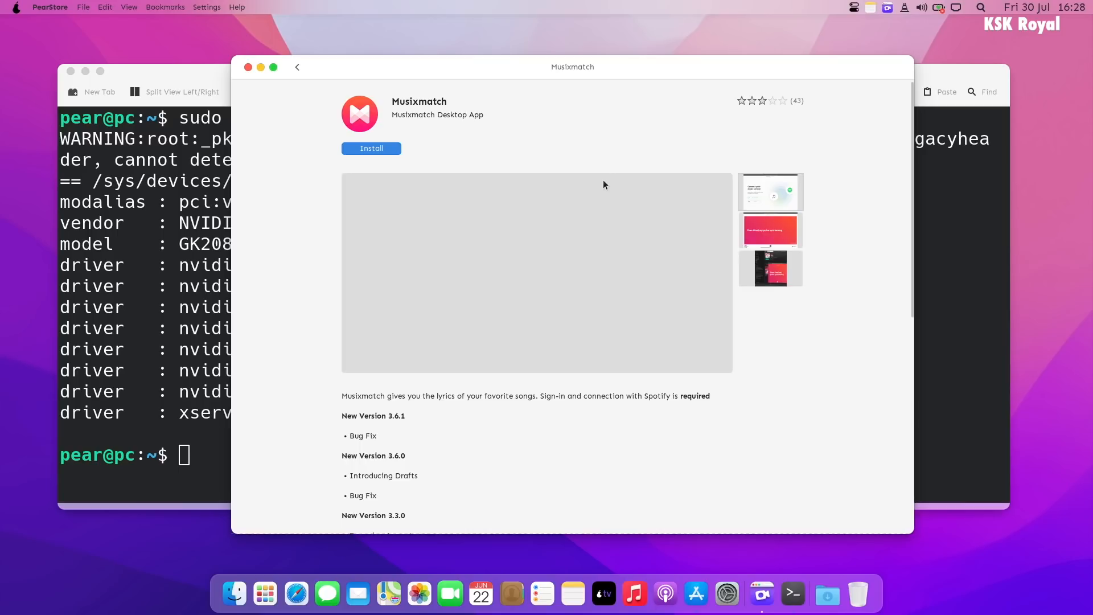
left_click(370, 148)
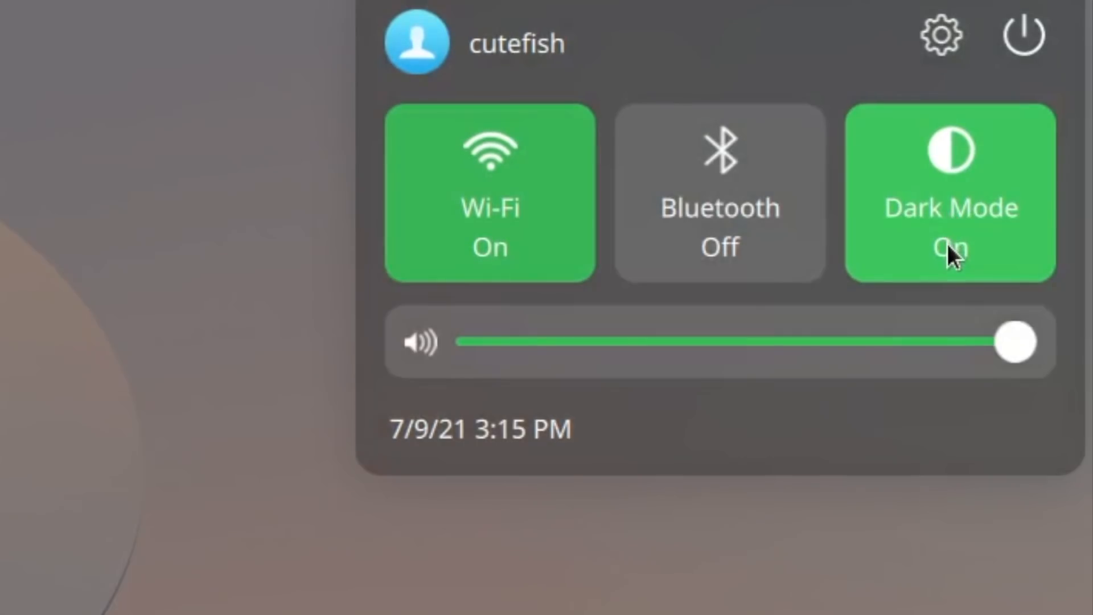
- View Cutefish OS system information: version 0.3, built on Manjaro
left_click(940, 34)
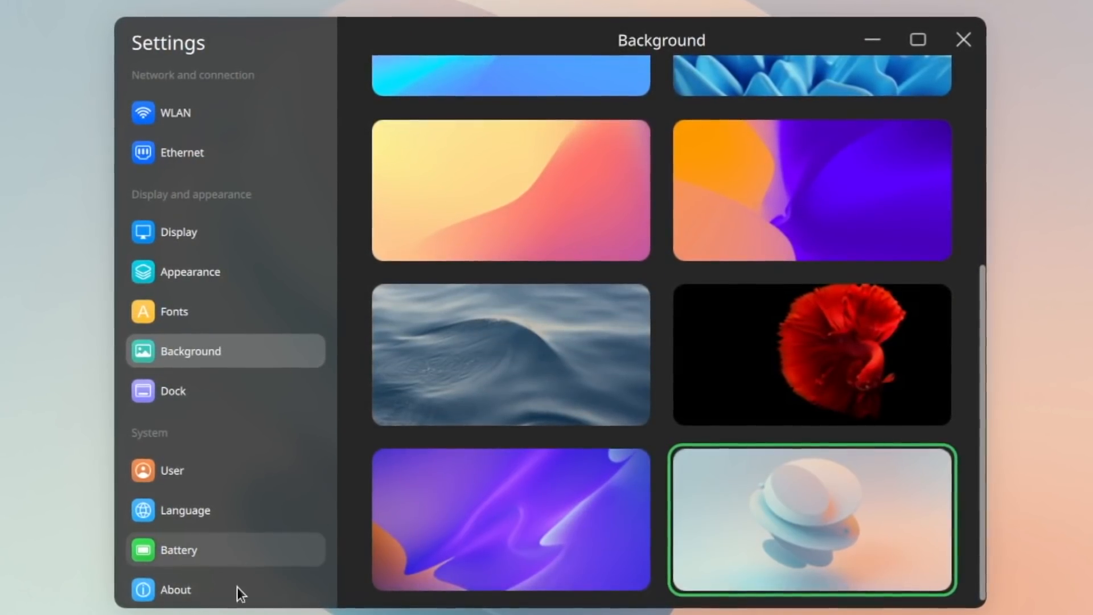
left_click(174, 589)
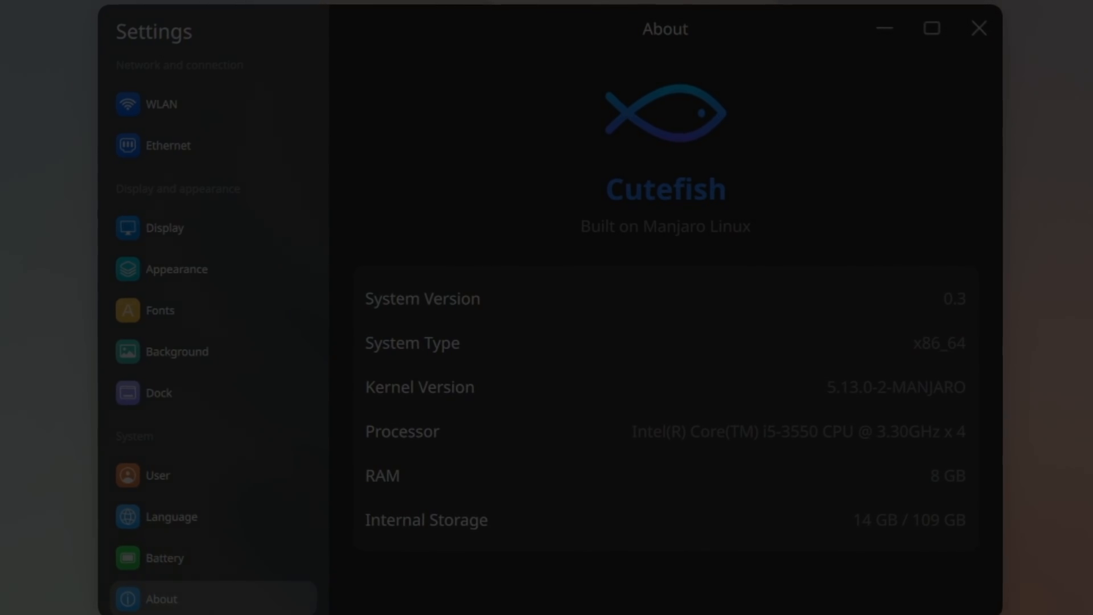
left_click(977, 29)
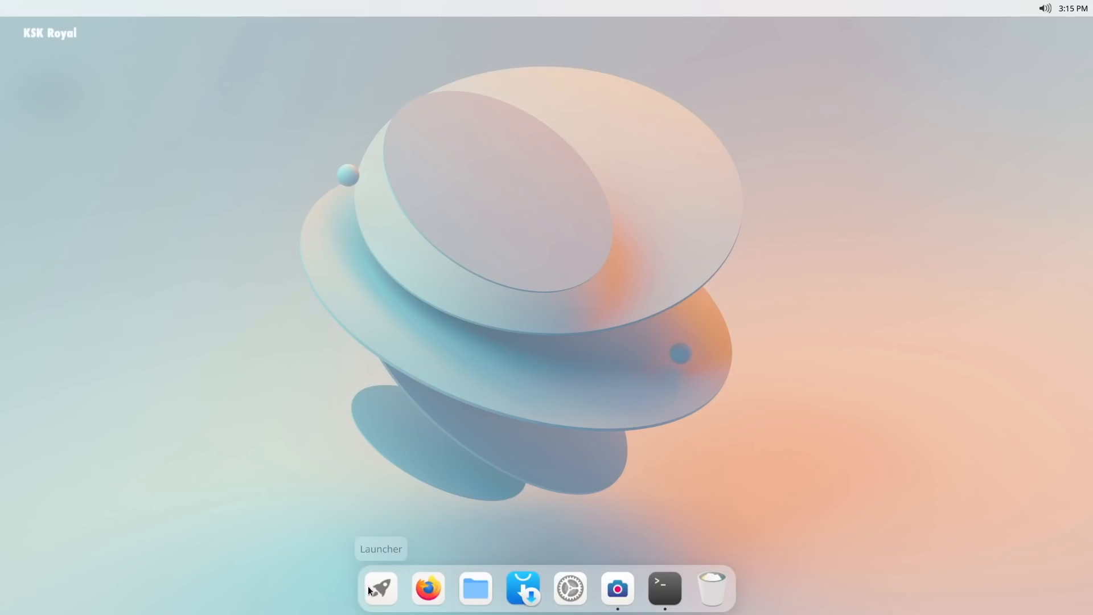
mouse_move(569, 589)
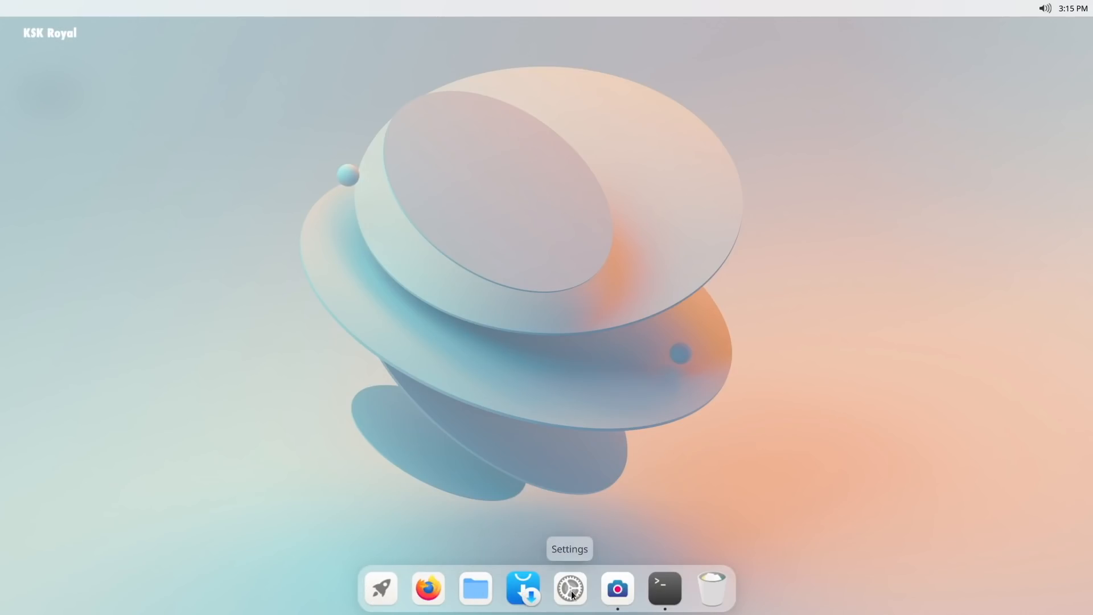
mouse_move(712, 593)
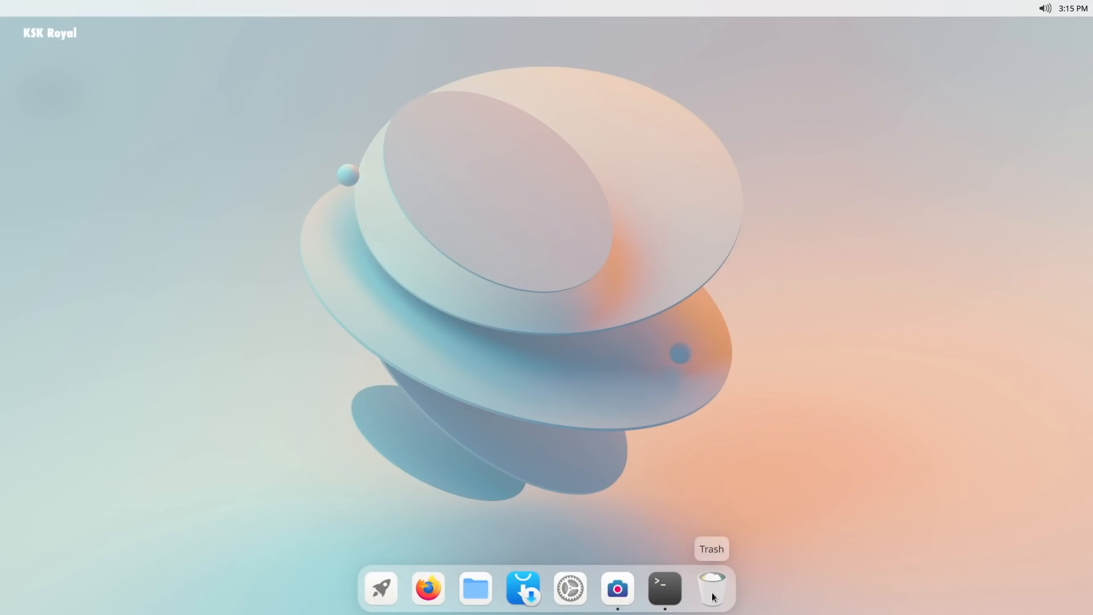
- Toggle Wi-Fi off and back on in quick settings, then close the panel
left_click(1044, 7)
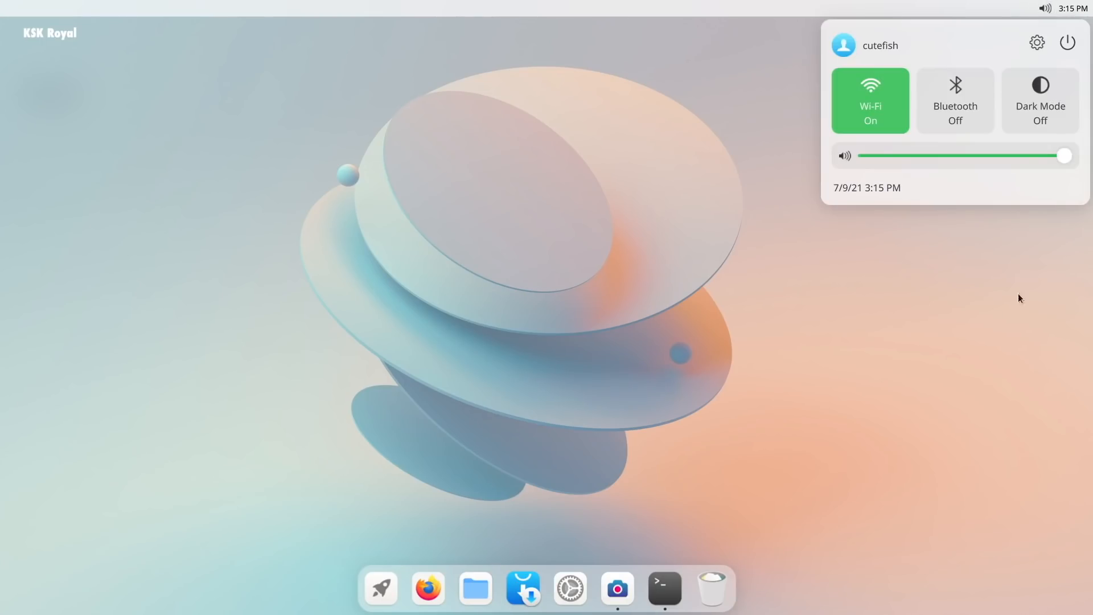
left_click(870, 100)
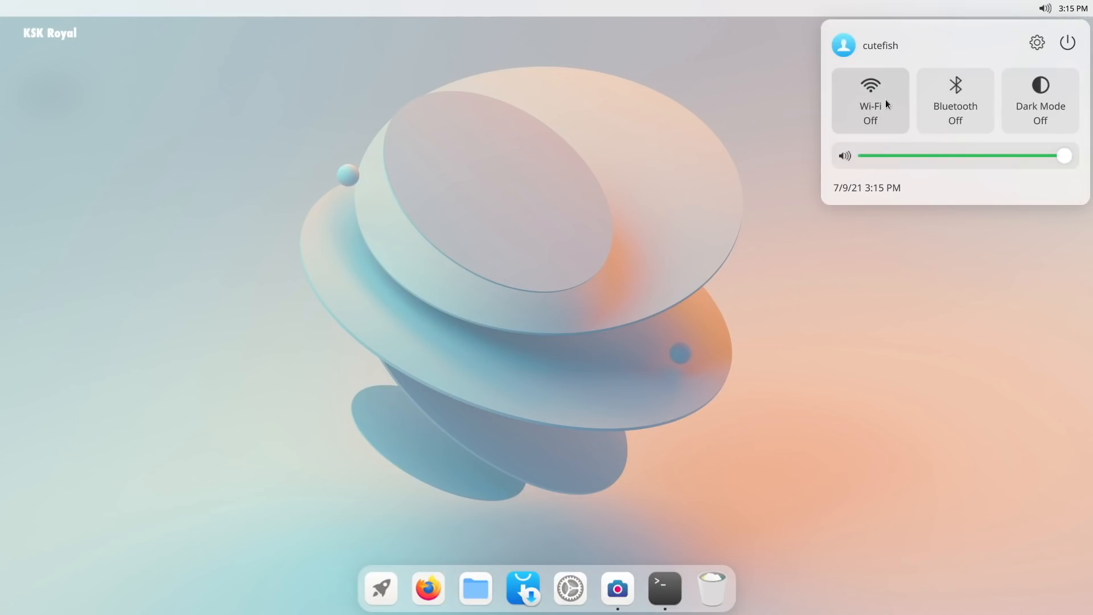
left_click(870, 100)
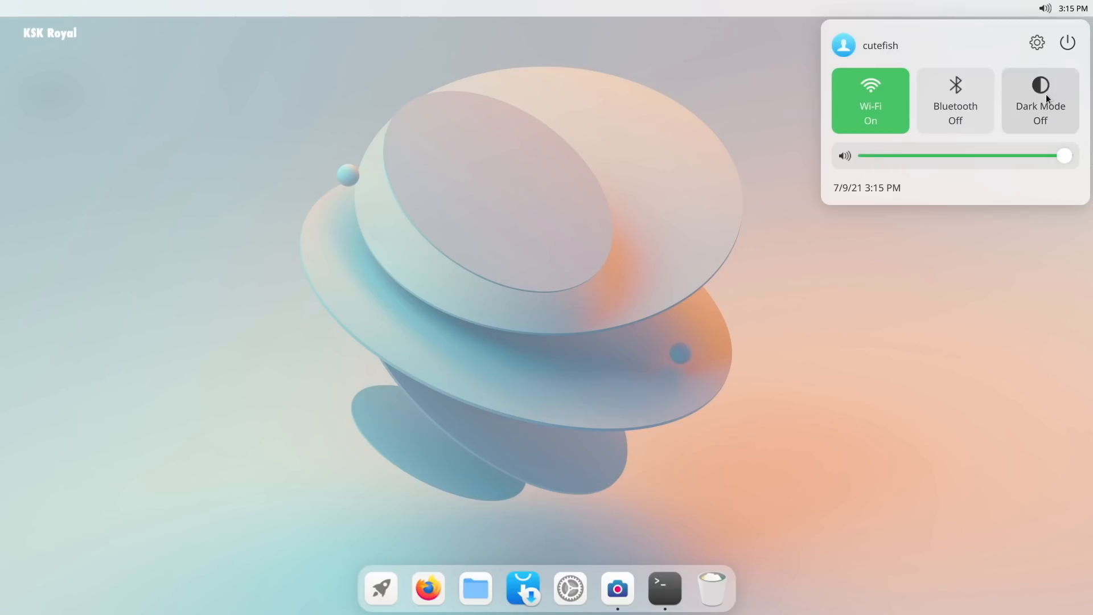
left_click(731, 282)
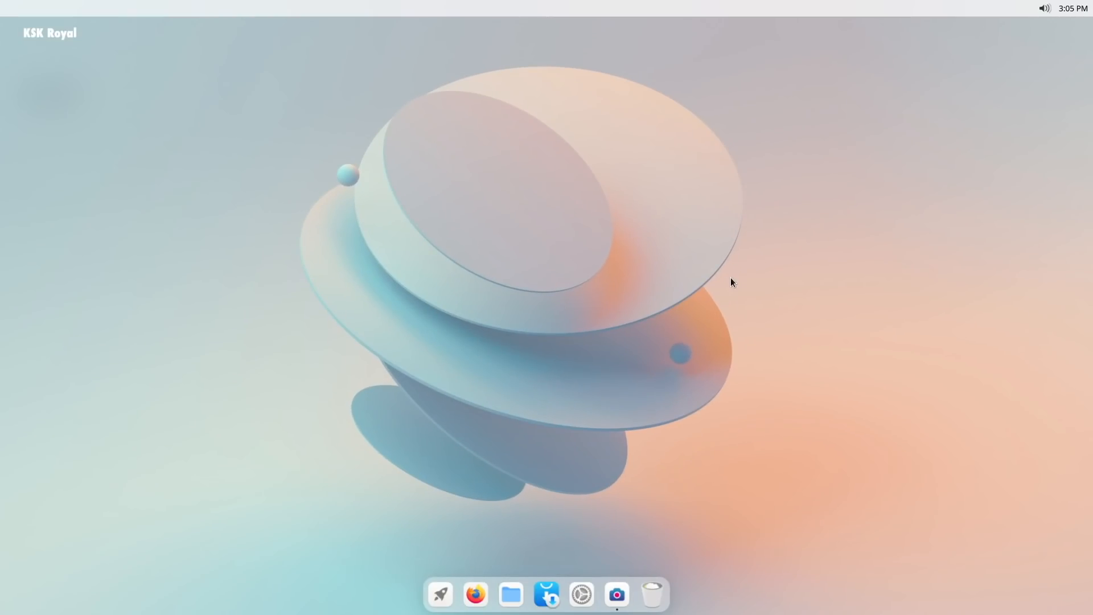
mouse_move(53, 9)
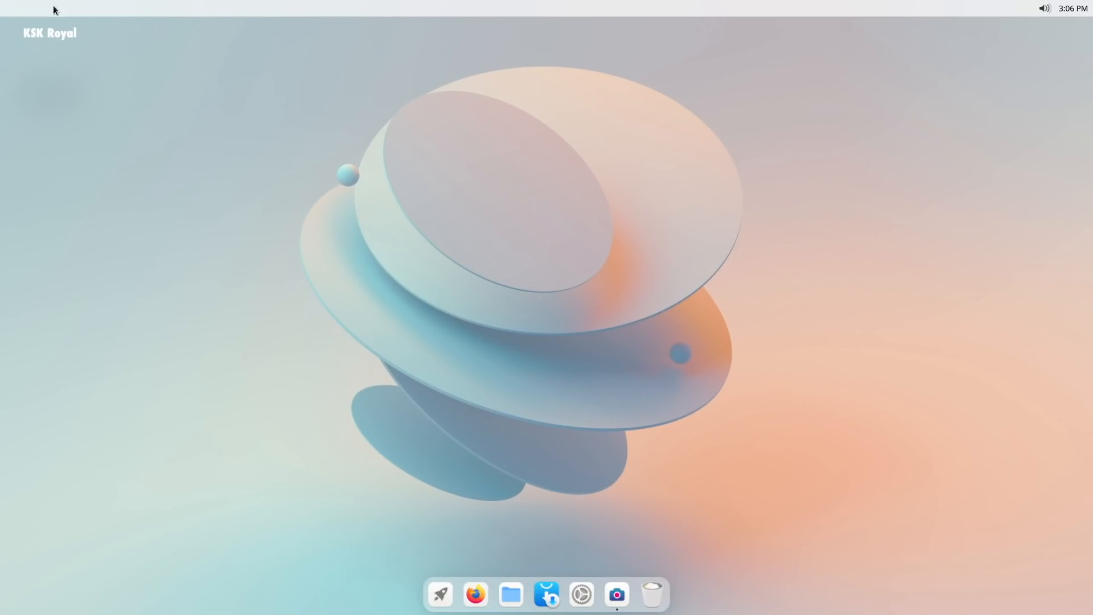
mouse_move(1043, 18)
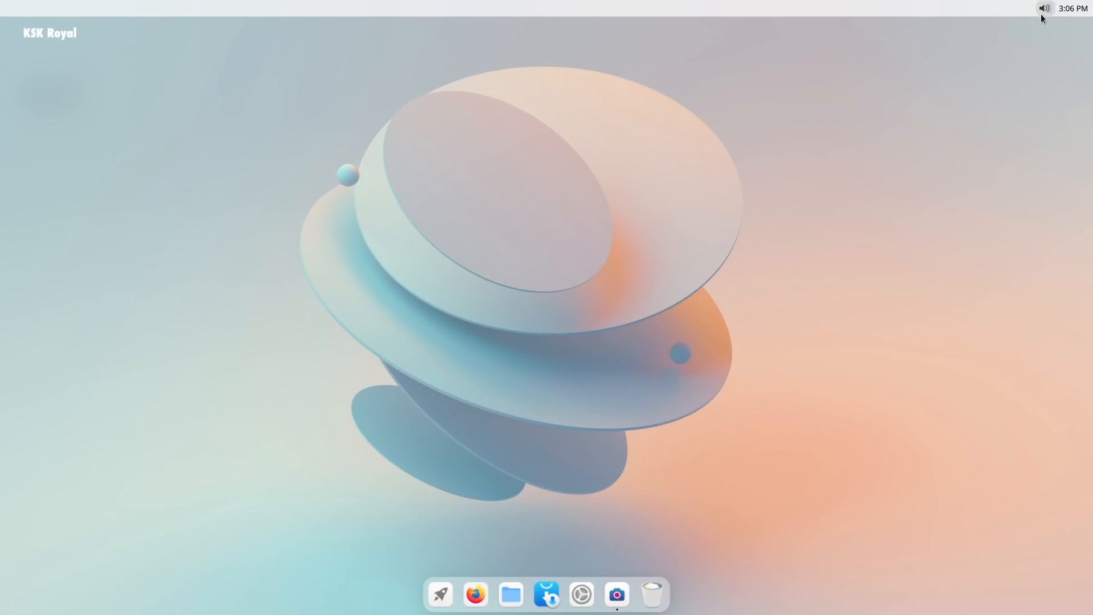
left_click(1043, 8)
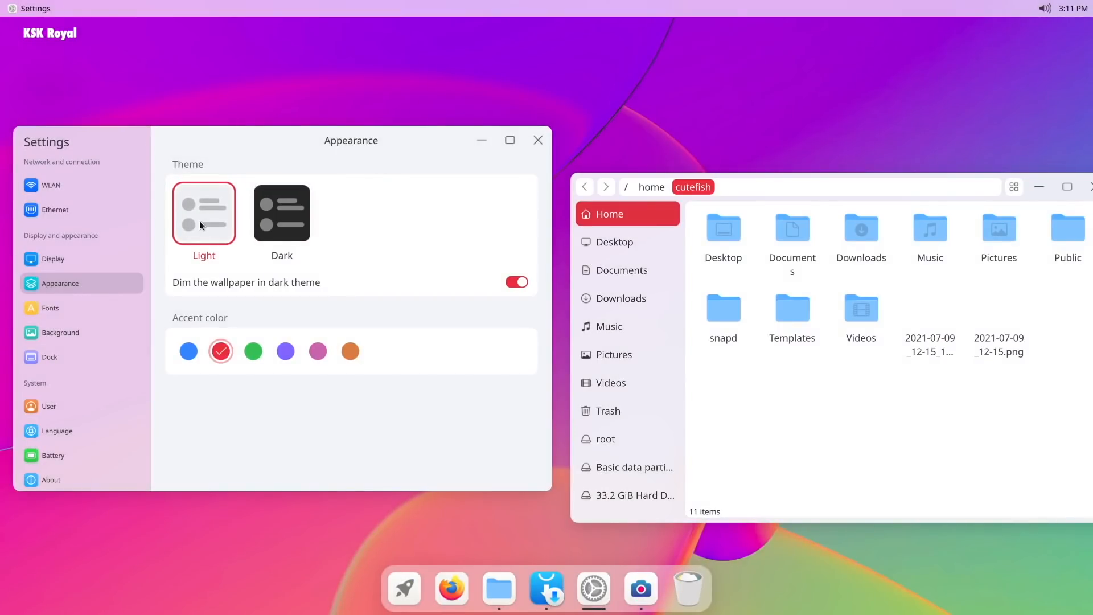
mouse_move(281, 213)
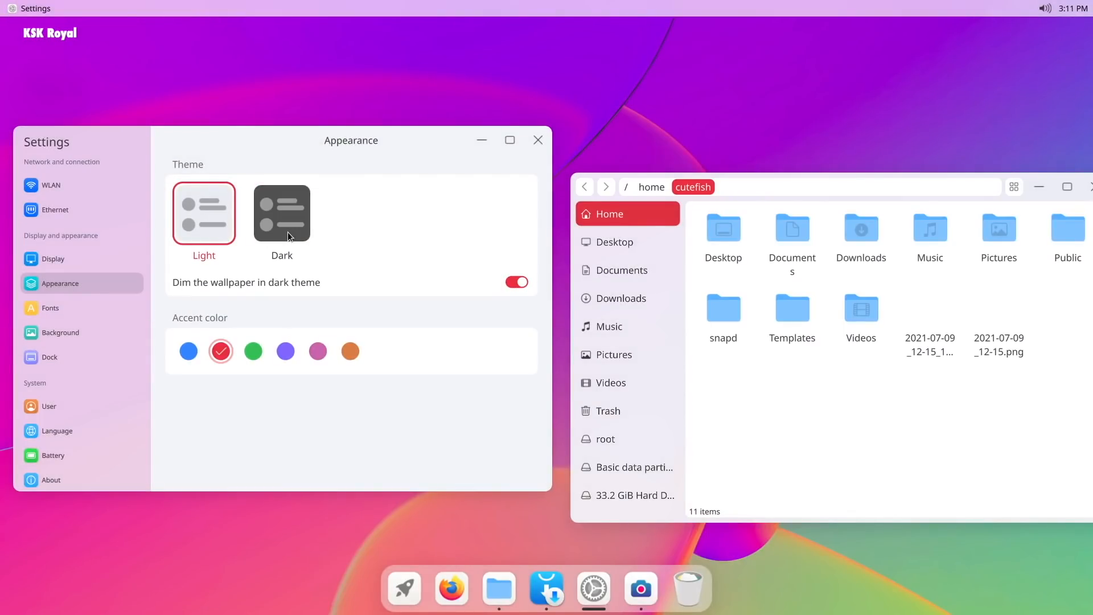
left_click(59, 332)
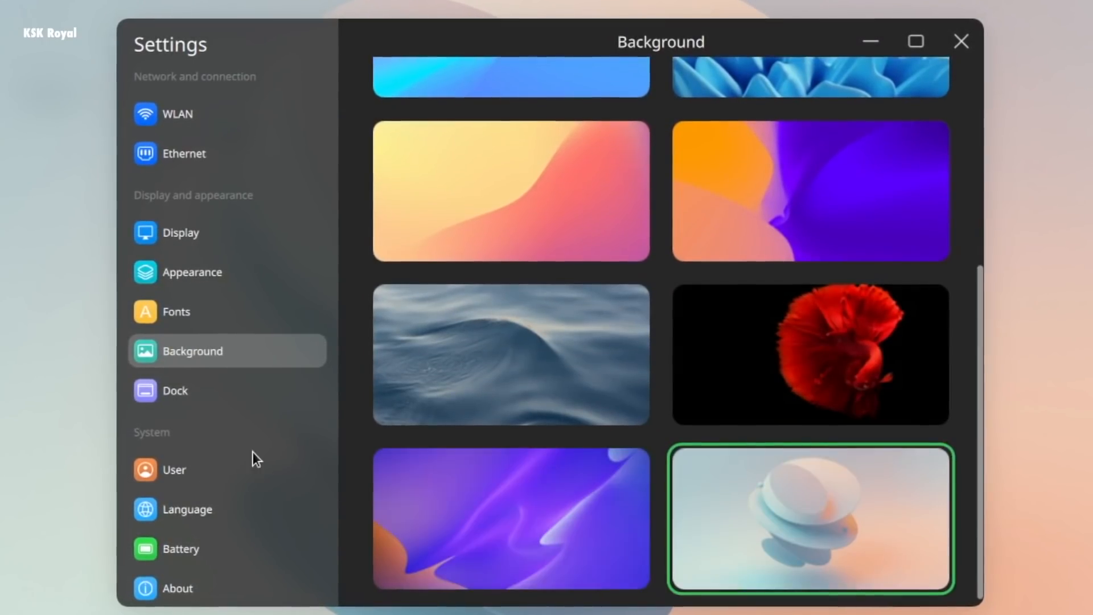
left_click(177, 588)
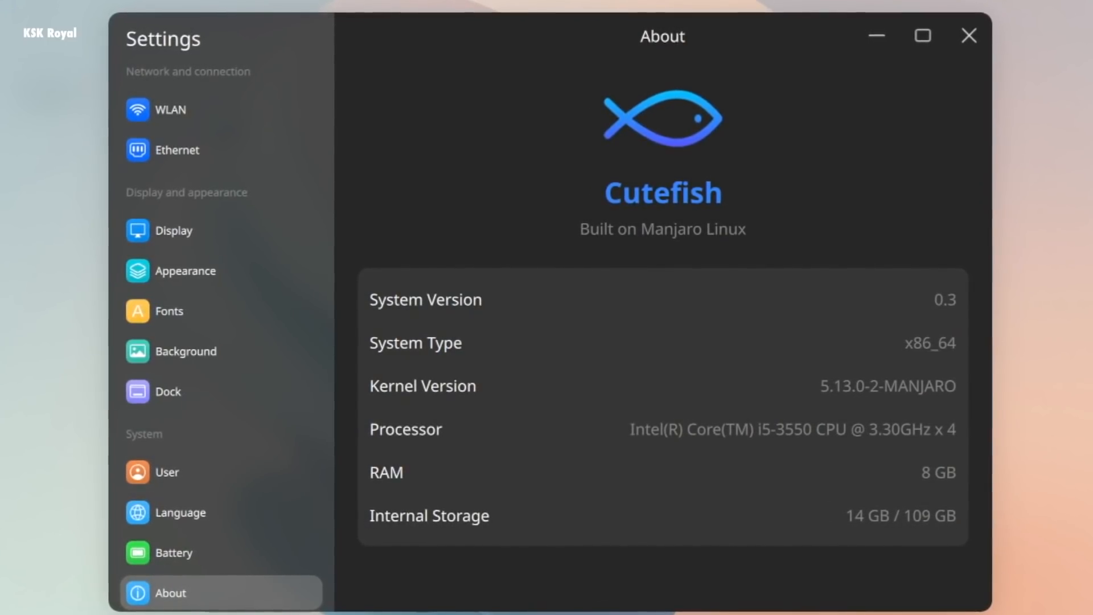
left_click(969, 35)
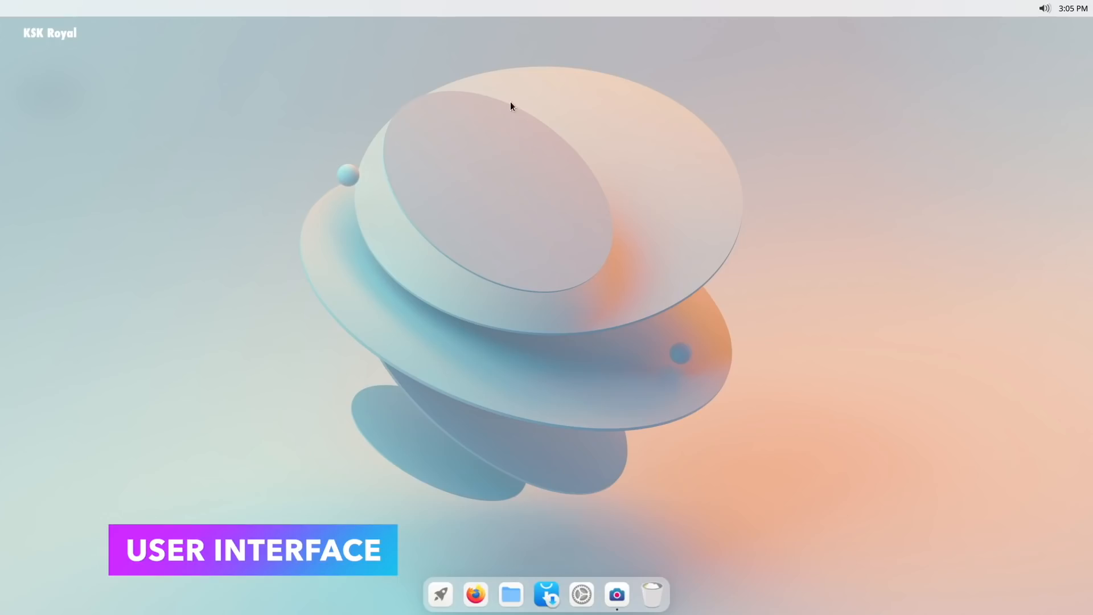
mouse_move(782, 5)
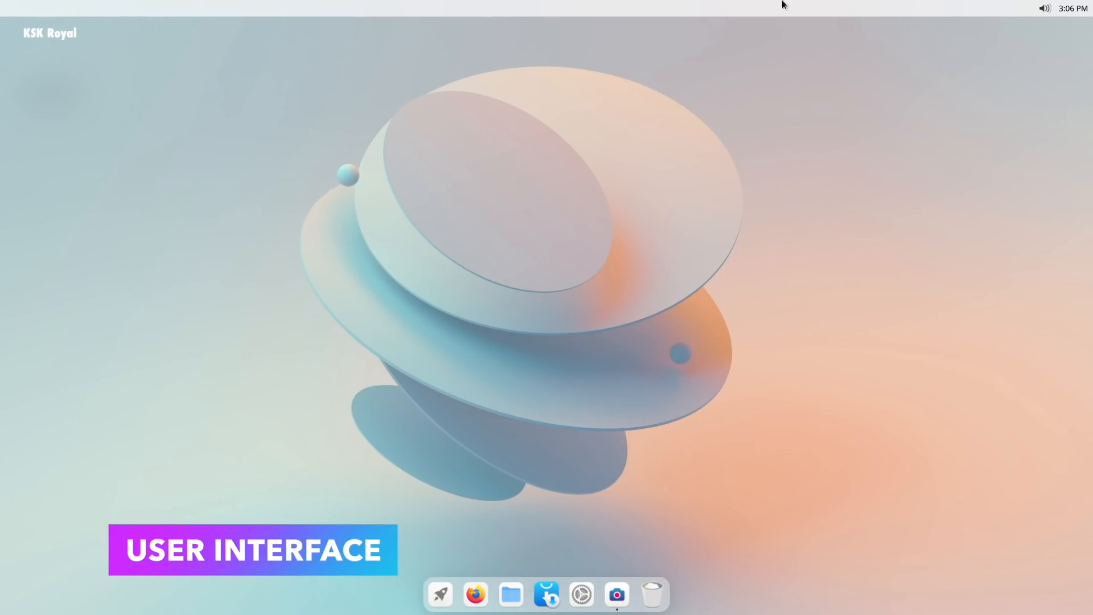
- Move the dock right, resize it huge then small, return it to the bottom, and open the app grid
left_click(581, 593)
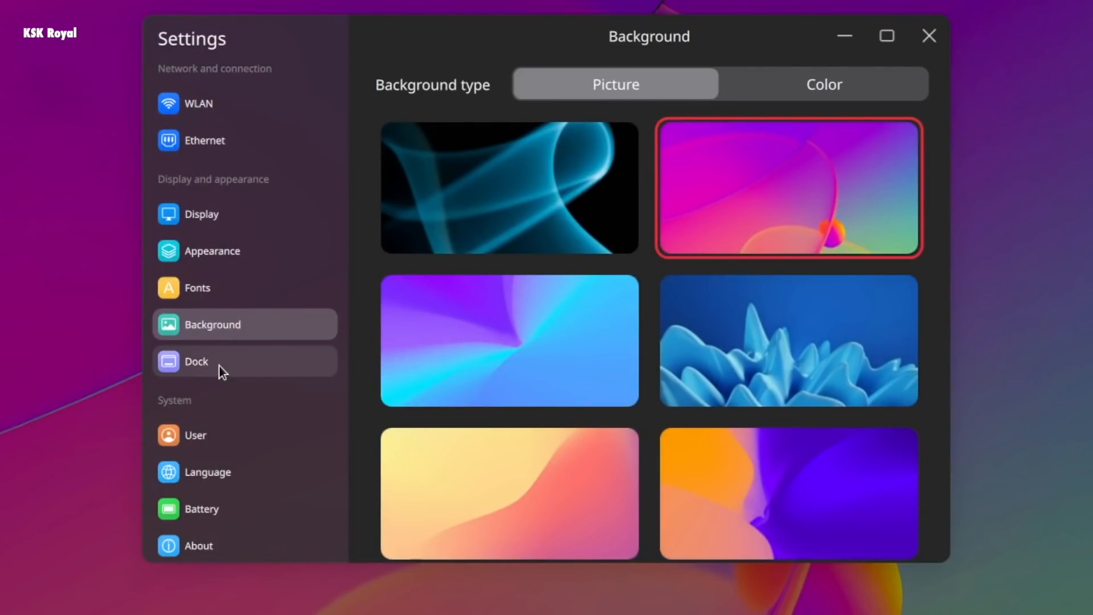
left_click(197, 360)
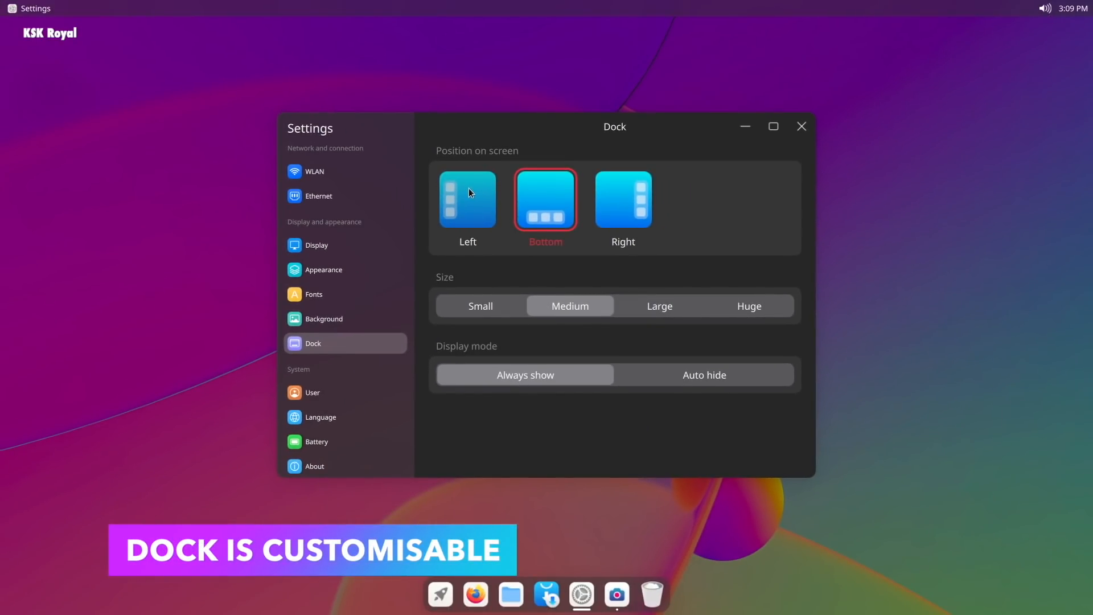
left_click(622, 199)
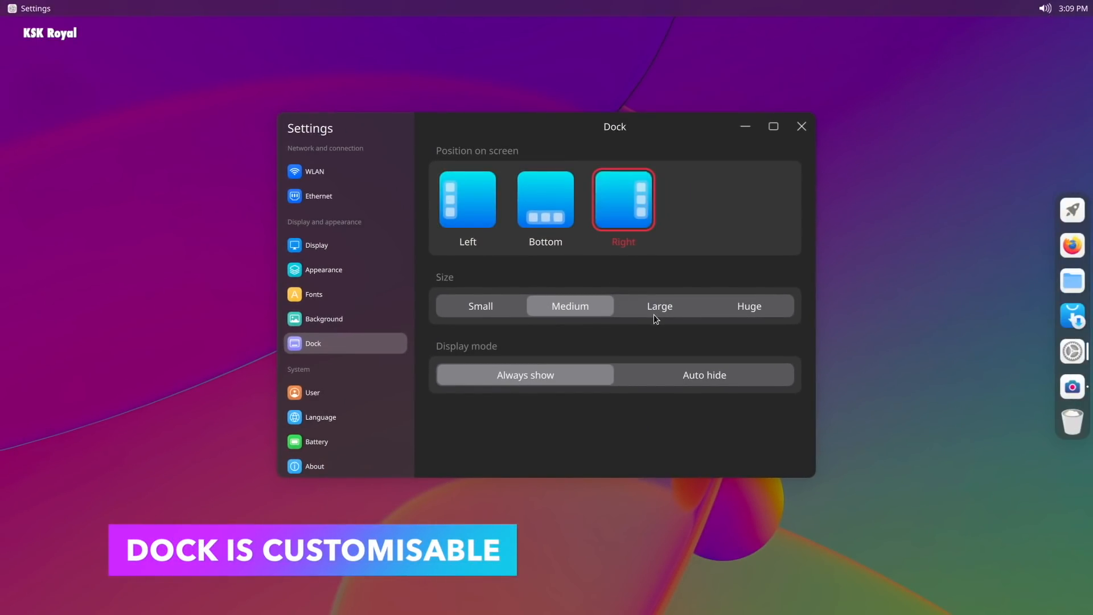
left_click(749, 305)
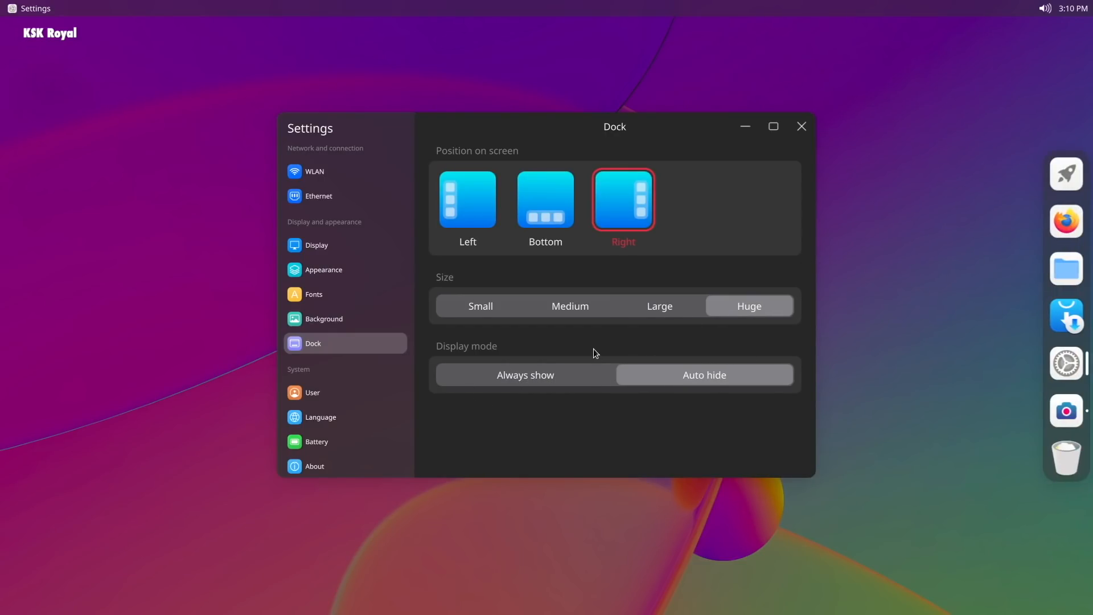
left_click(479, 305)
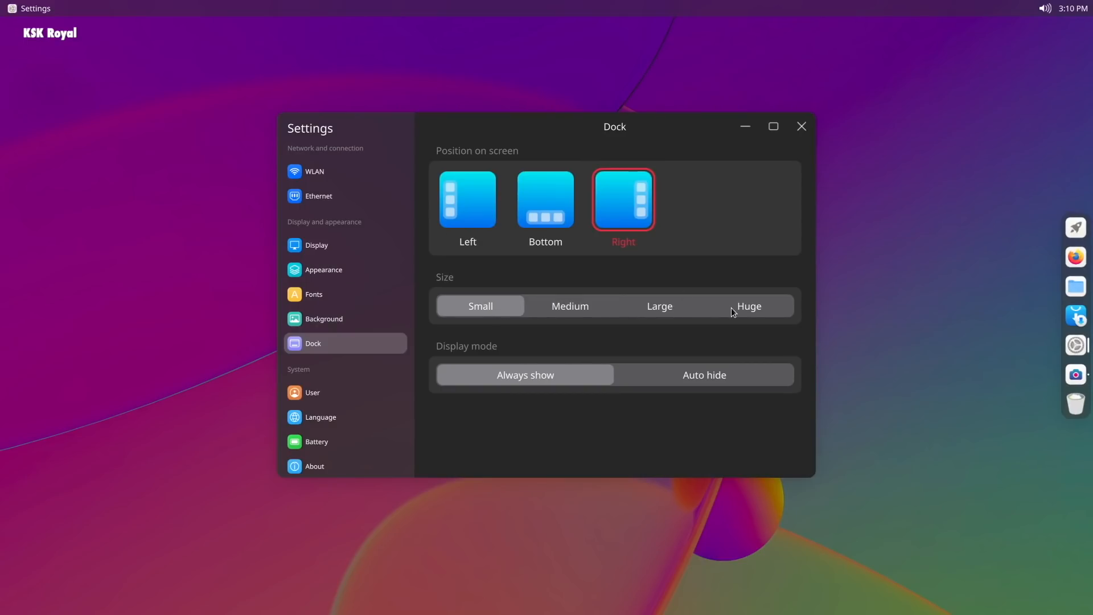
left_click(546, 199)
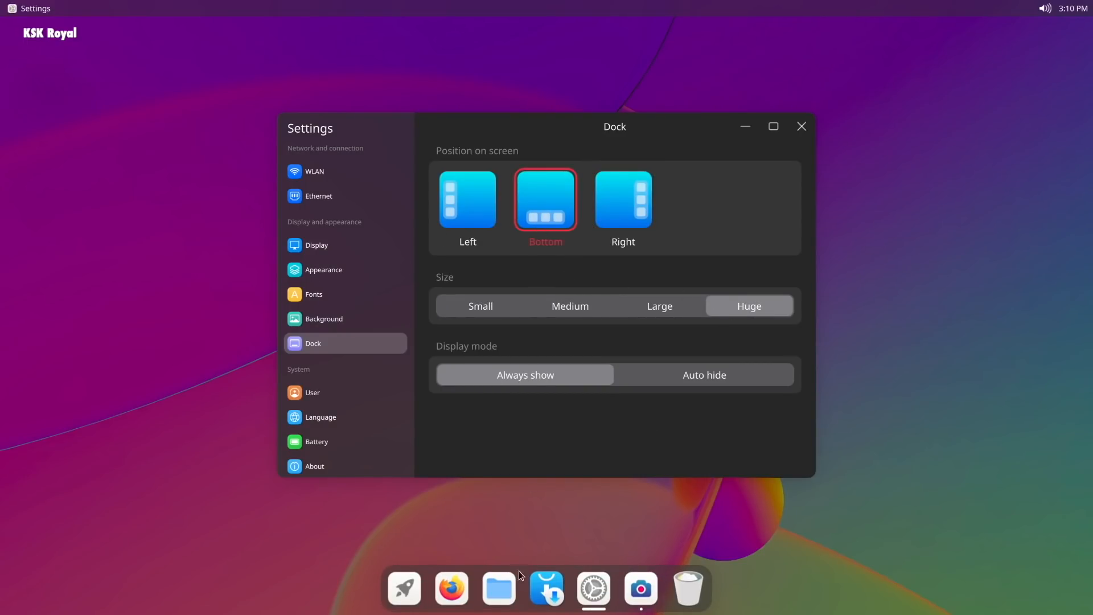
left_click(403, 587)
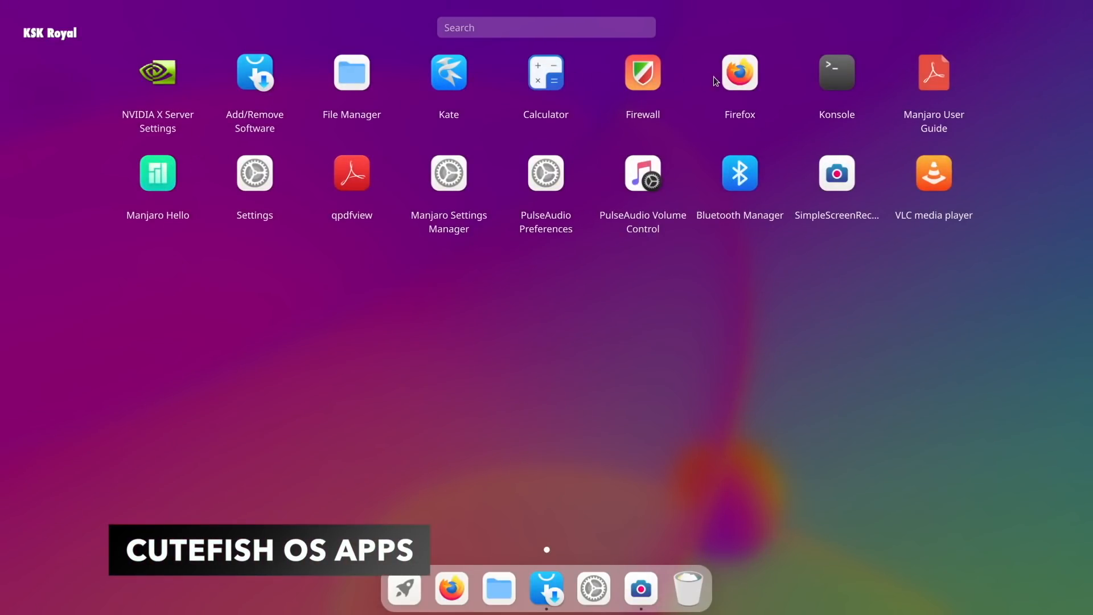
mouse_move(162, 96)
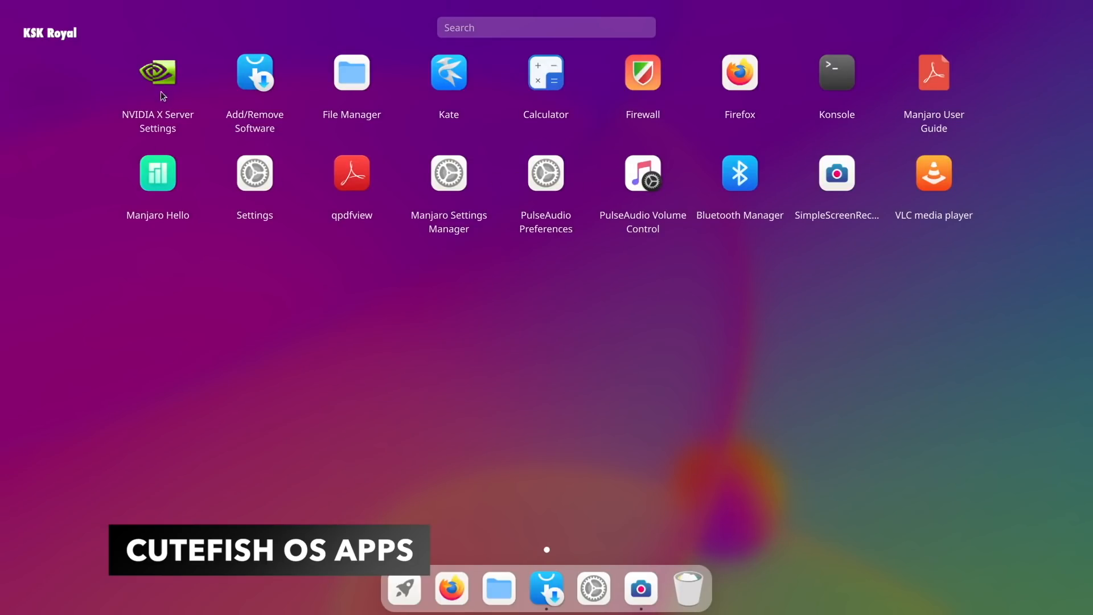
mouse_move(526, 90)
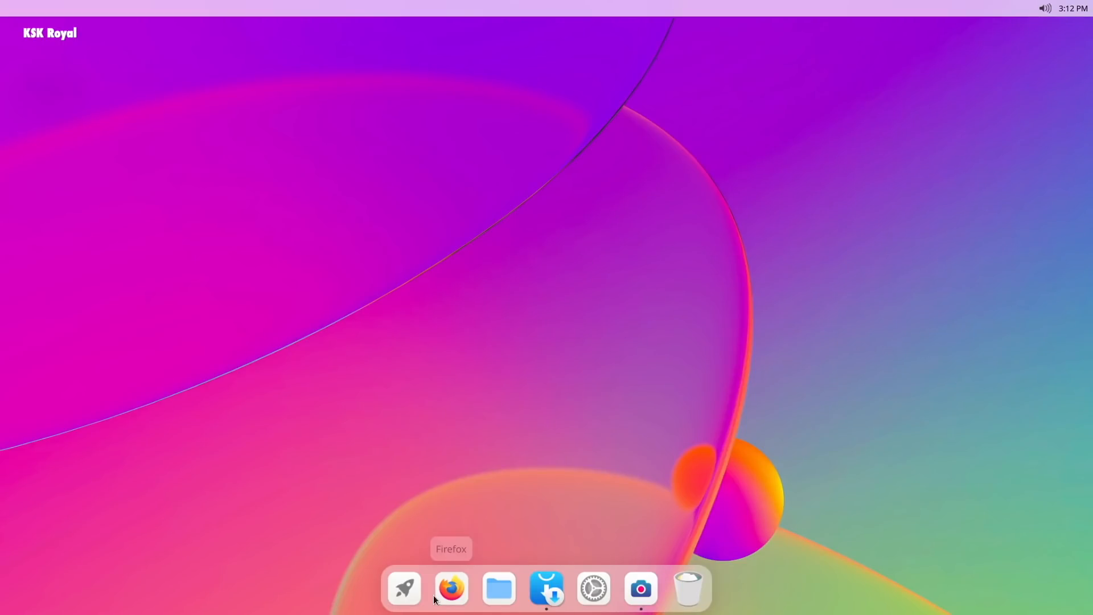
- Open Settings on Appearance, showing the dark theme with a green accent
left_click(592, 587)
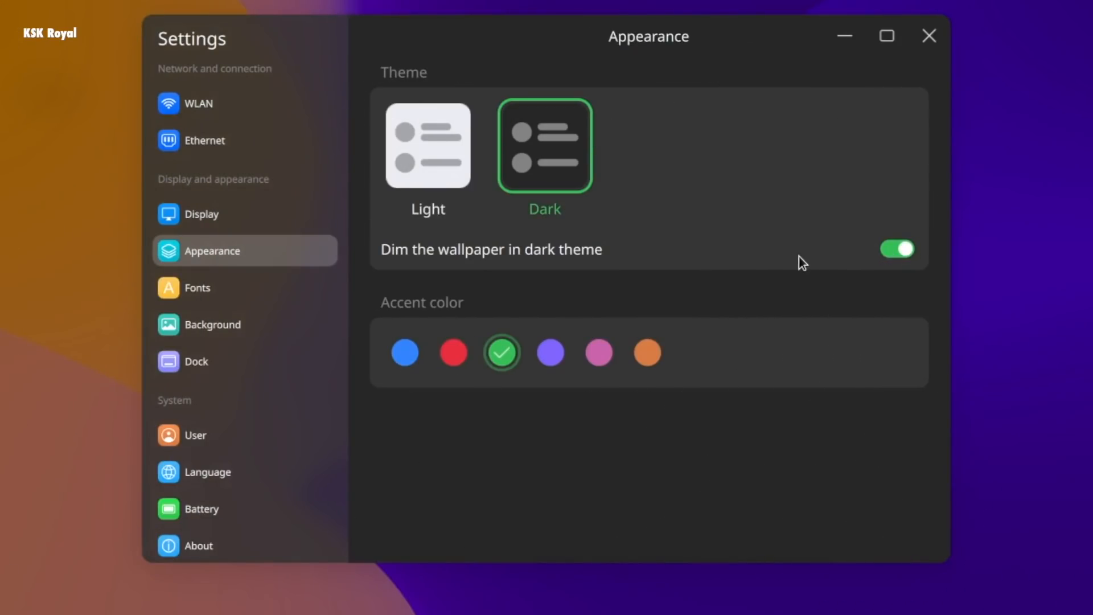
mouse_move(863, 265)
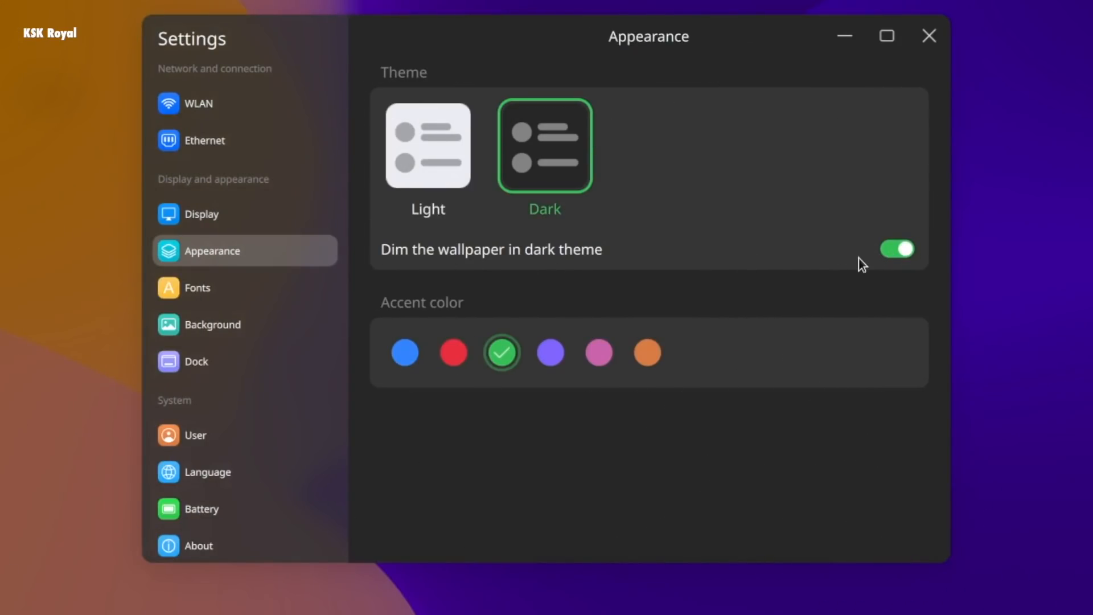
- Cycle through the green, purple, orange and red accent colours
left_click(896, 248)
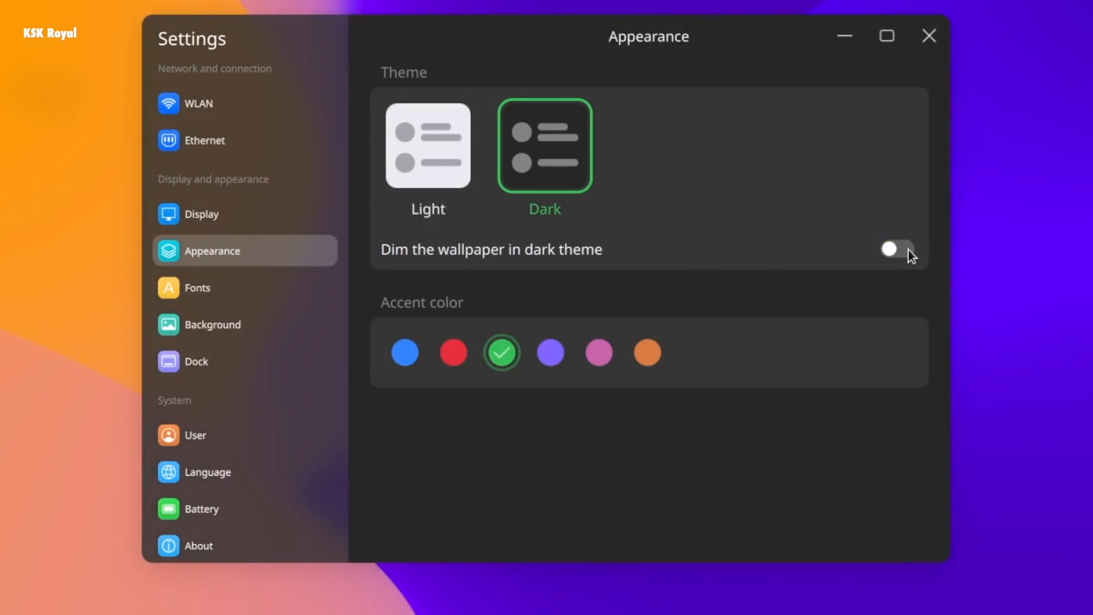
left_click(895, 248)
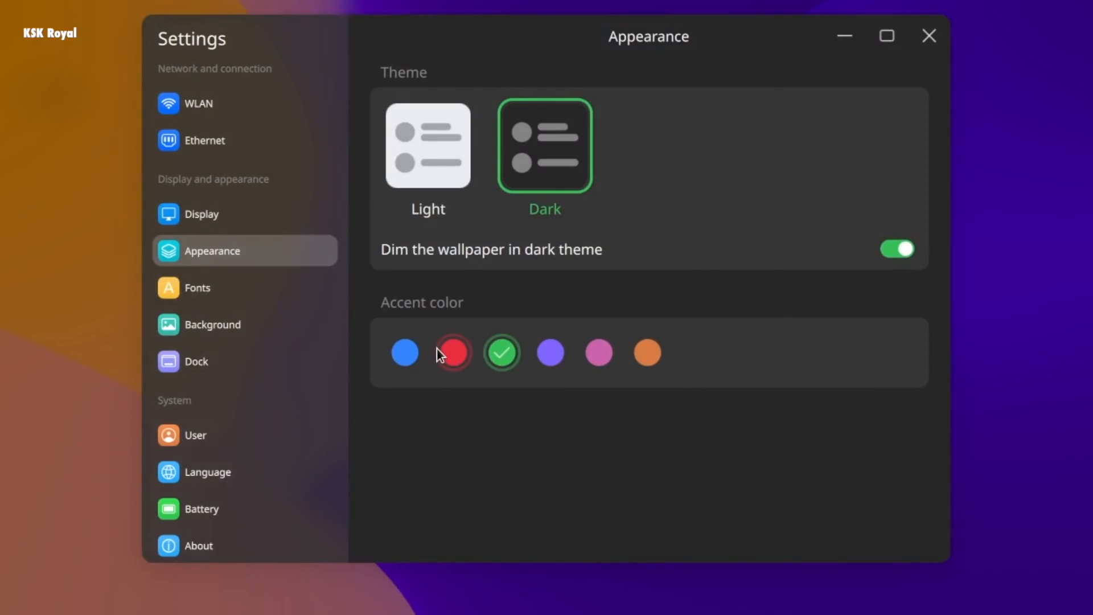
left_click(550, 351)
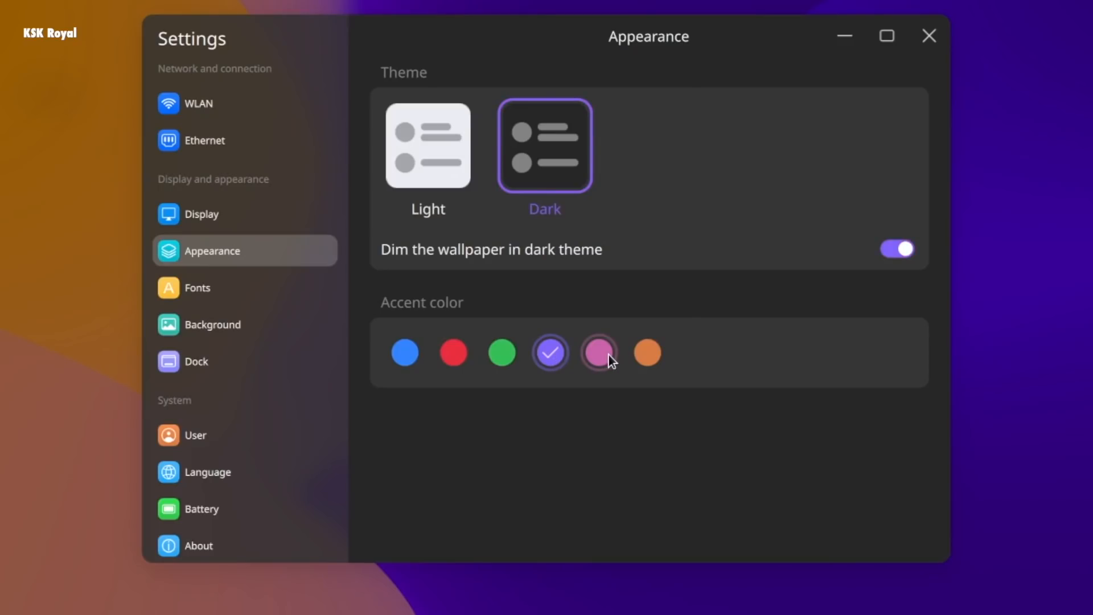
left_click(646, 351)
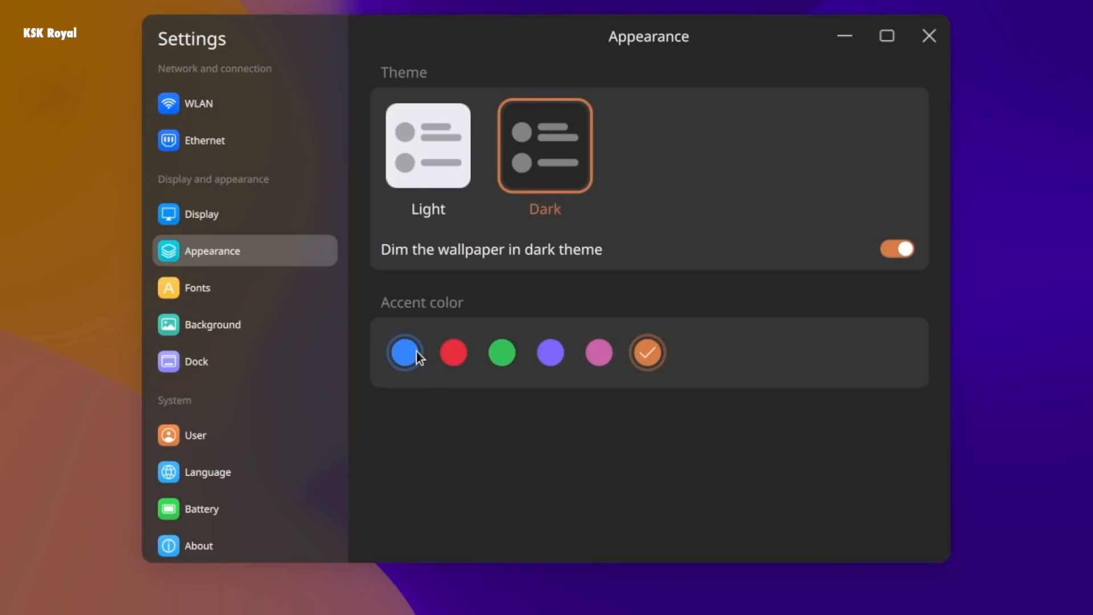
left_click(453, 352)
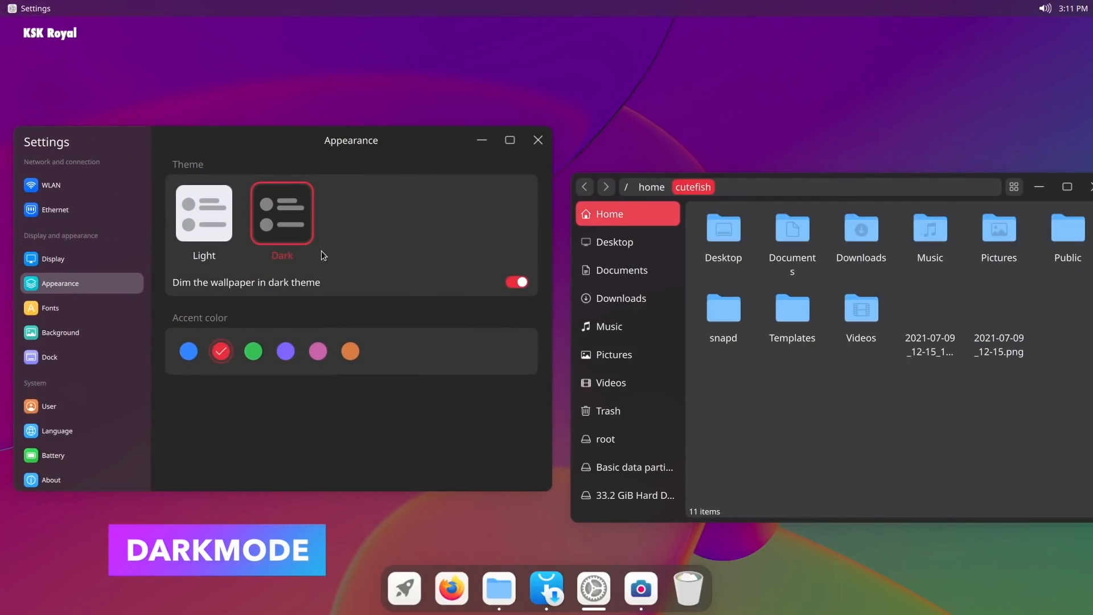
- Toggle between light and dark themes three times, ending on dark
left_click(204, 213)
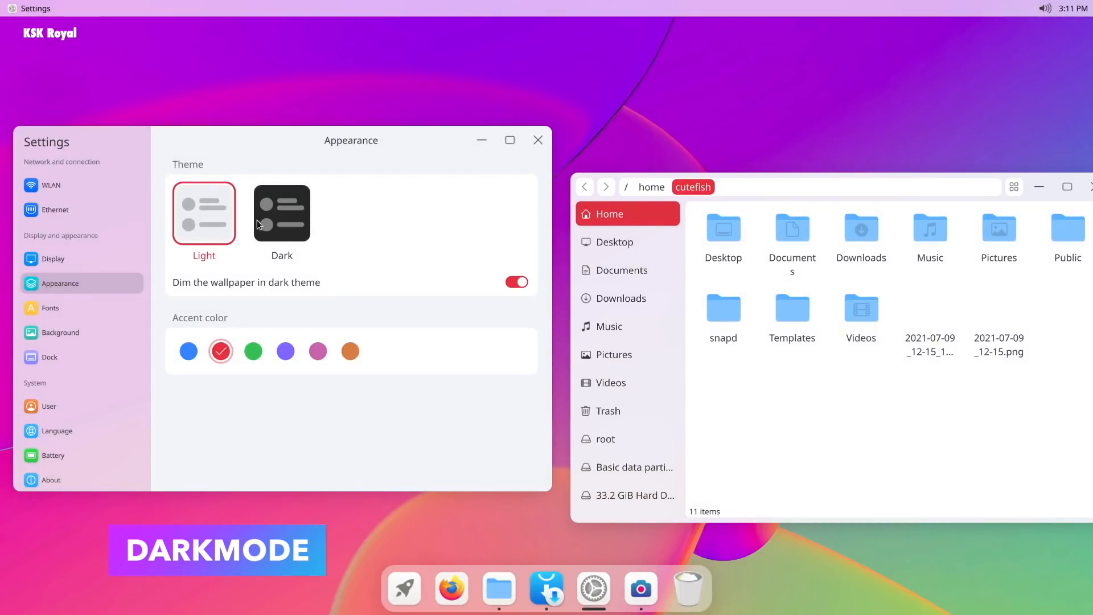
left_click(282, 214)
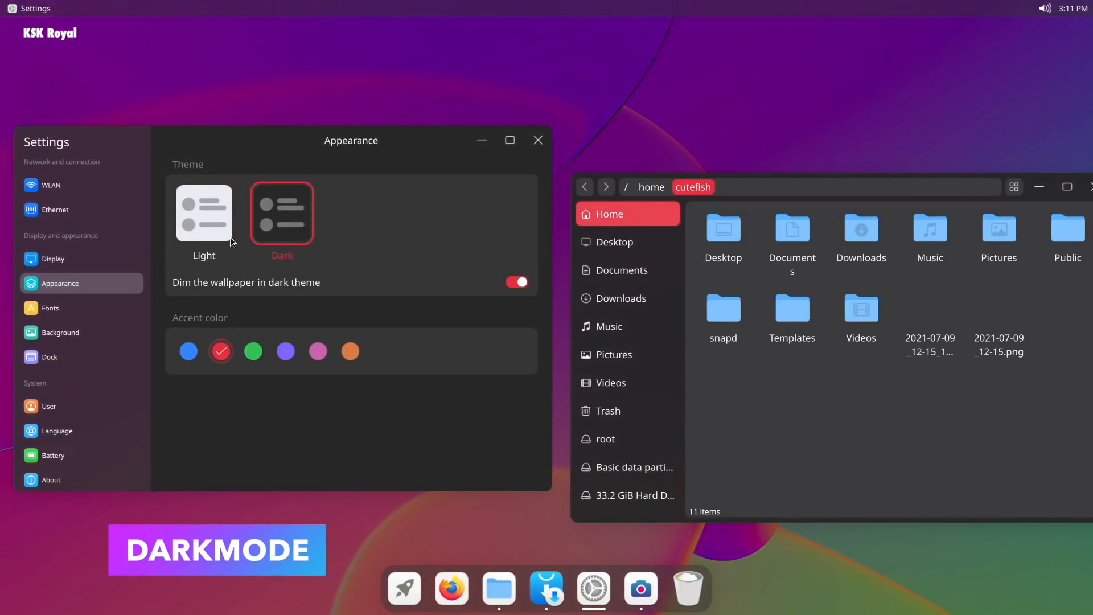
left_click(204, 212)
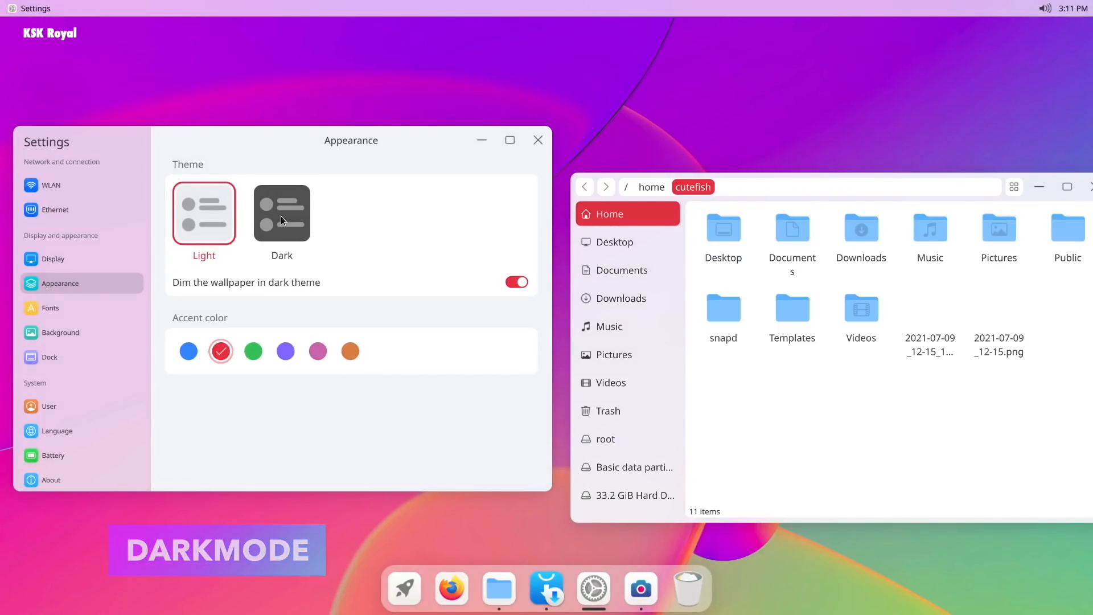
left_click(281, 213)
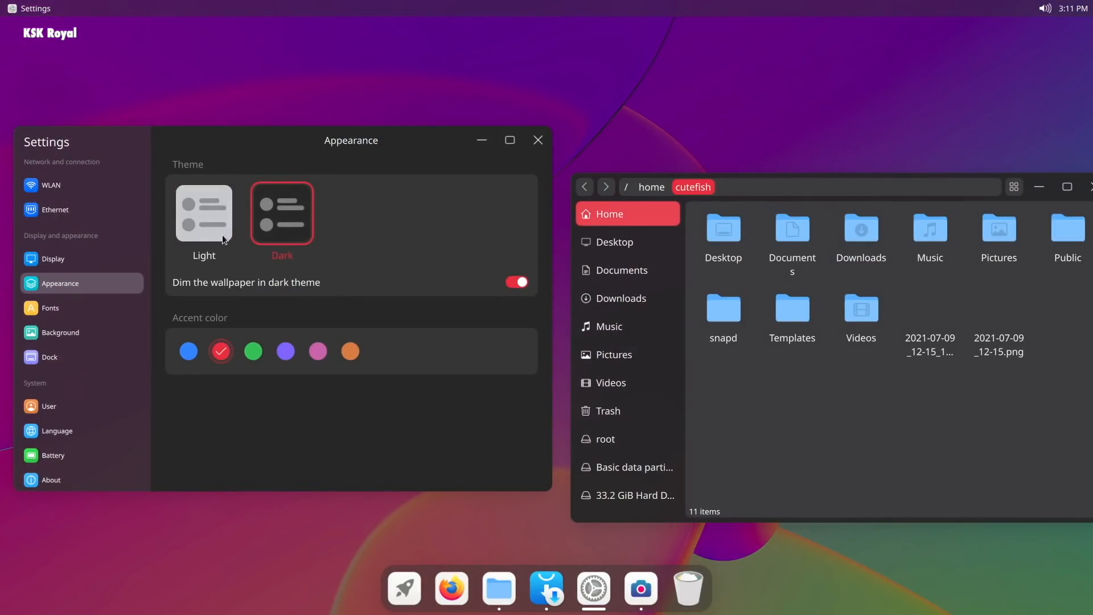
left_click(203, 213)
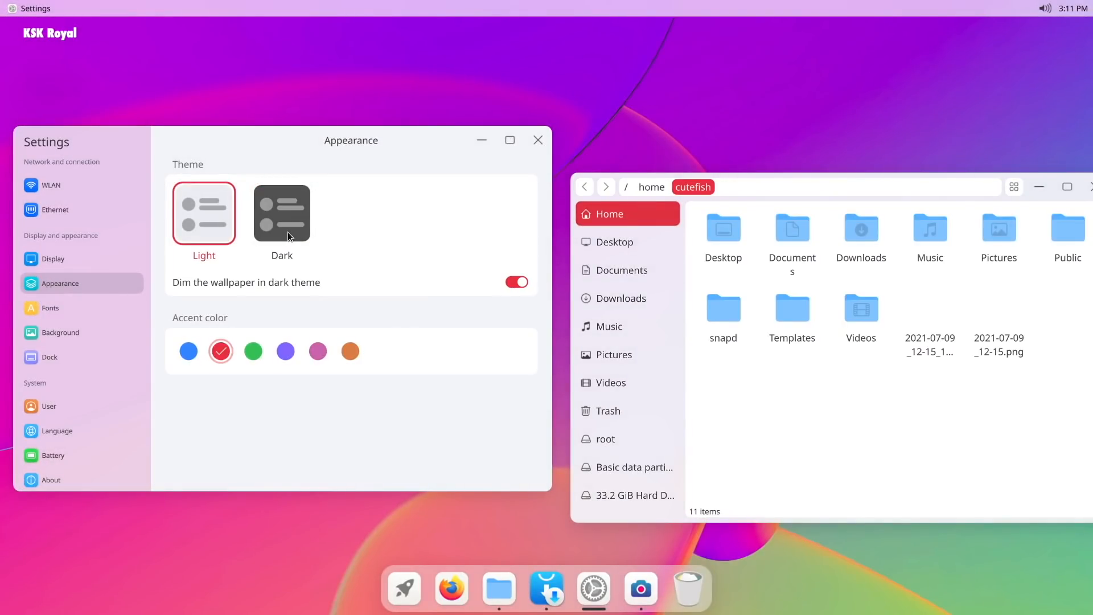
left_click(282, 214)
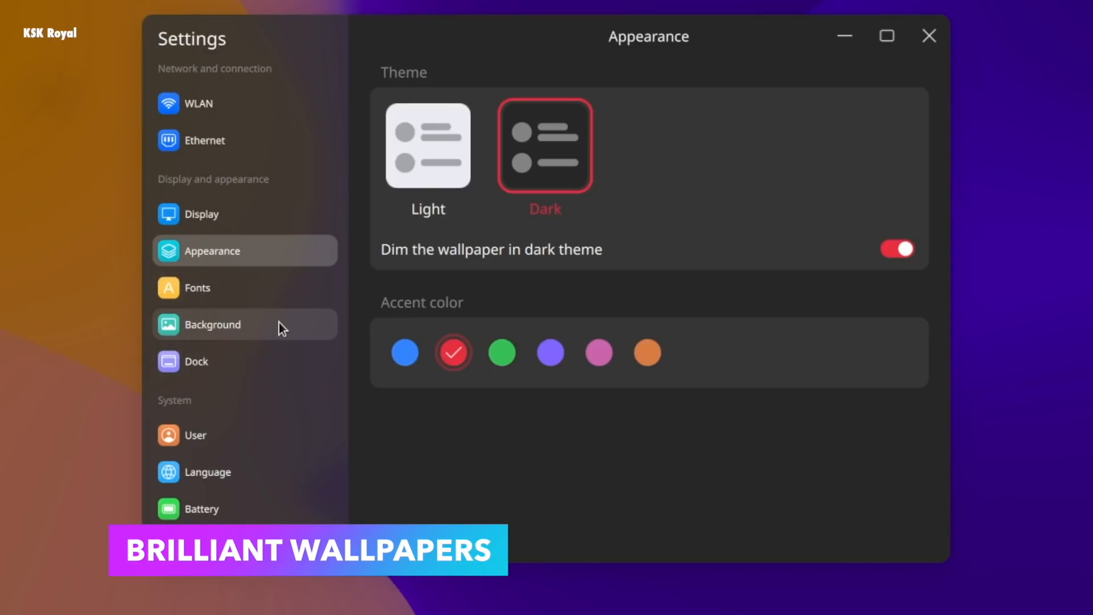
- Open the Background page and scroll through the wallpaper thumbnails
left_click(211, 324)
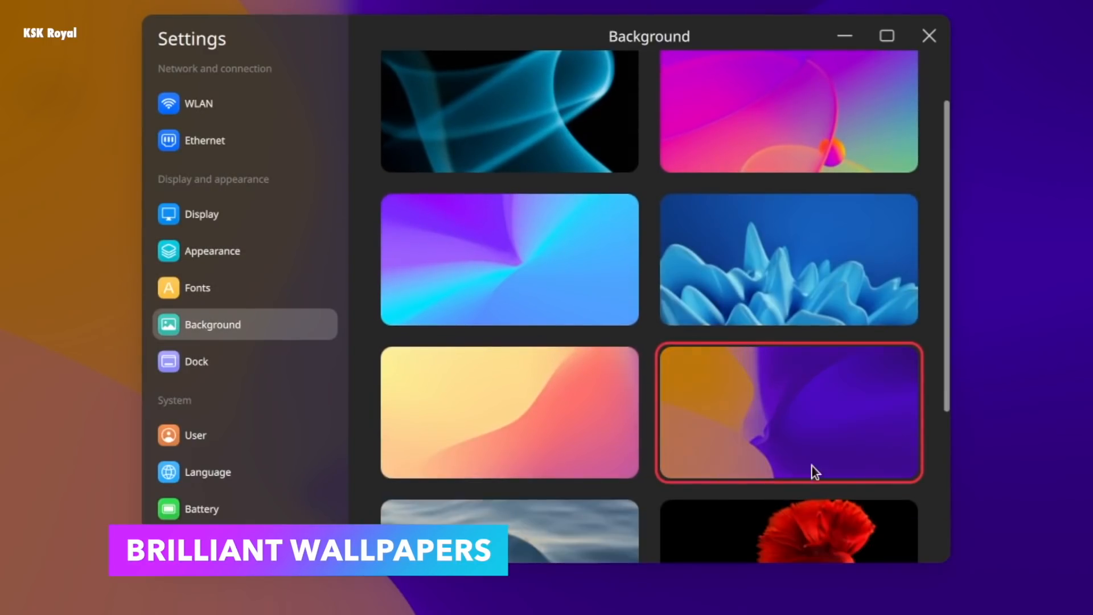
scroll("down", 3)
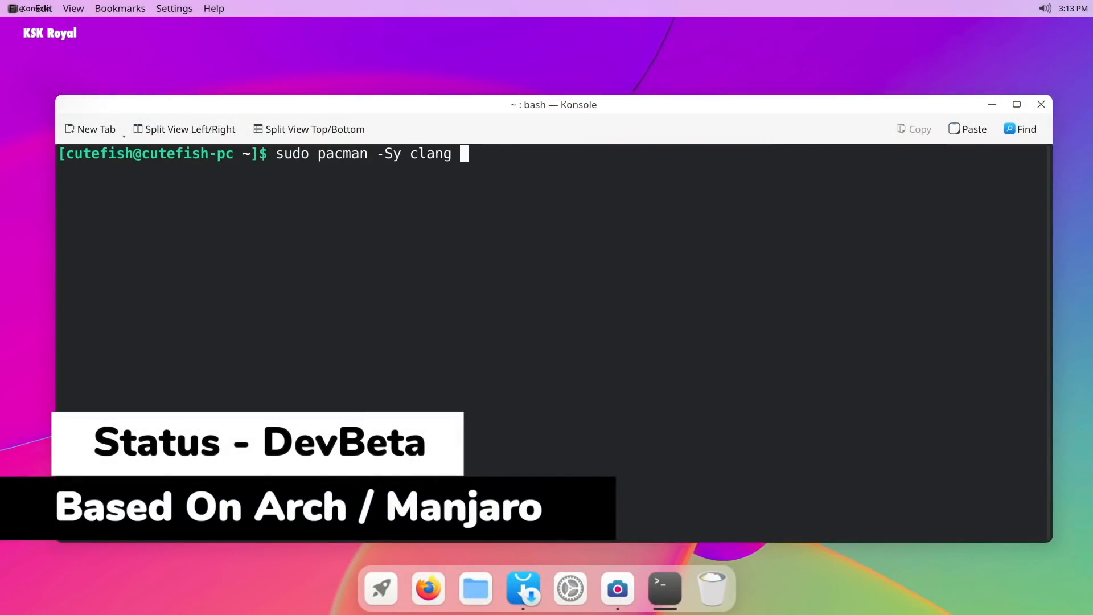
- Run 'sudo pacman -Sy clang' and browse the Add/Remove Software app catalogue
key("Return")
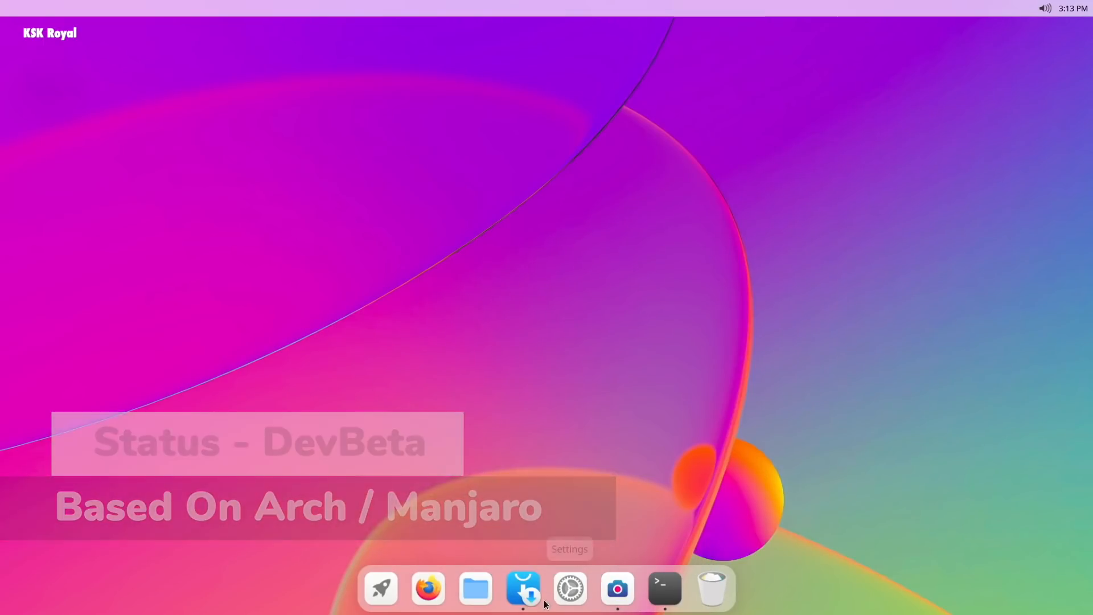
left_click(522, 587)
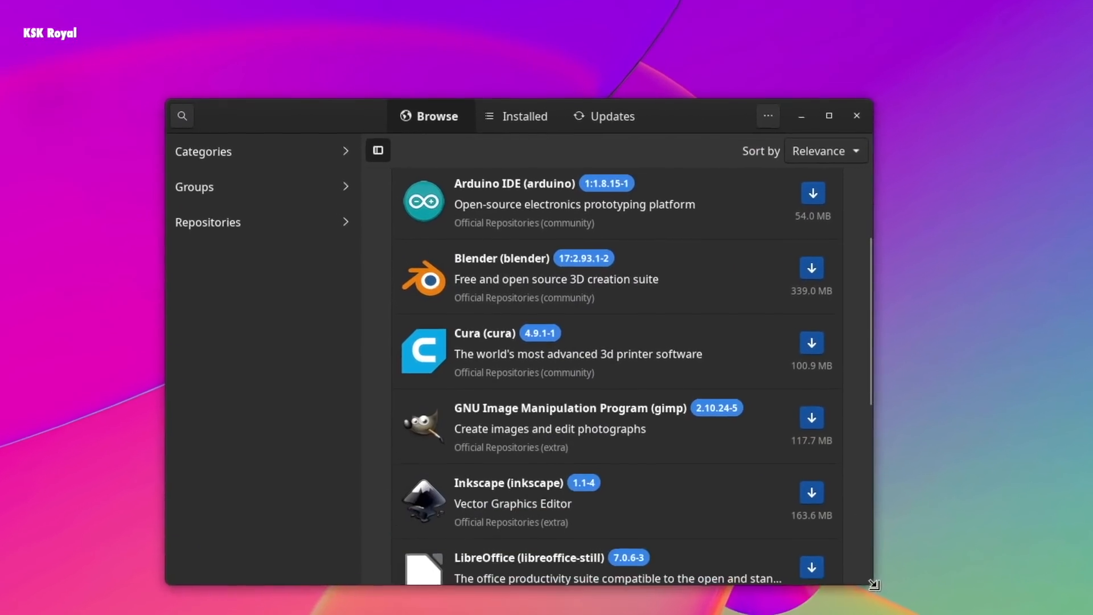
scroll("down", 3)
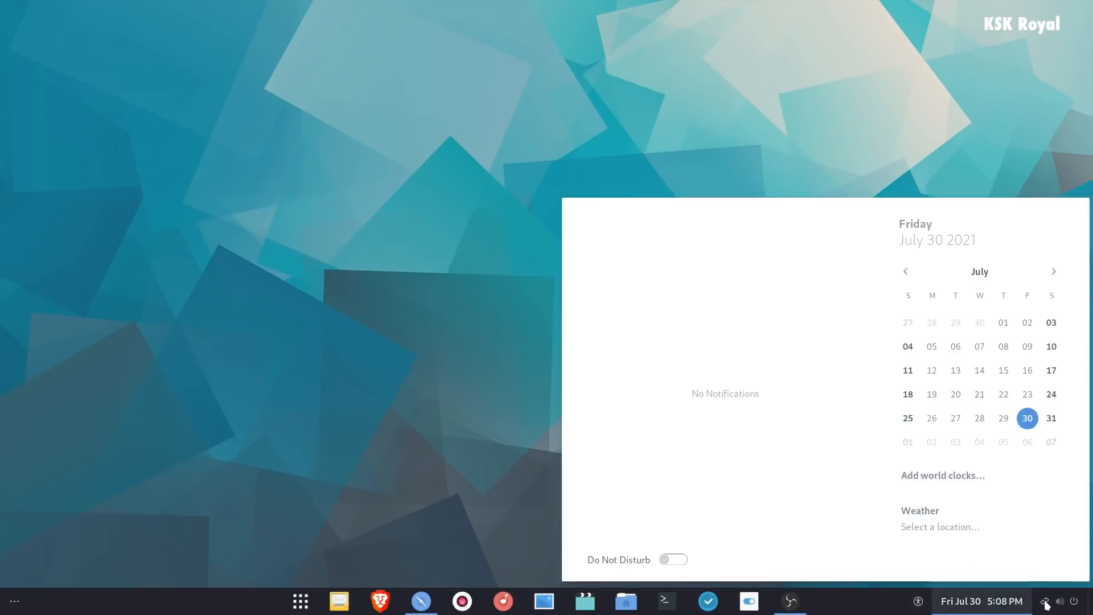
- Dismiss the calendar panel and scroll to the second page of the application grid
left_click(1043, 601)
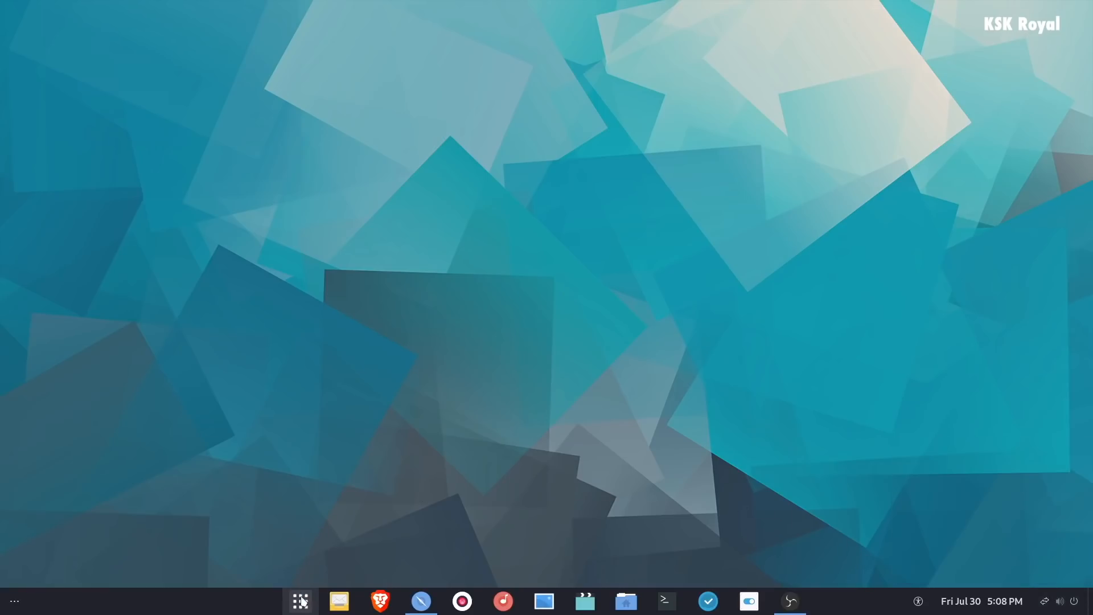
left_click(300, 600)
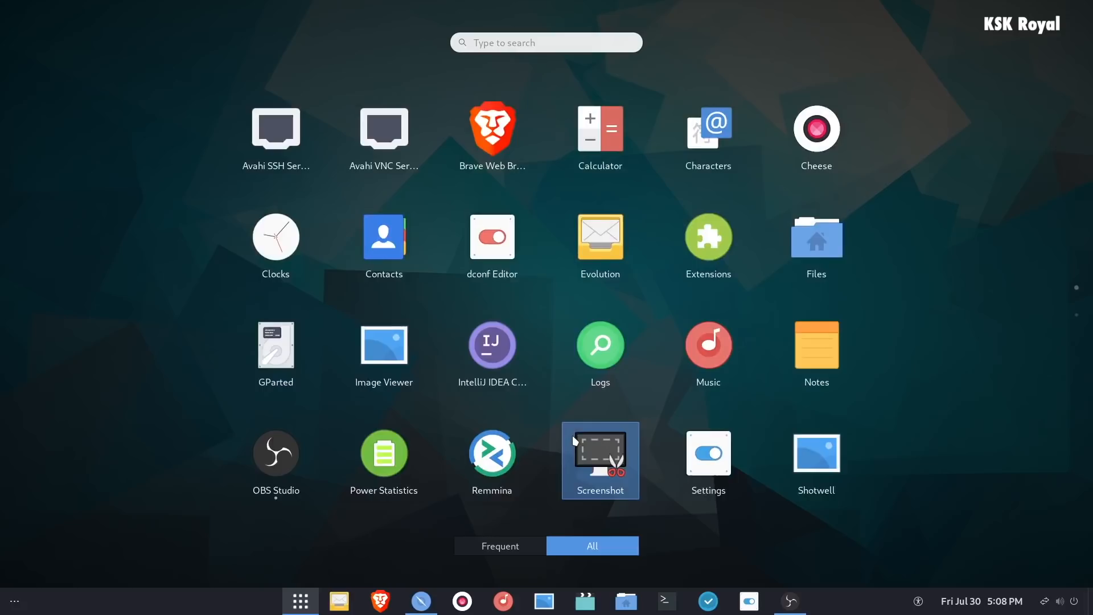
mouse_move(615, 391)
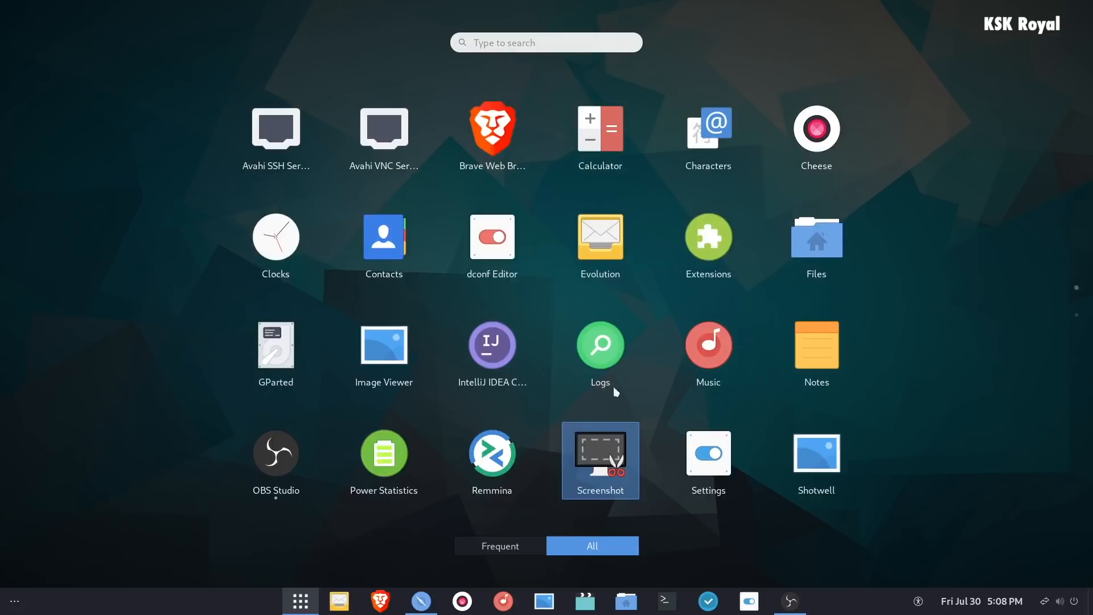
scroll("down", 3)
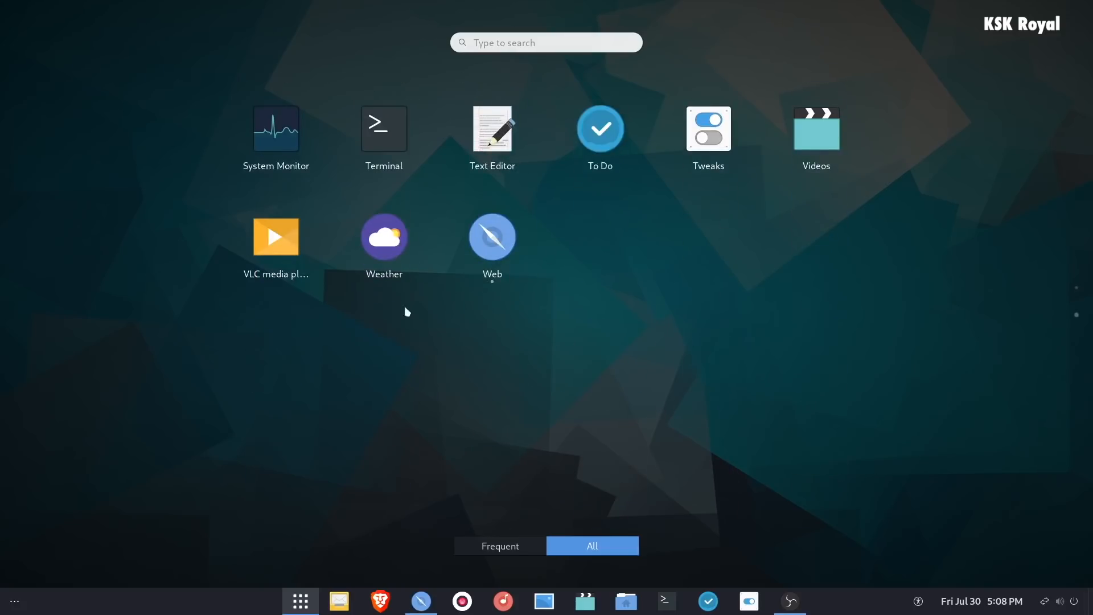
mouse_move(678, 423)
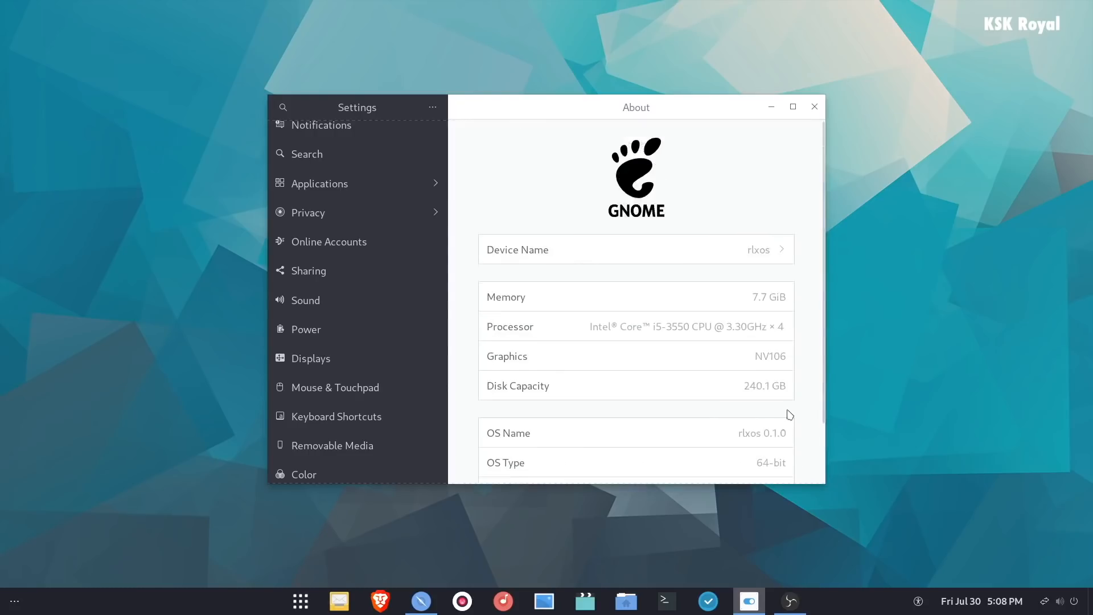
mouse_move(705, 212)
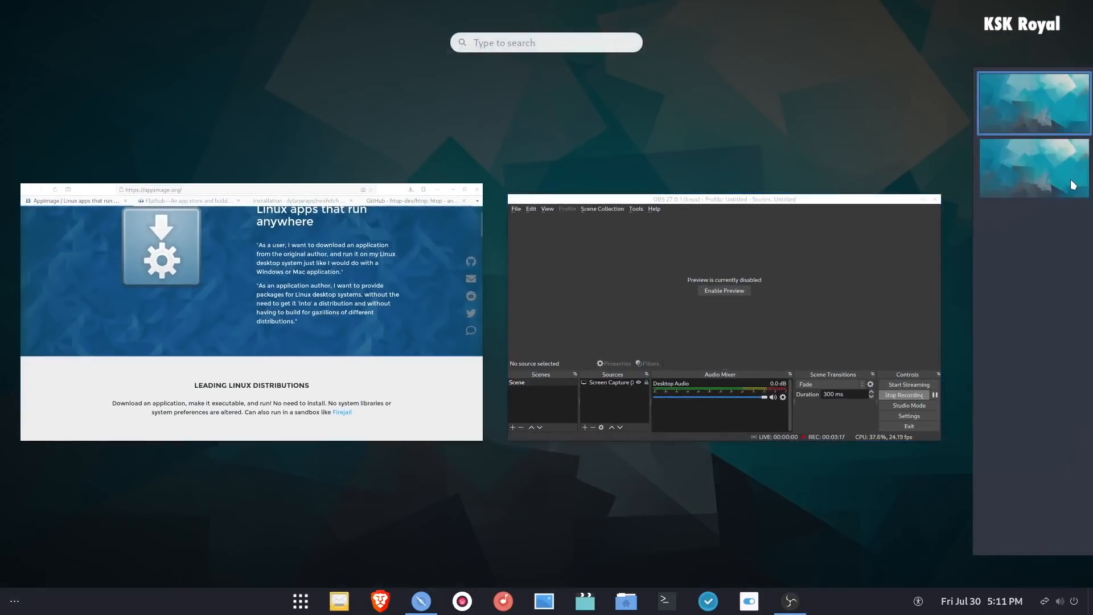
- Switch to the empty second workspace and back to the browser
left_click(1033, 166)
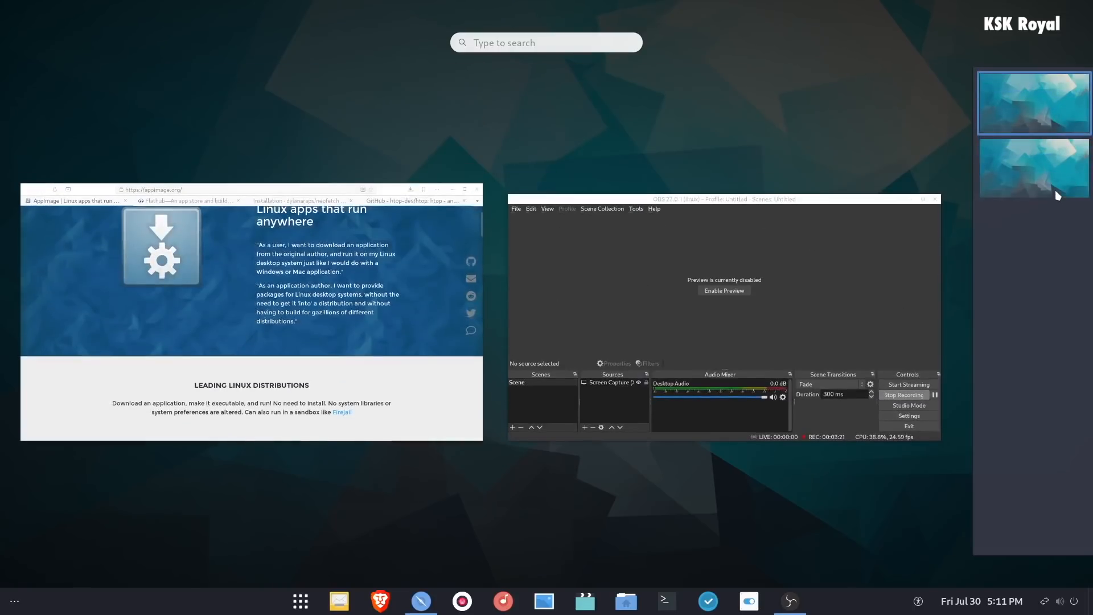
left_click(1033, 168)
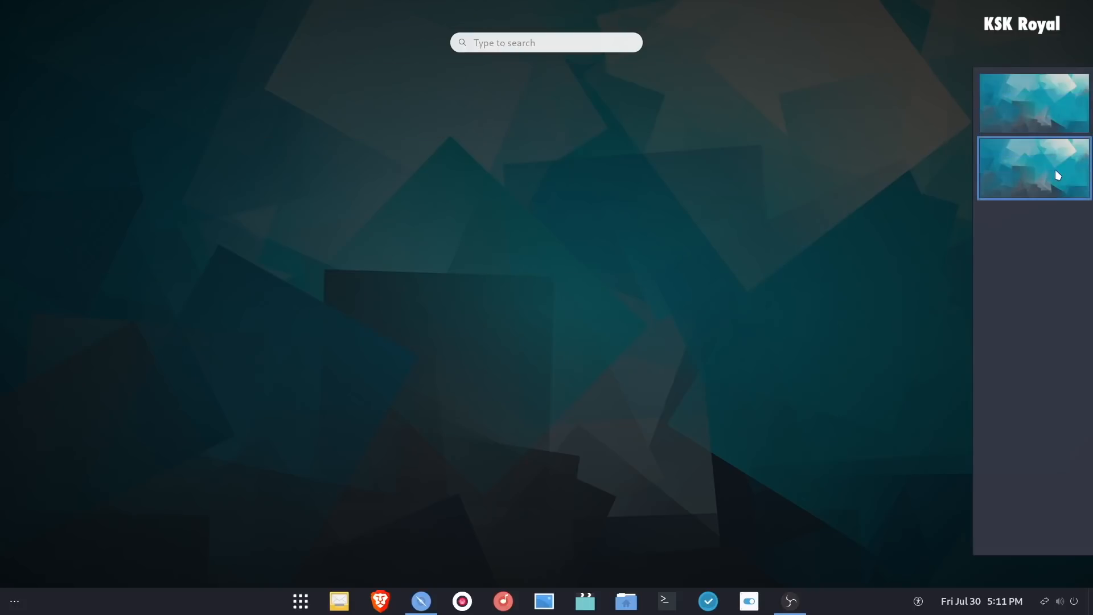
left_click(1033, 167)
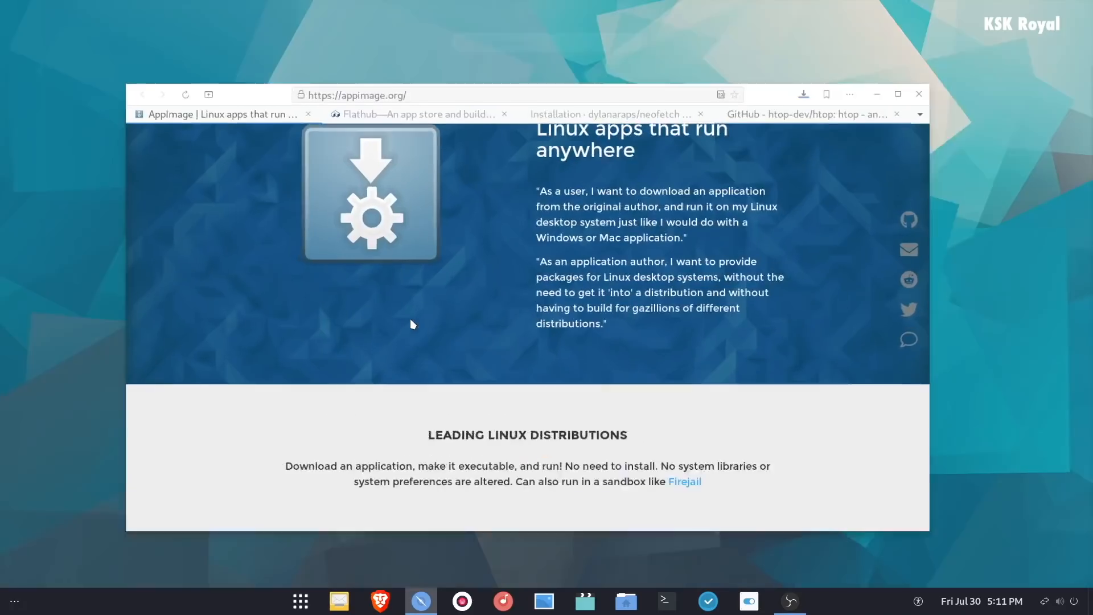
- Check recent downloads, cycle the AppImage, neofetch and htop GitHub tabs, then close GNOME Web
left_click(803, 93)
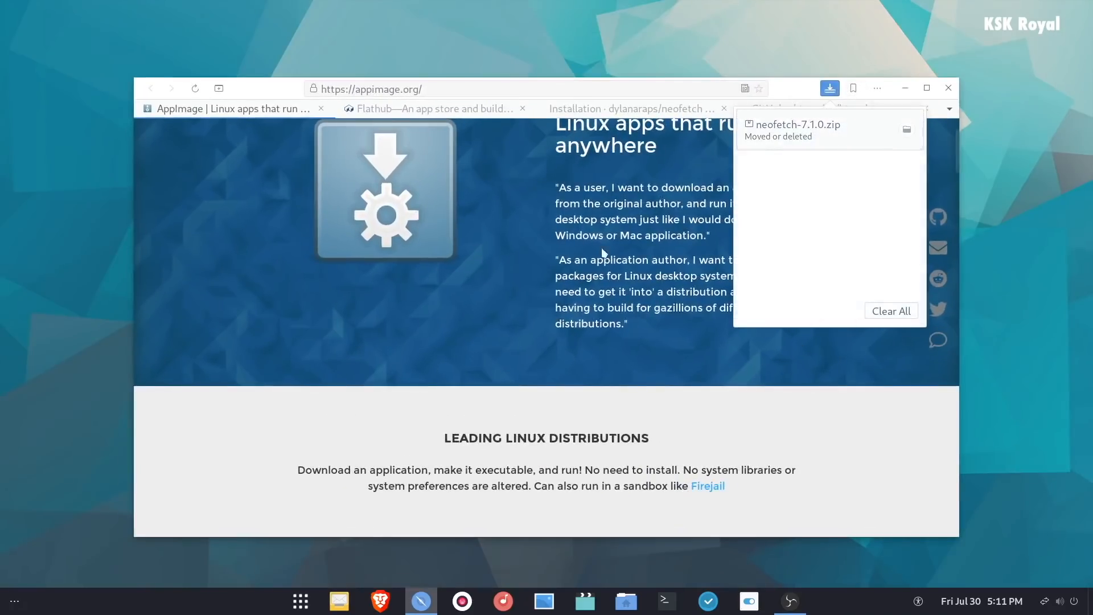
left_click(631, 108)
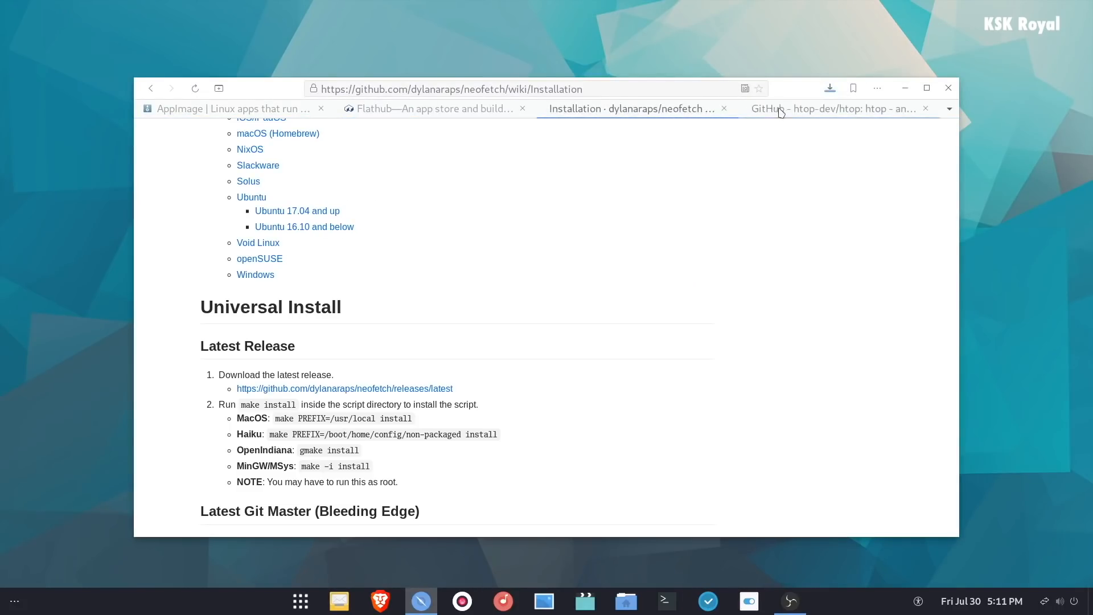
left_click(233, 109)
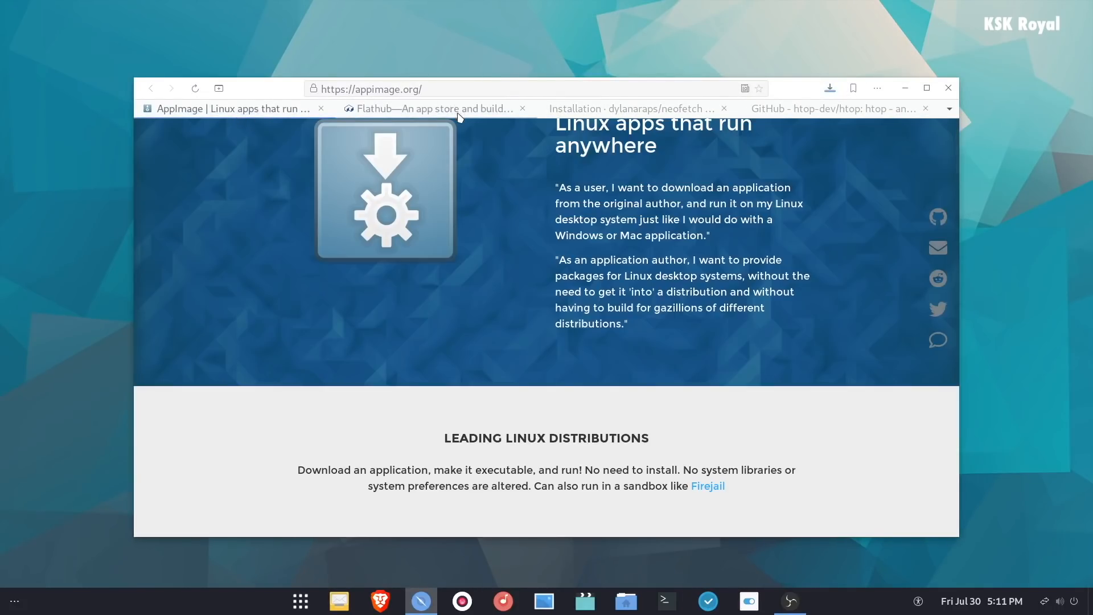
left_click(630, 108)
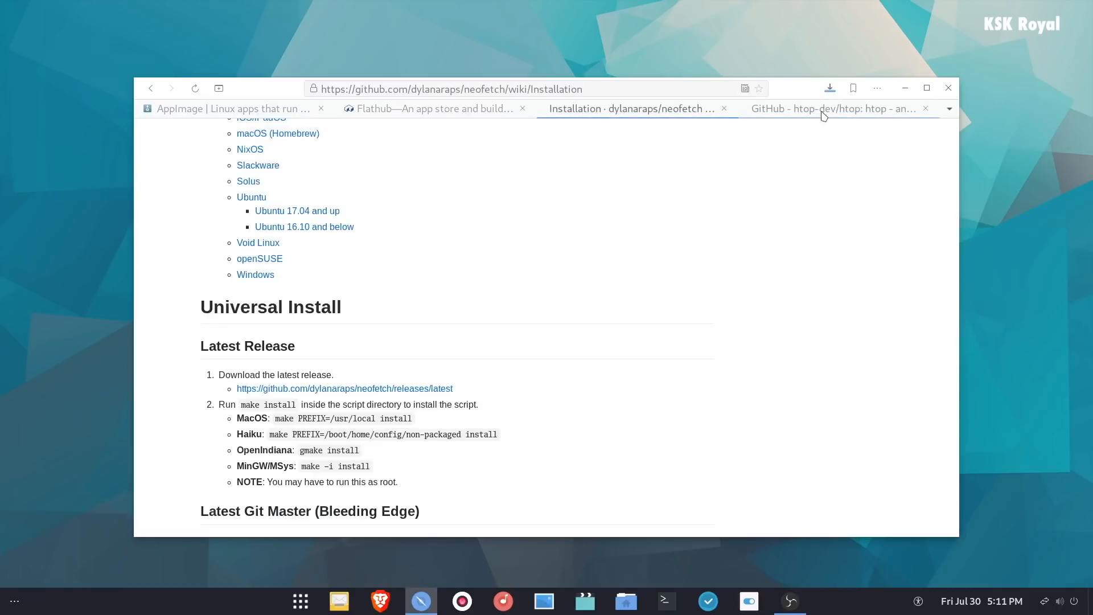
left_click(831, 109)
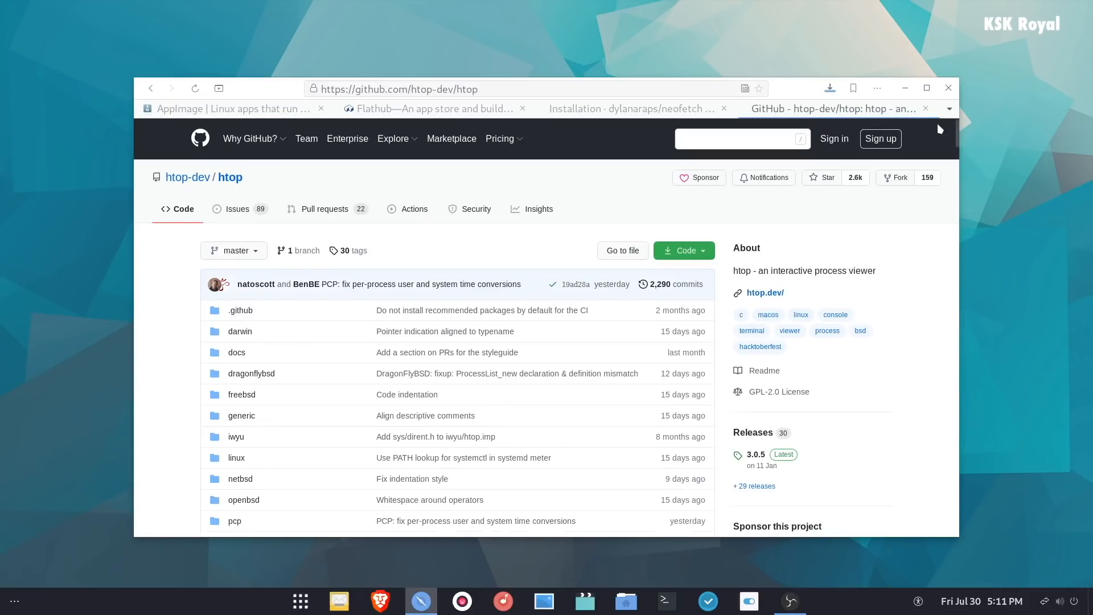
mouse_move(503, 47)
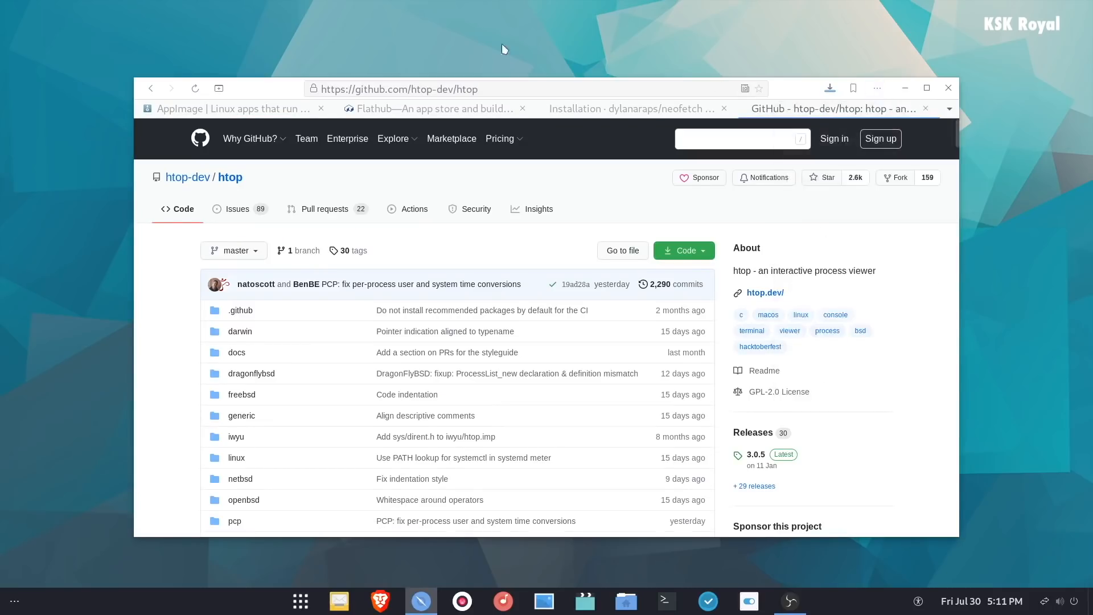
left_click(946, 87)
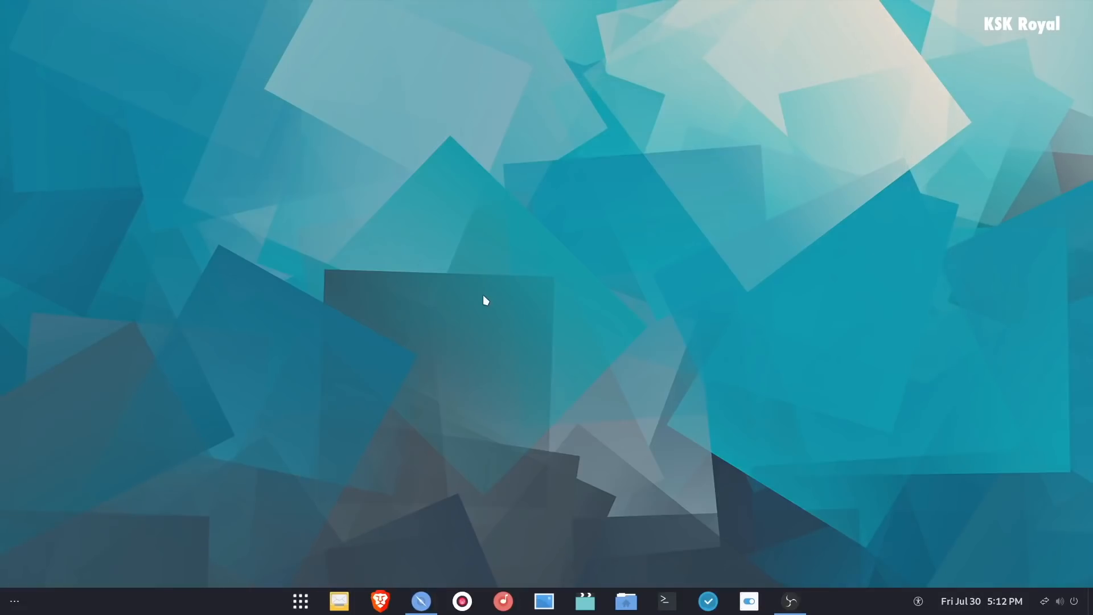
left_click(664, 600)
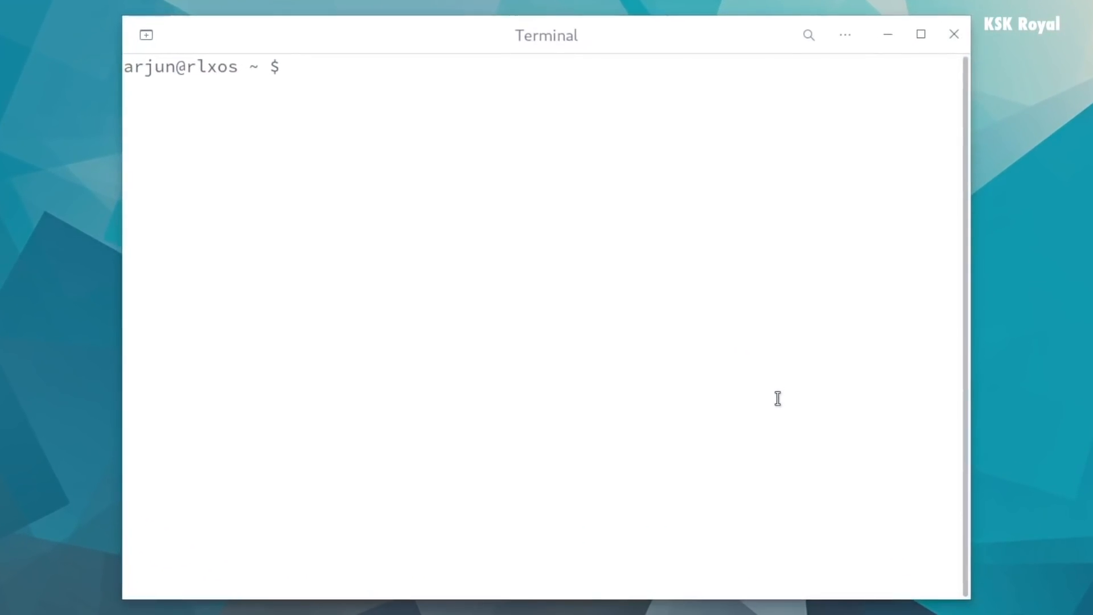
- Run neofetch, select the rlxOS version text, and run appctl help
type("neofetch")
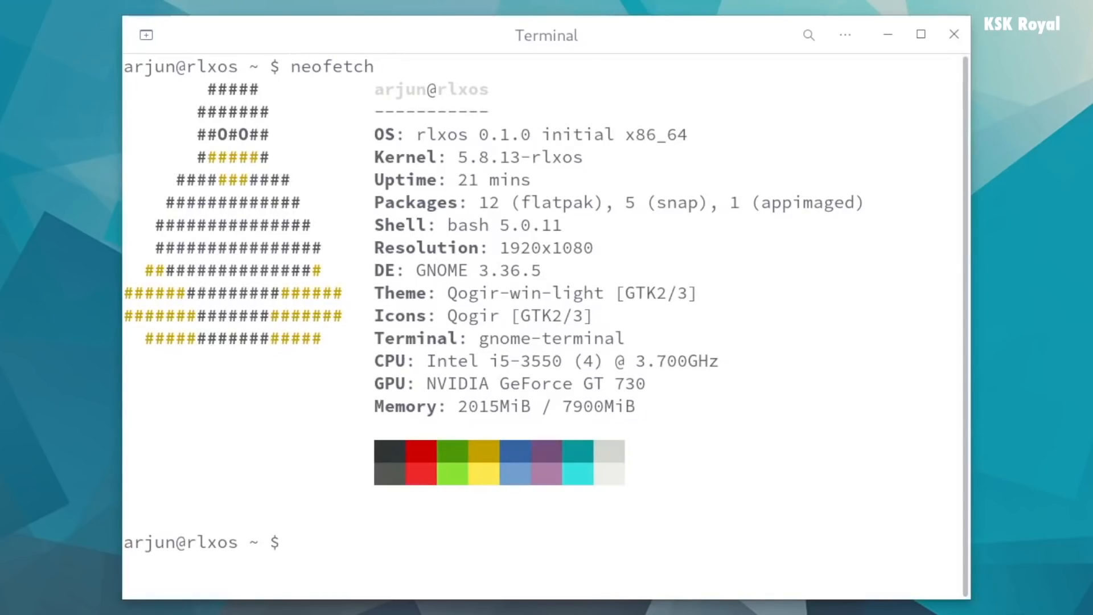
double_click(552, 134)
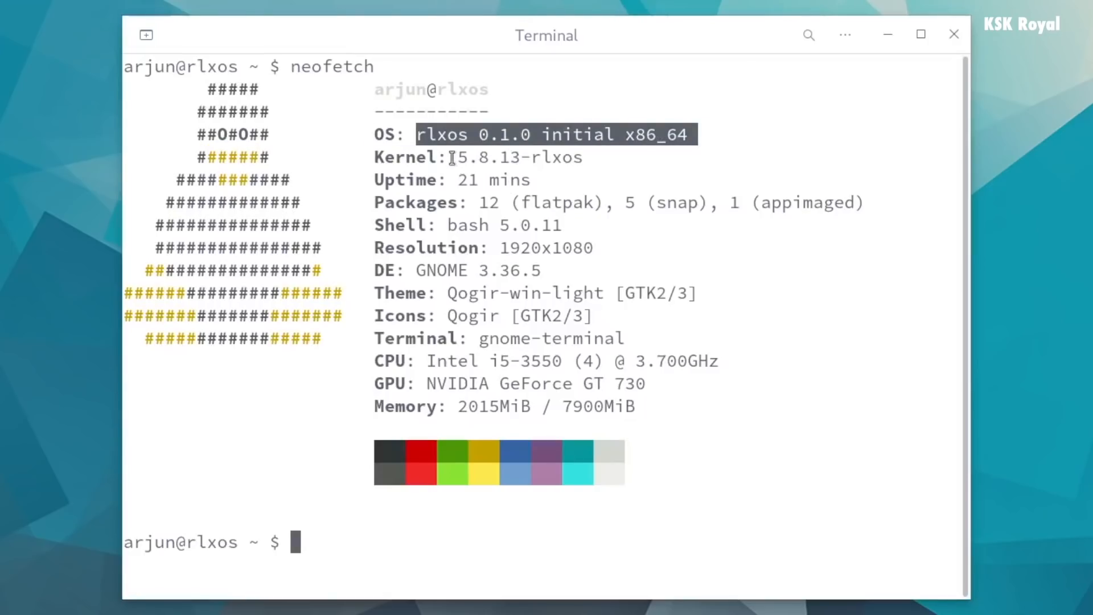
type("appctl help")
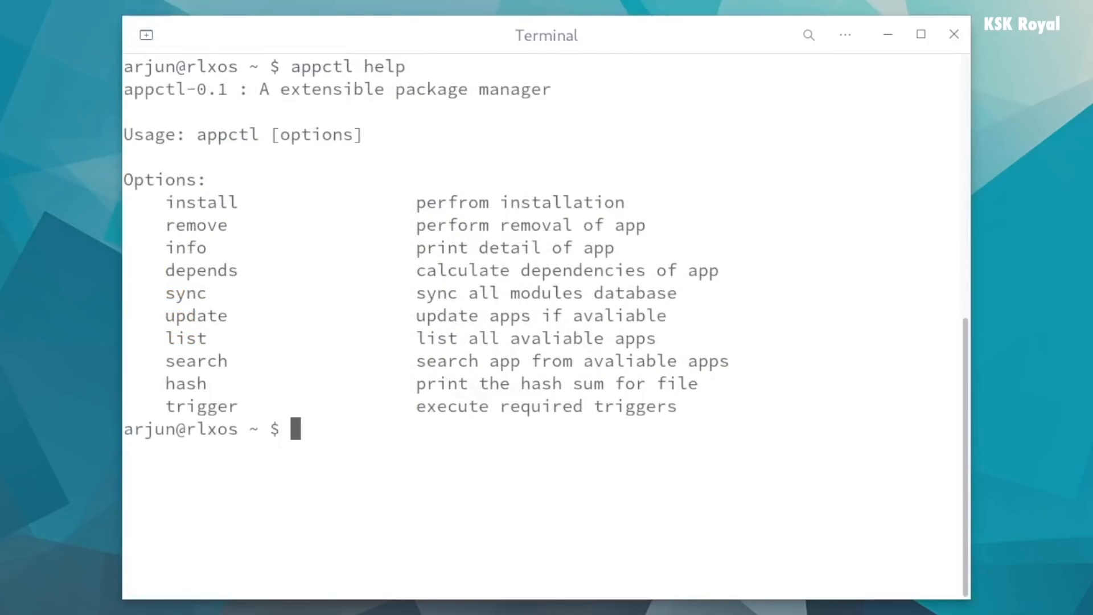
- Remove git with sudo appctl remove and the password, then reinstall it with appctl install
type("appctl remove git")
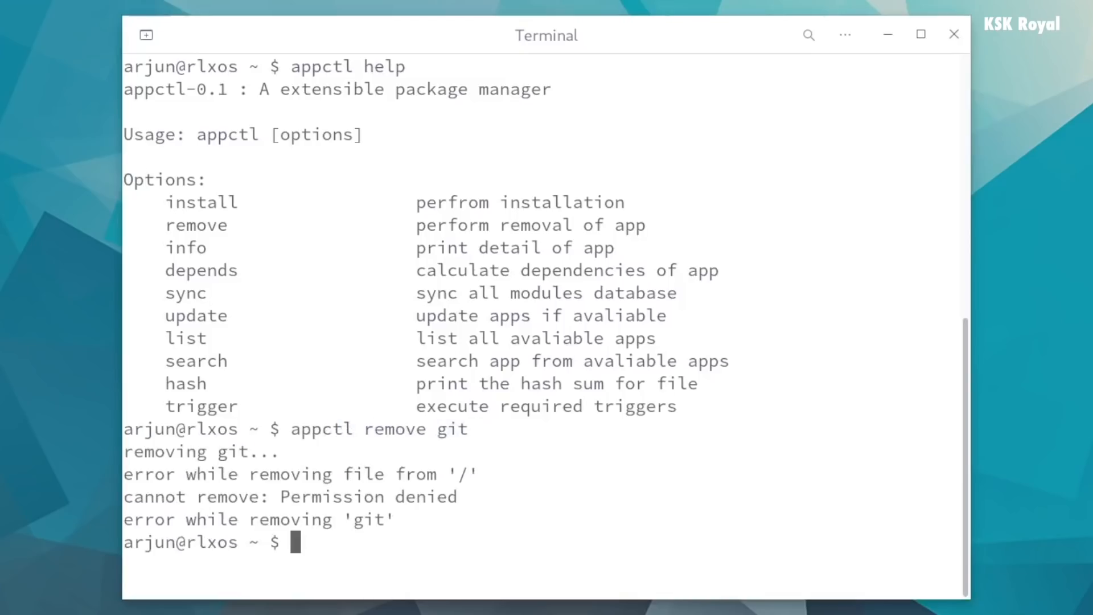
type("sappctl remove git")
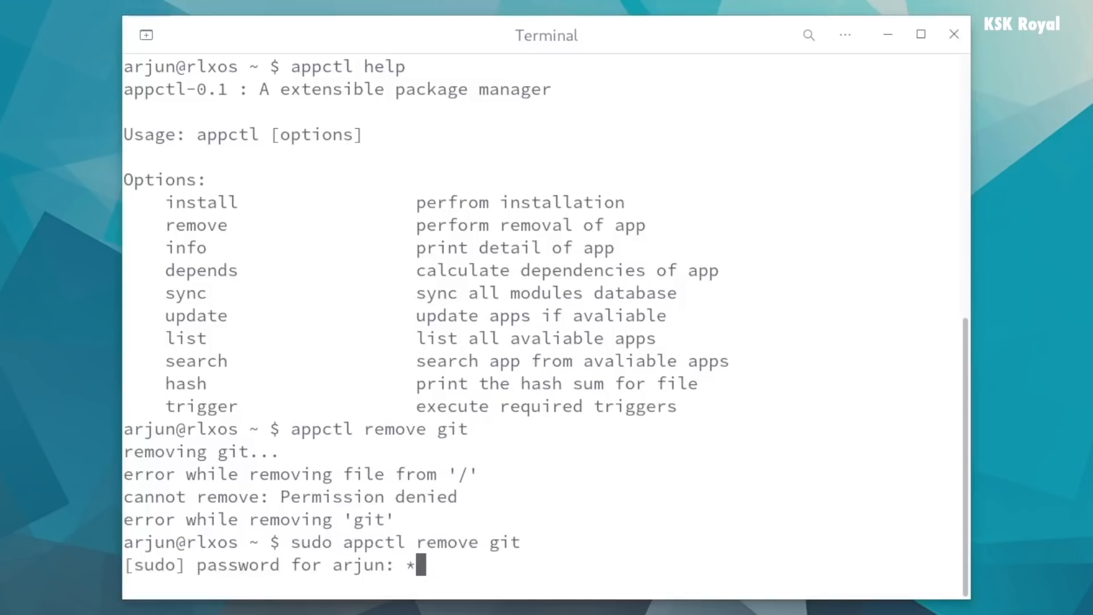
key("Return")
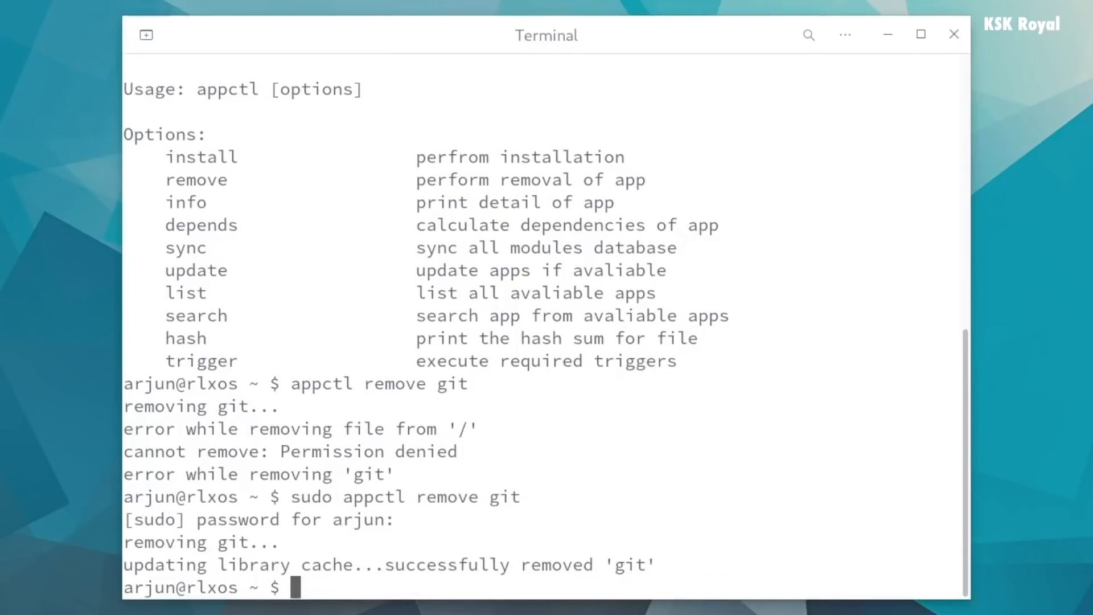
type("sudo appctl ins")
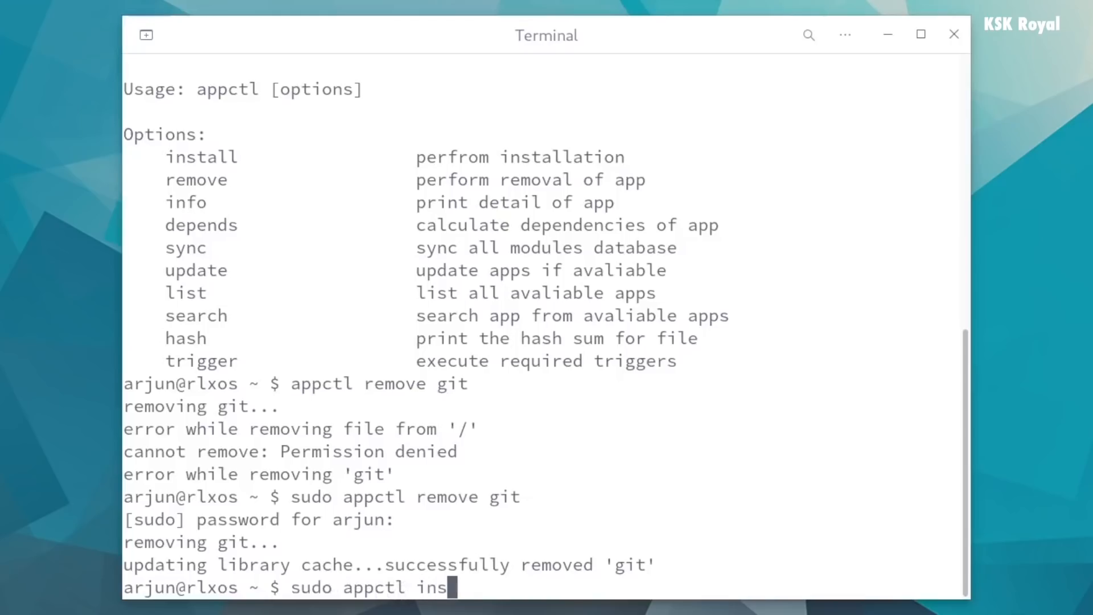
key("Return")
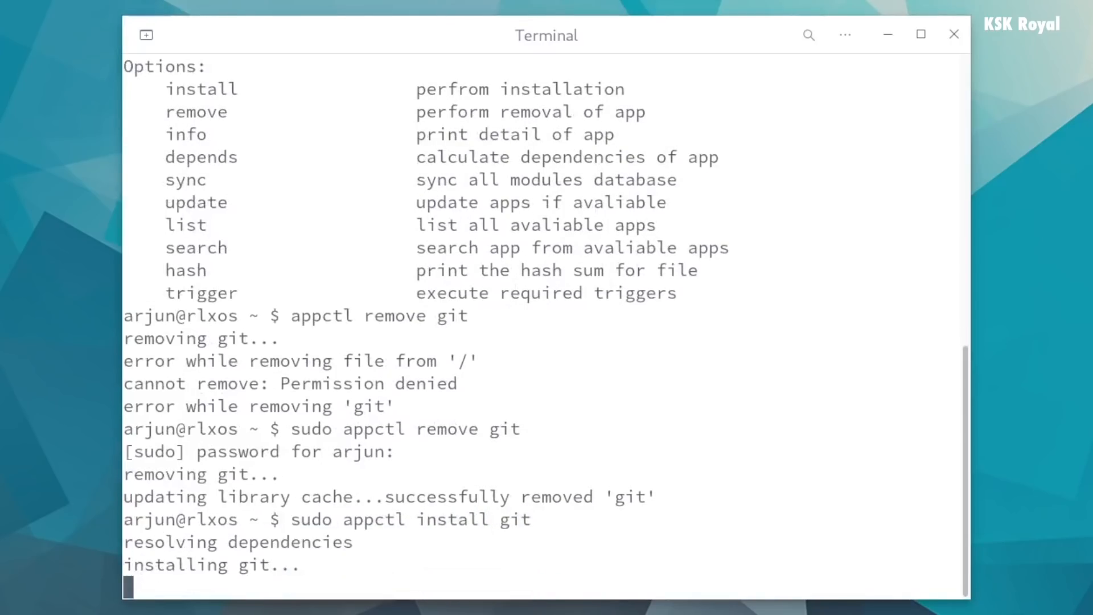
scroll("down", 3)
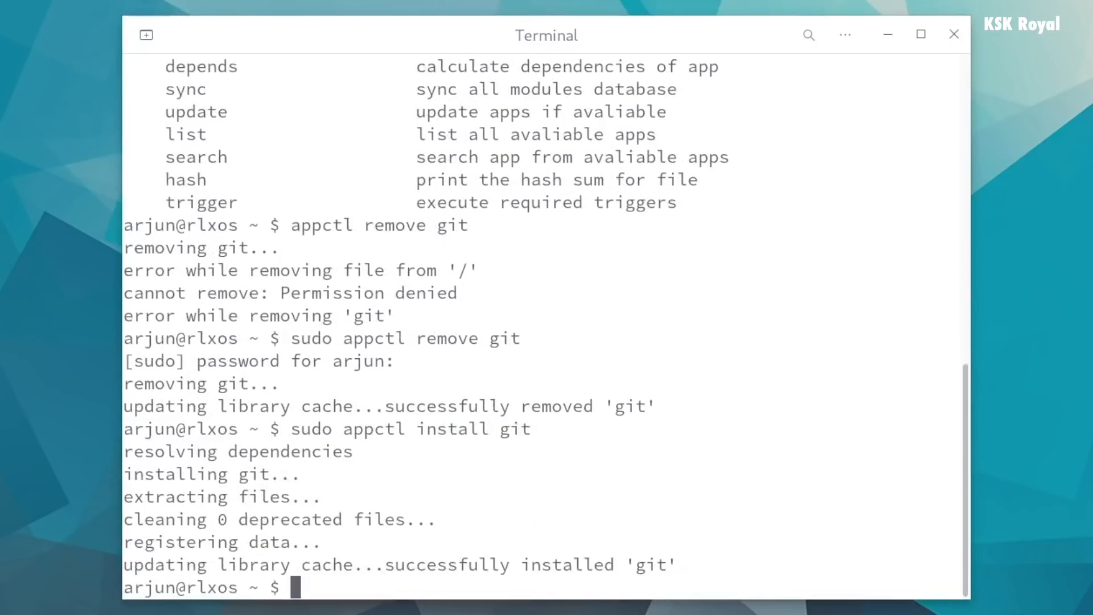
type("sudo appctl u")
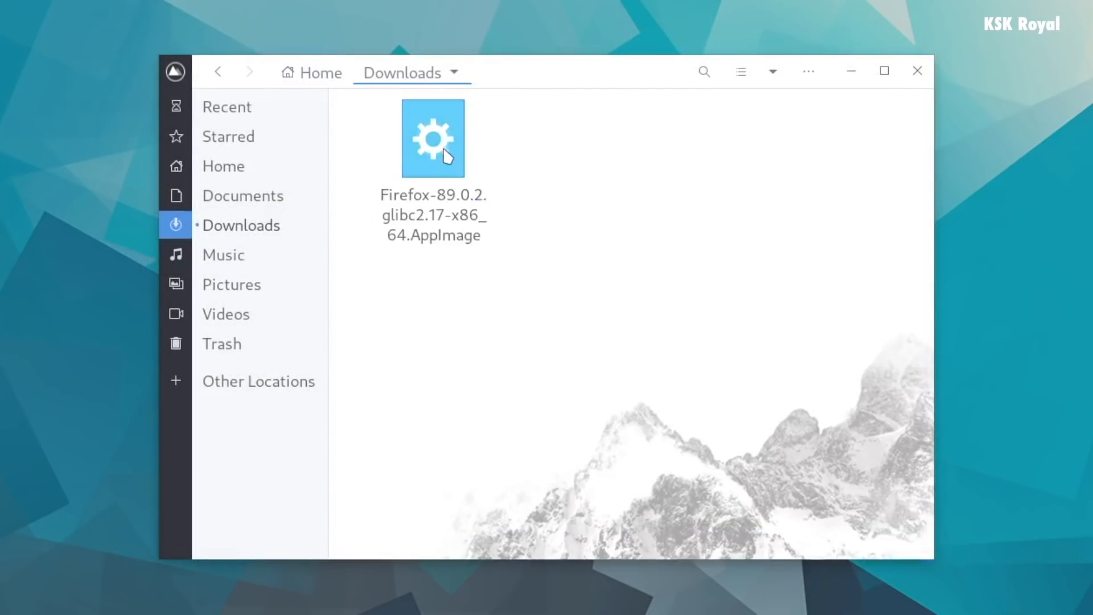
- Launch the Firefox AppImage from Downloads, then bring up the Activities overview
left_click(432, 138)
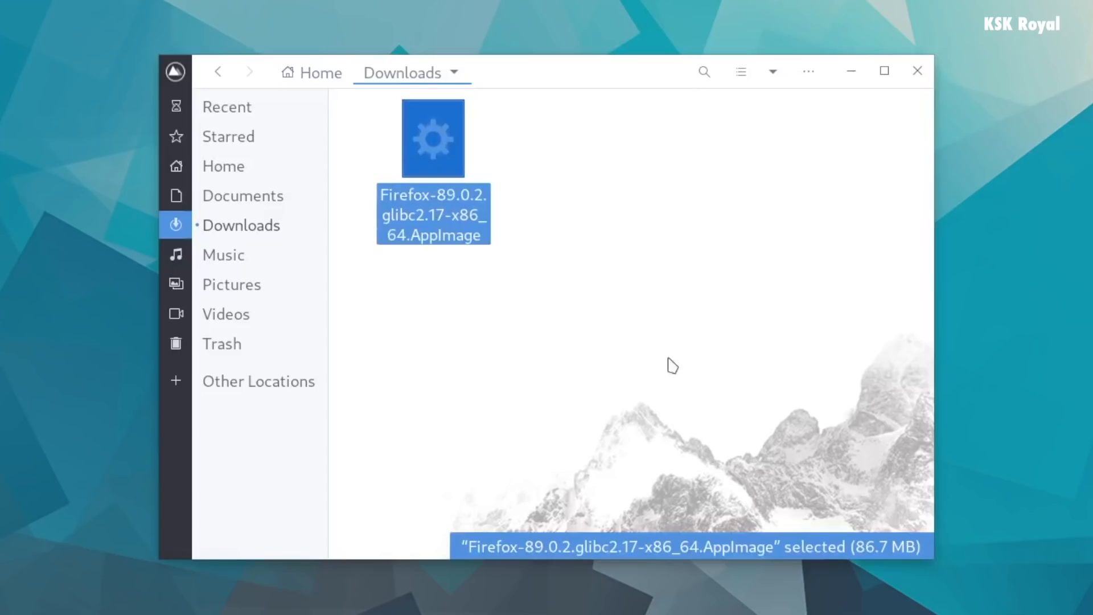
double_click(432, 137)
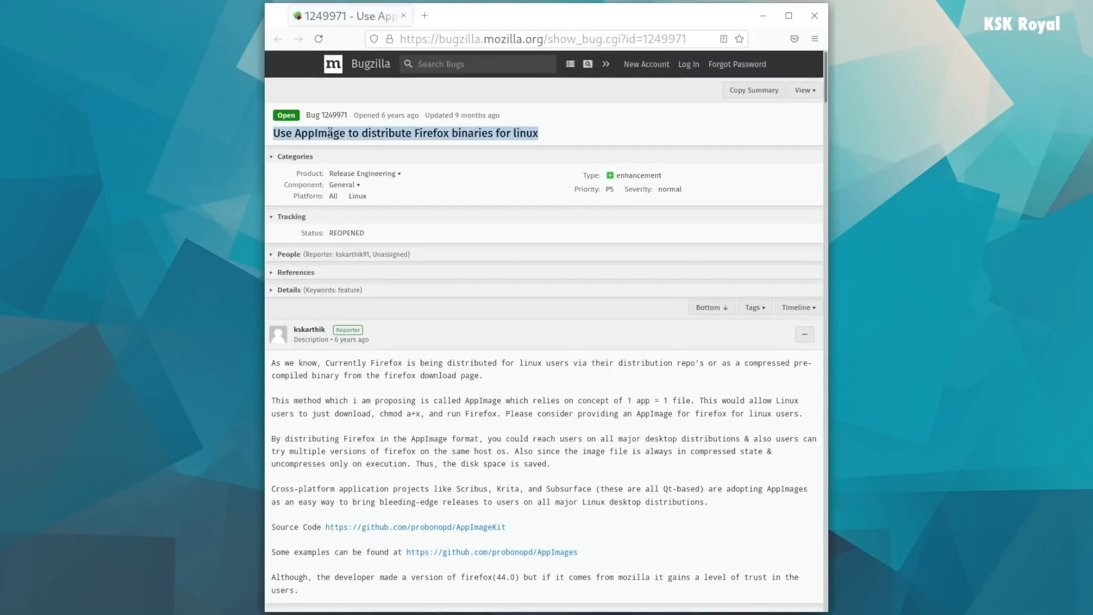
mouse_move(615, 376)
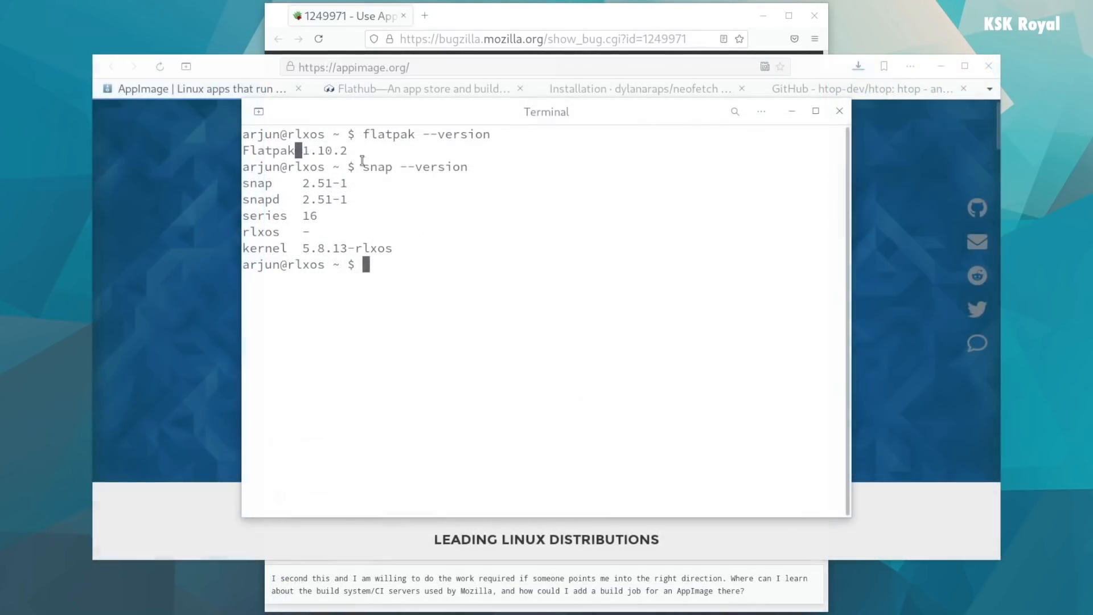
mouse_move(744, 465)
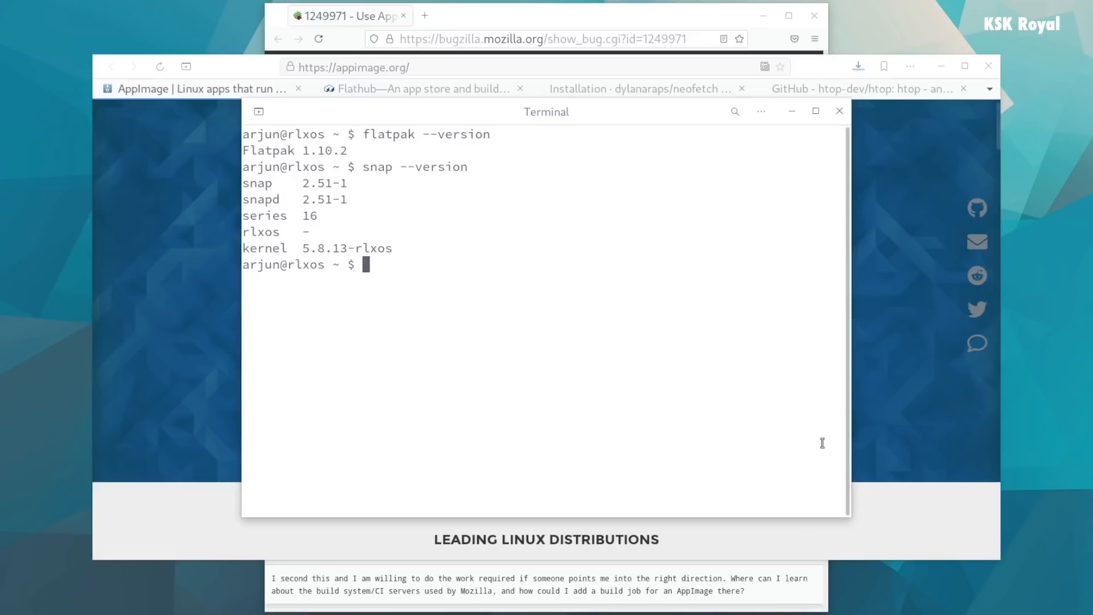
key("super")
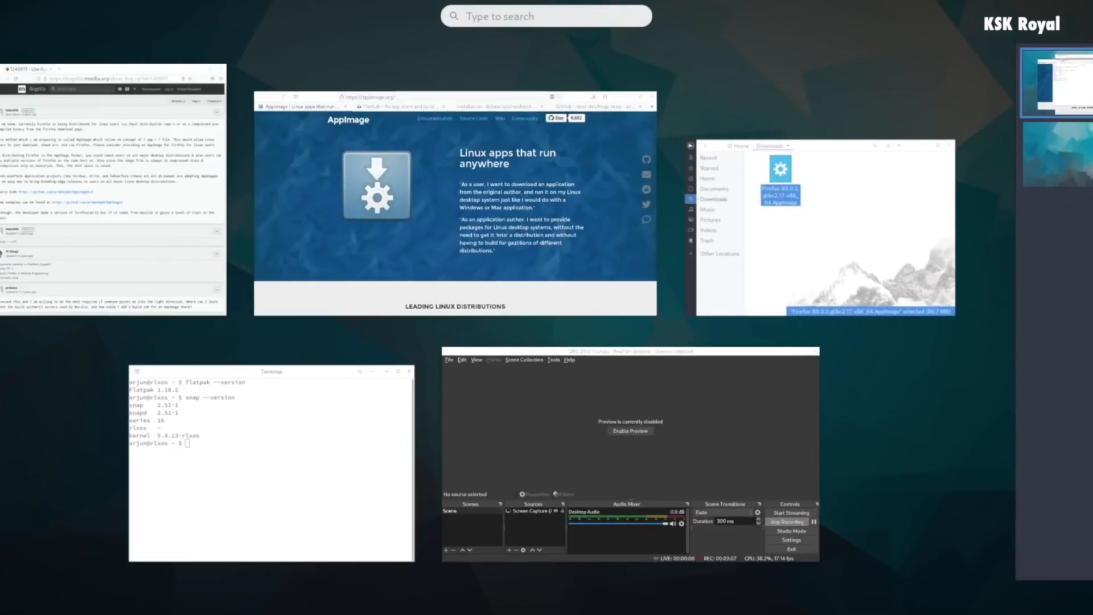
- Open the To Do app and type a task to upload a video as soon as possible
left_click(596, 569)
type("Upload v")
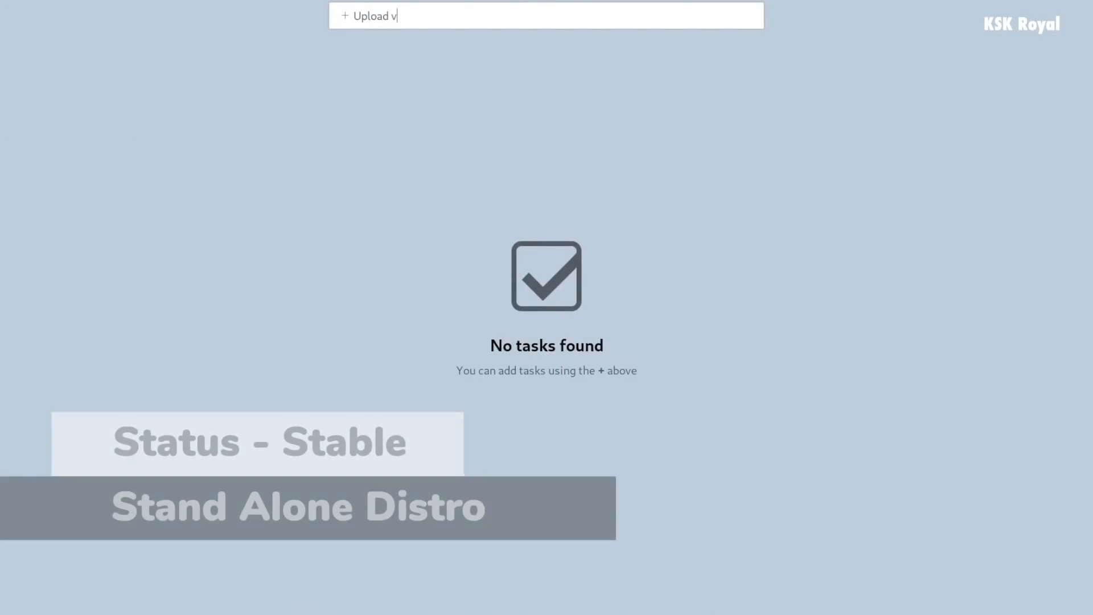
type("a video as soon as possib")
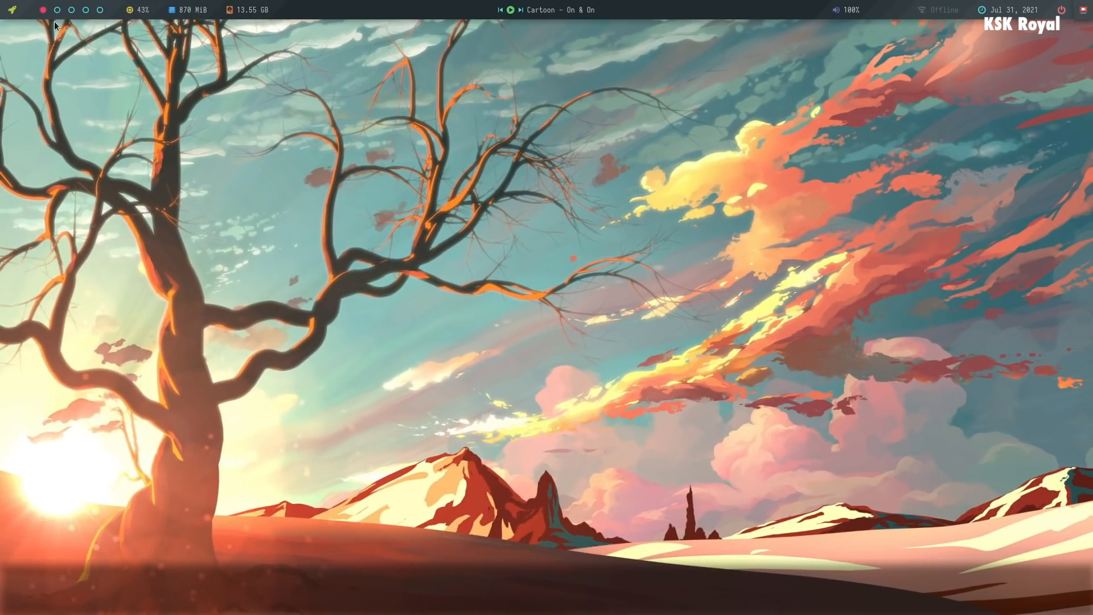
- View and close the Archcraft network menu, then launch Thunar File Manager
left_click(942, 10)
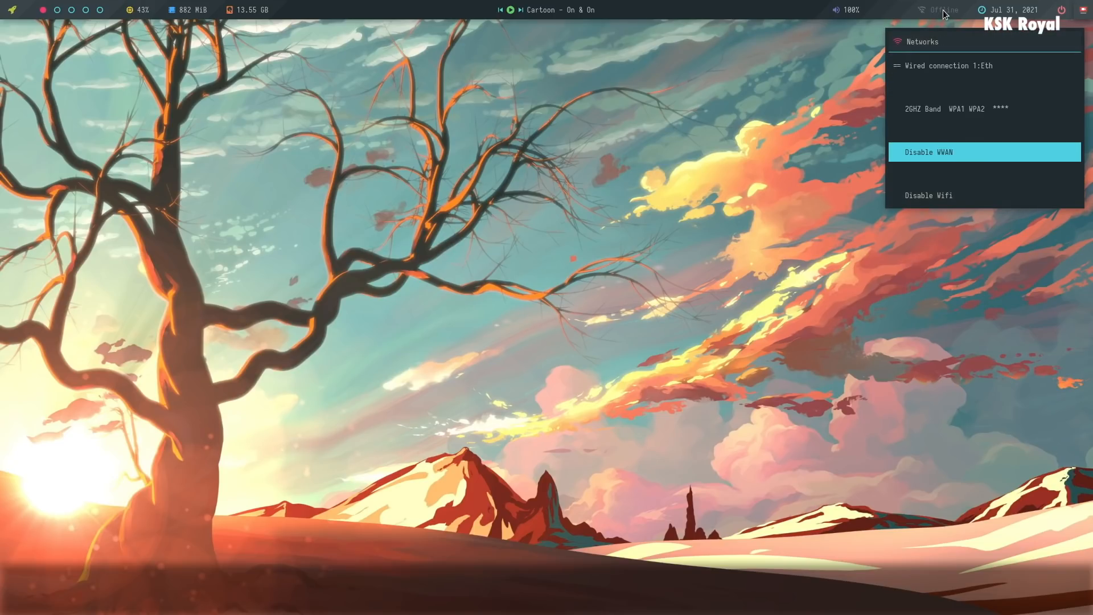
mouse_move(928, 195)
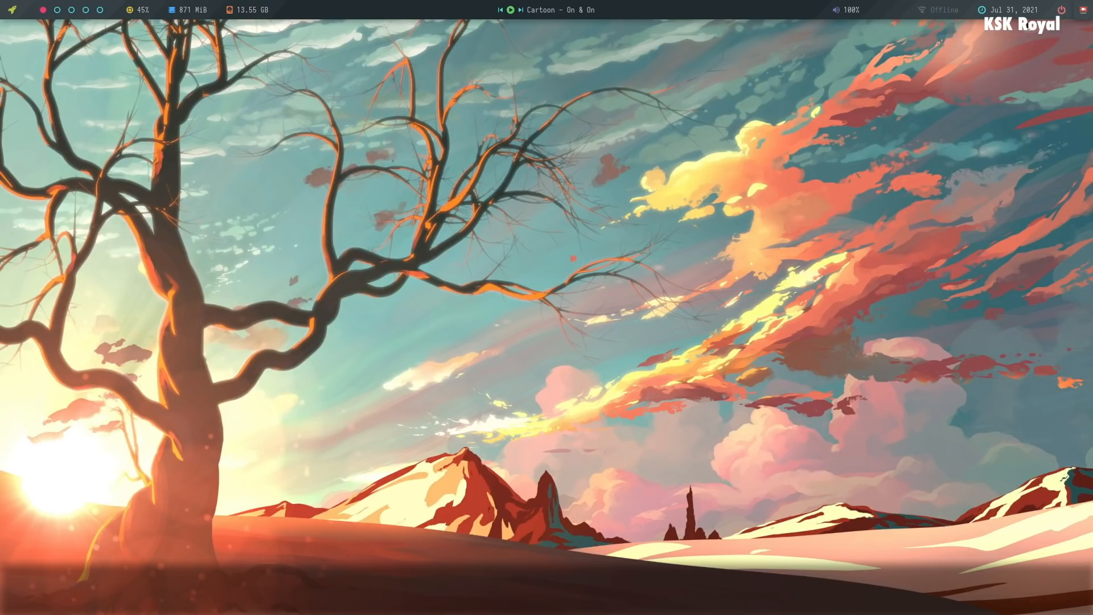
left_click(1081, 10)
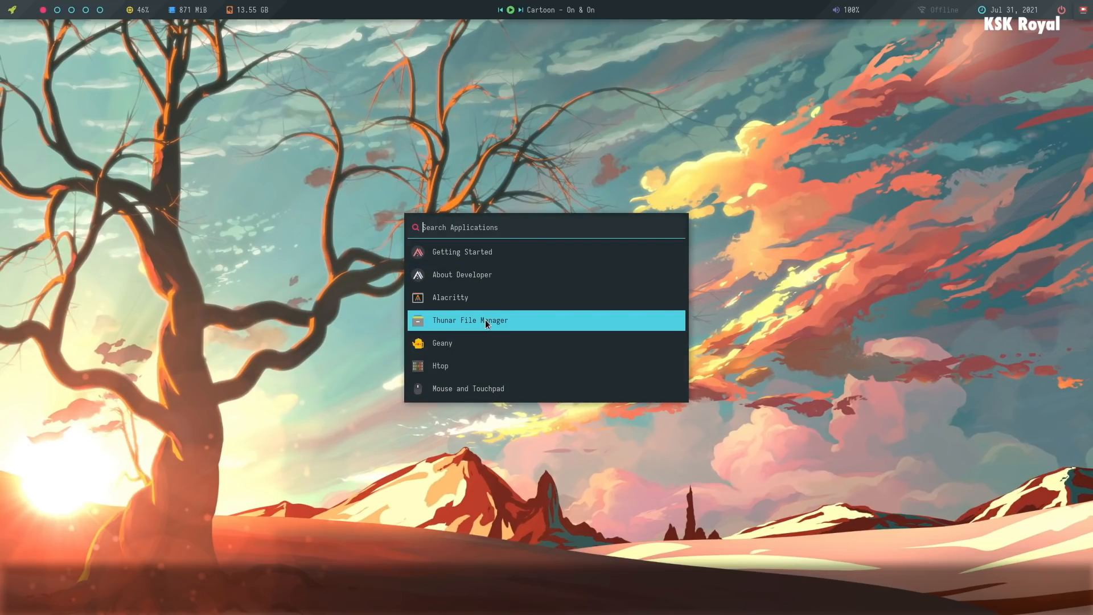
left_click(469, 320)
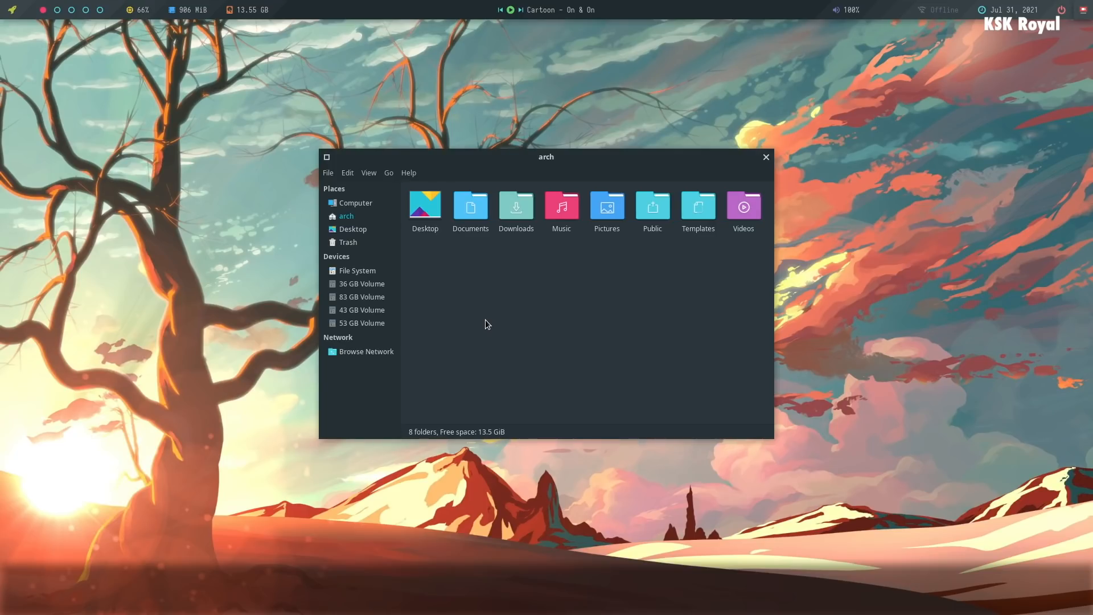
mouse_move(679, 257)
type("ne")
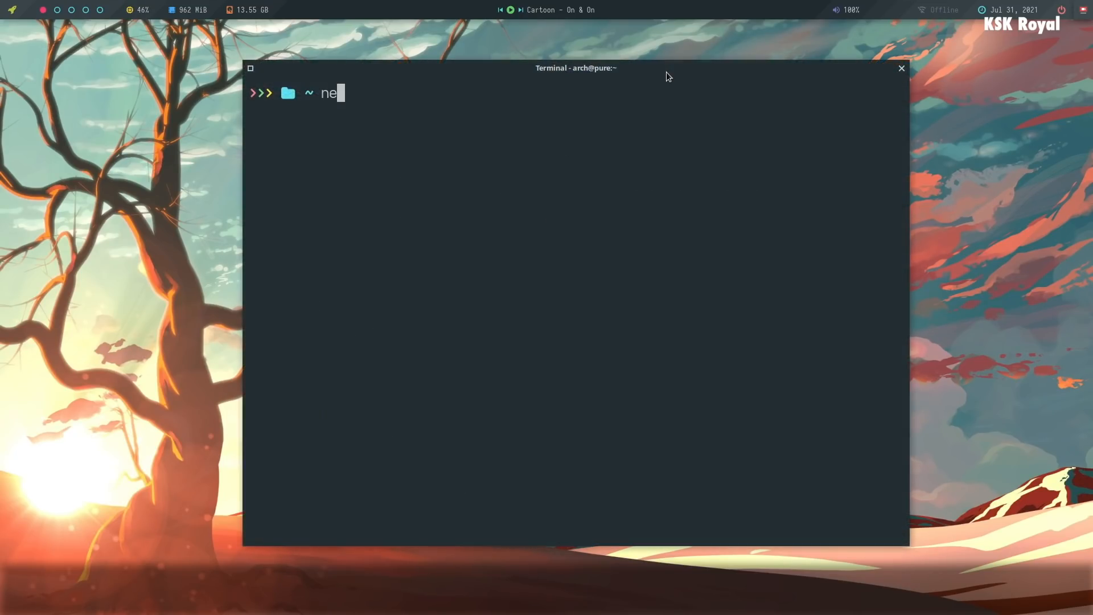
- Run neofetch, clear the screen, and start sudo htop with the password
key("Return")
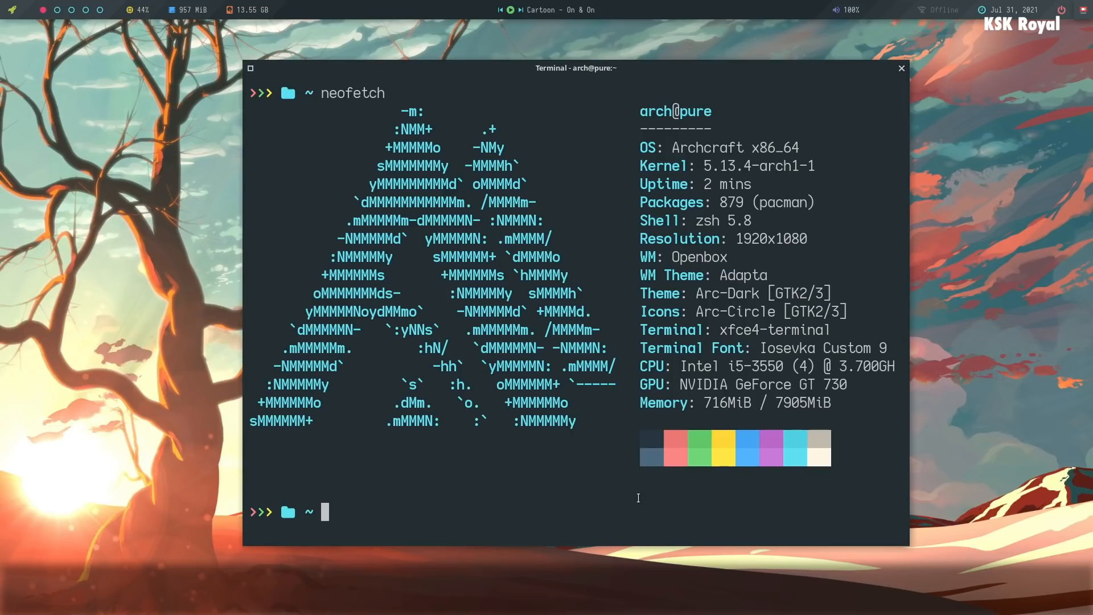
key("ctrl+l")
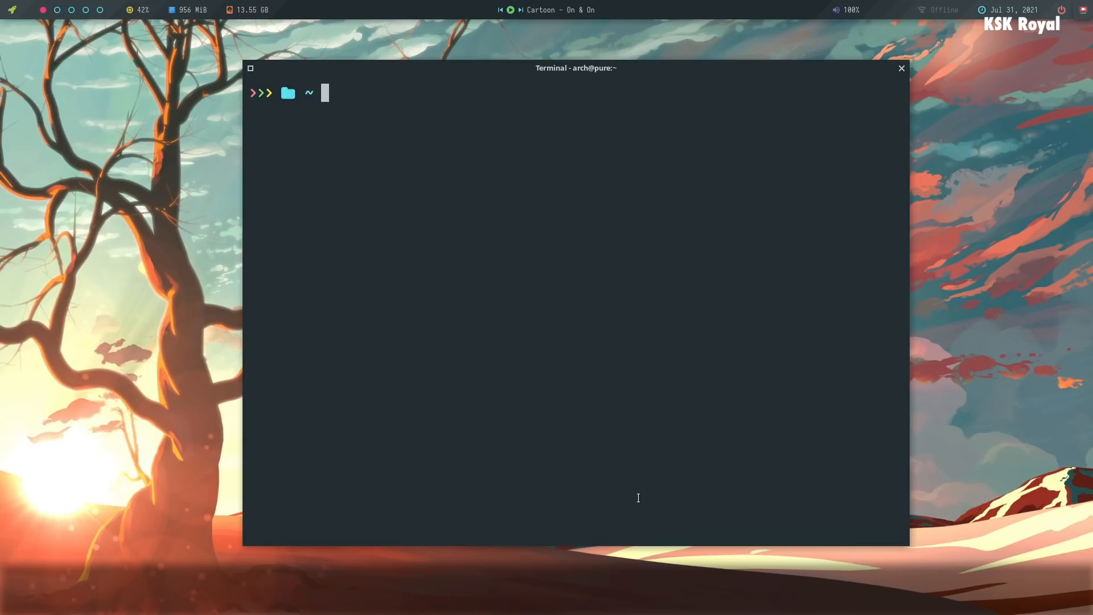
type("sudo htop")
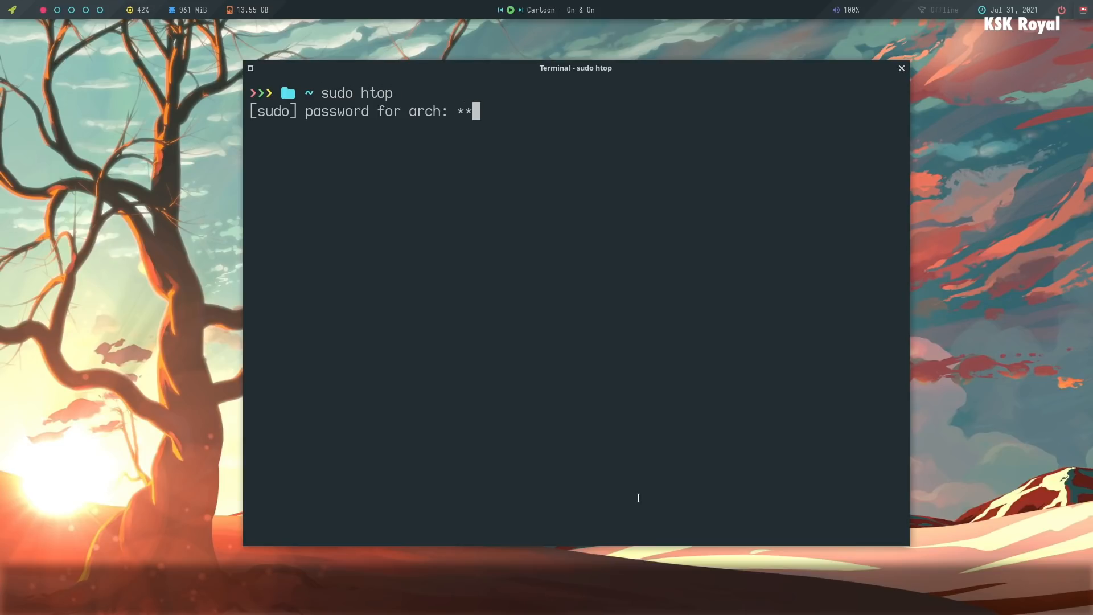
key("Return")
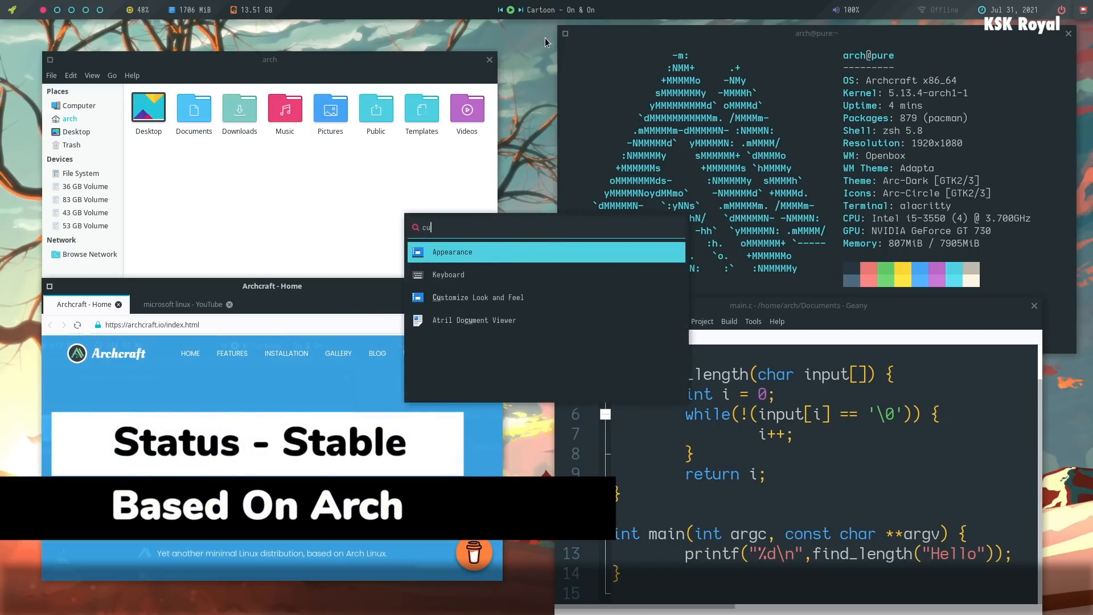
- Open Customize Look and Feel, move it lower, and preview widget themes like Adapta-Nokto-Eta
left_click(478, 297)
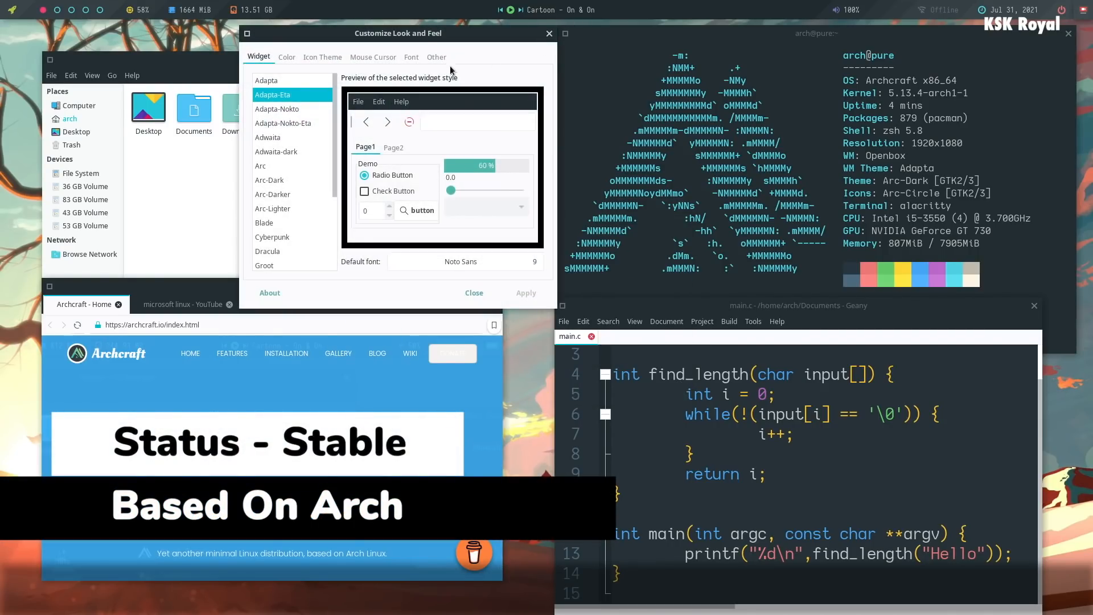
left_click_drag(398, 33, 421, 97)
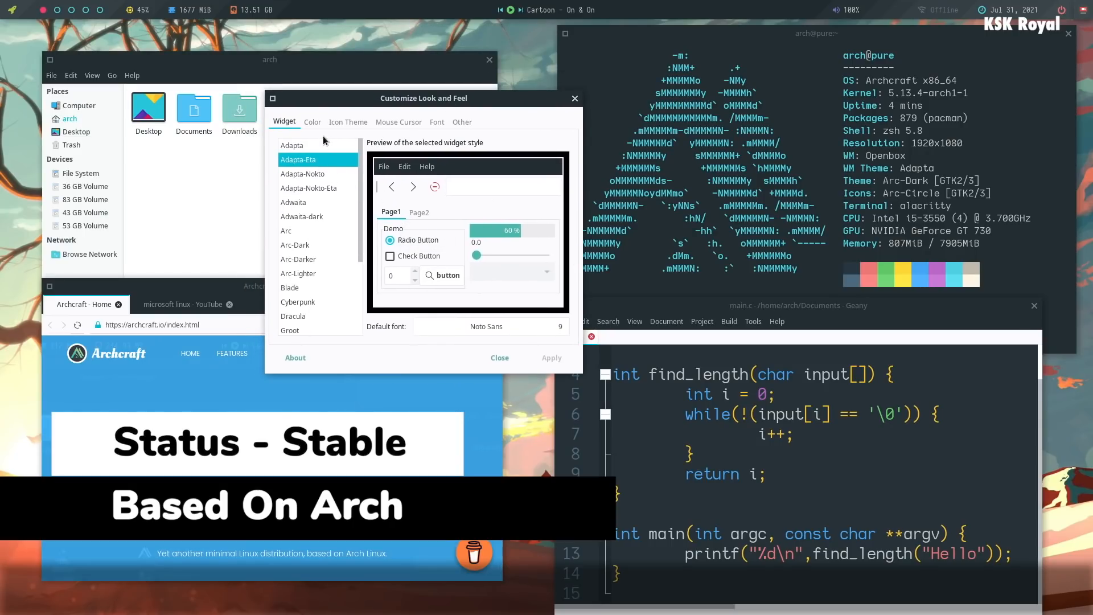
left_click(308, 188)
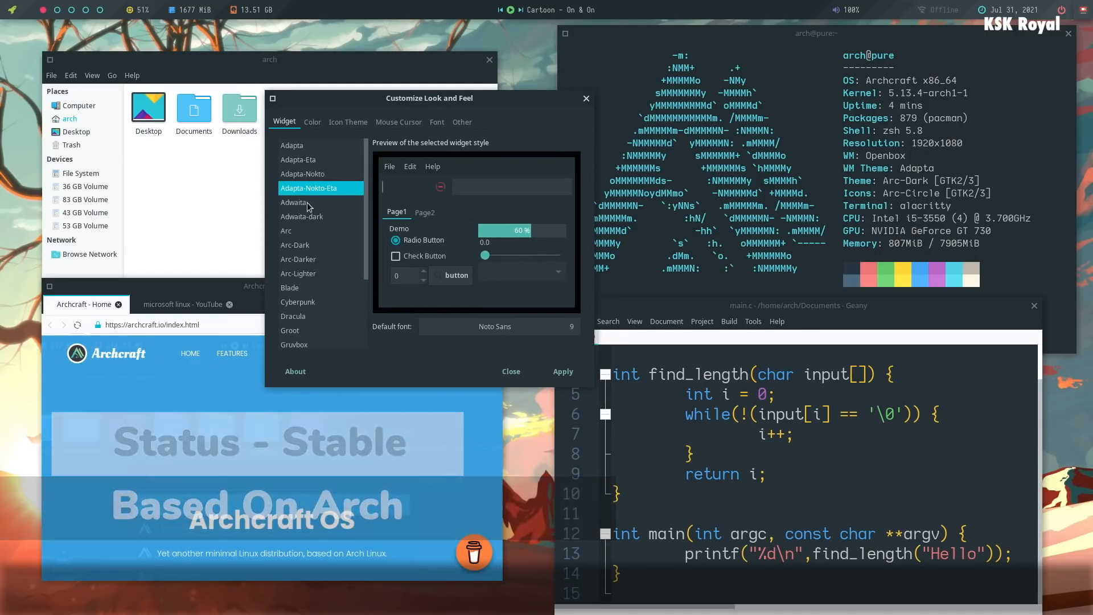
left_click(291, 146)
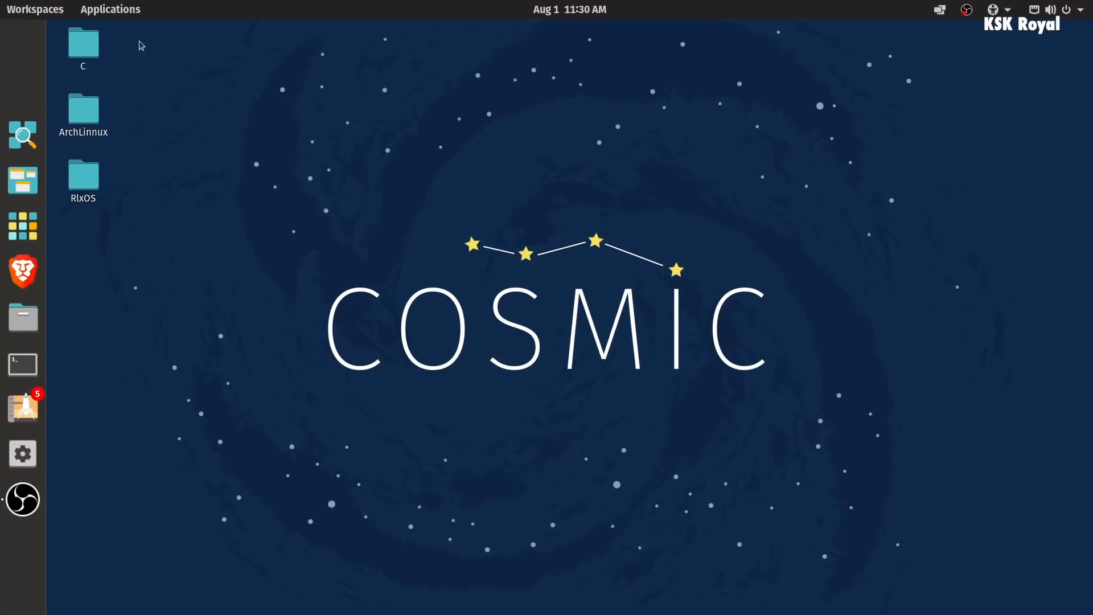
- View the calendar, accessibility and OBS recorder panels, then open the Applications grid
left_click(568, 9)
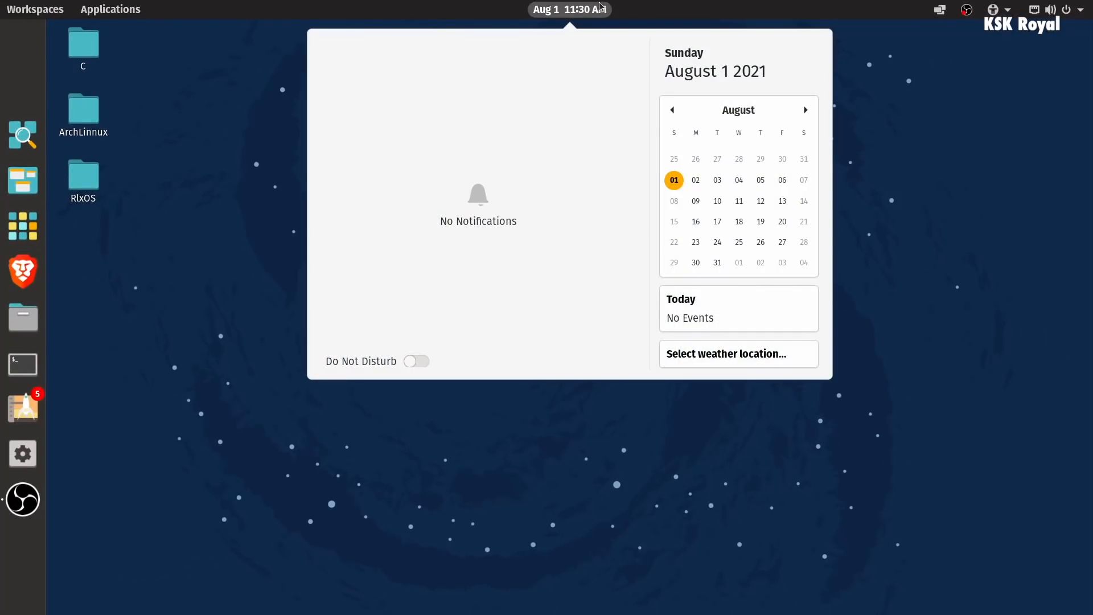
left_click(992, 9)
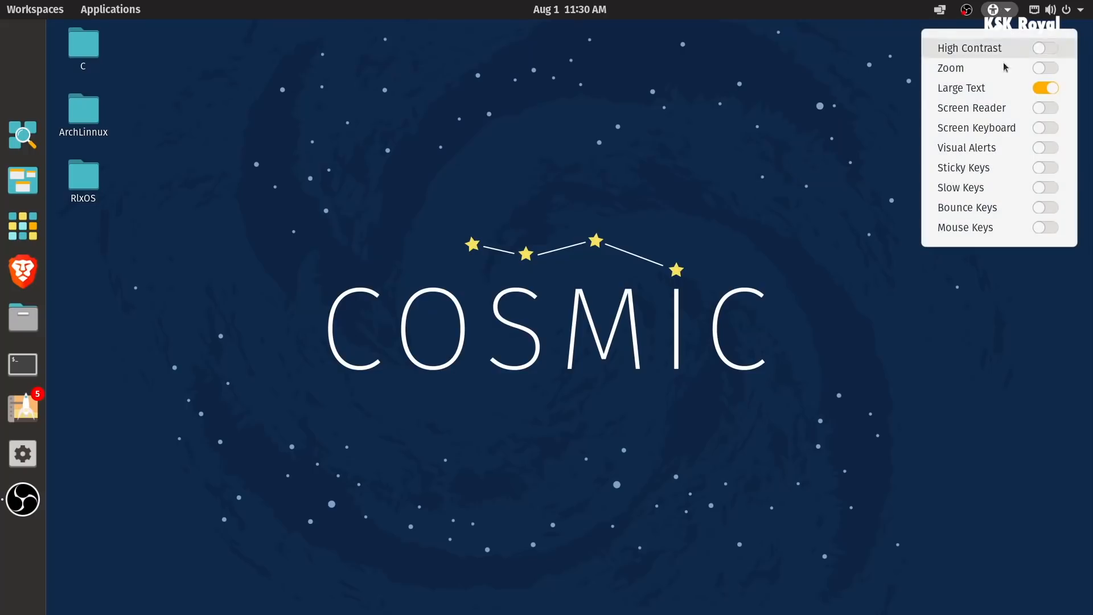
left_click(966, 9)
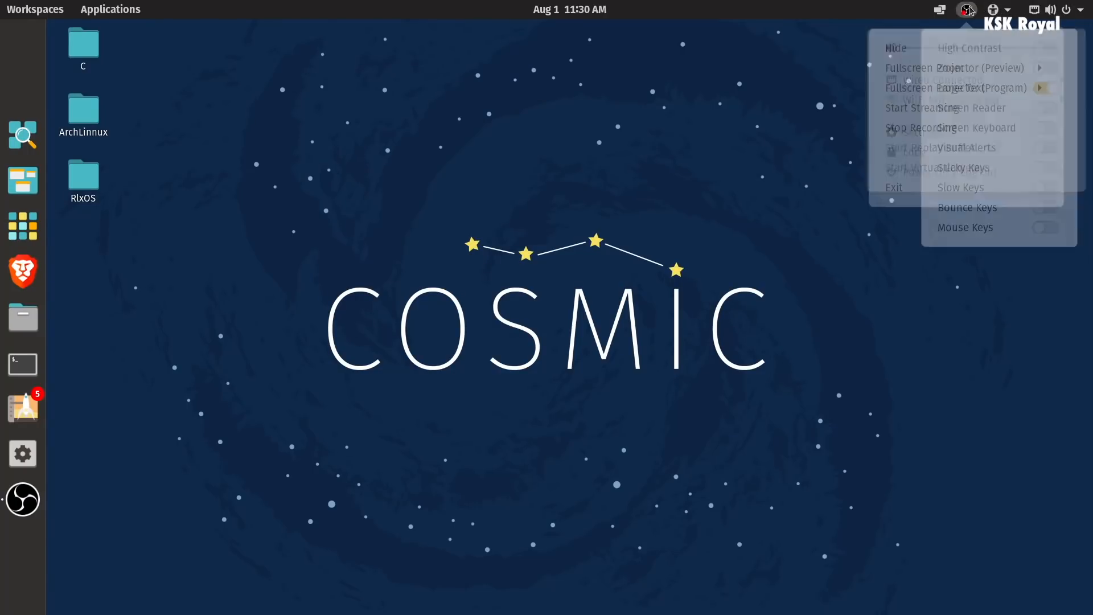
left_click(379, 310)
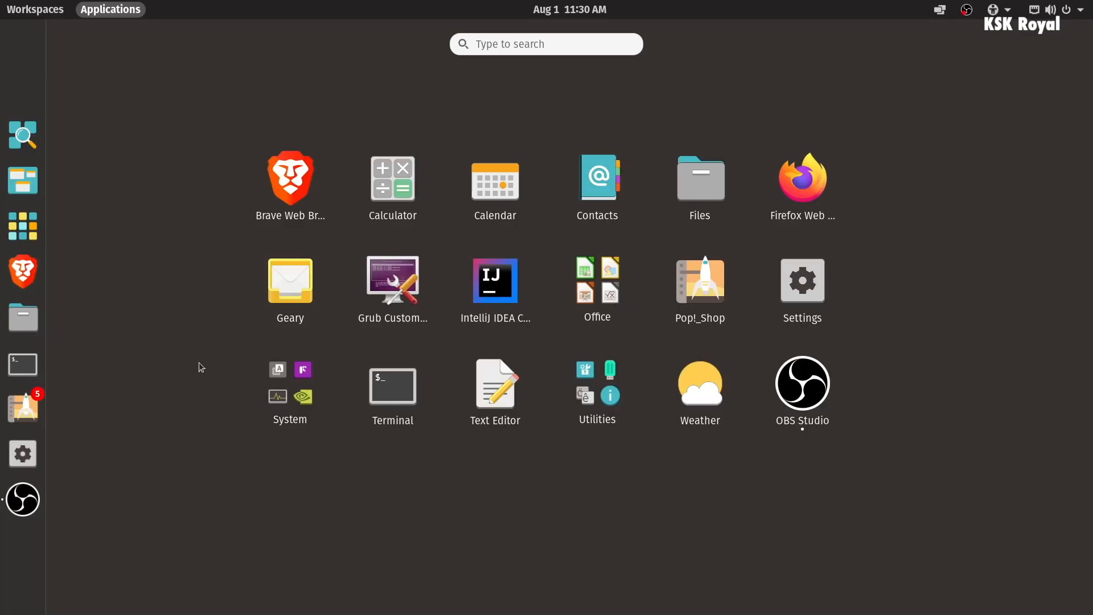
mouse_move(473, 58)
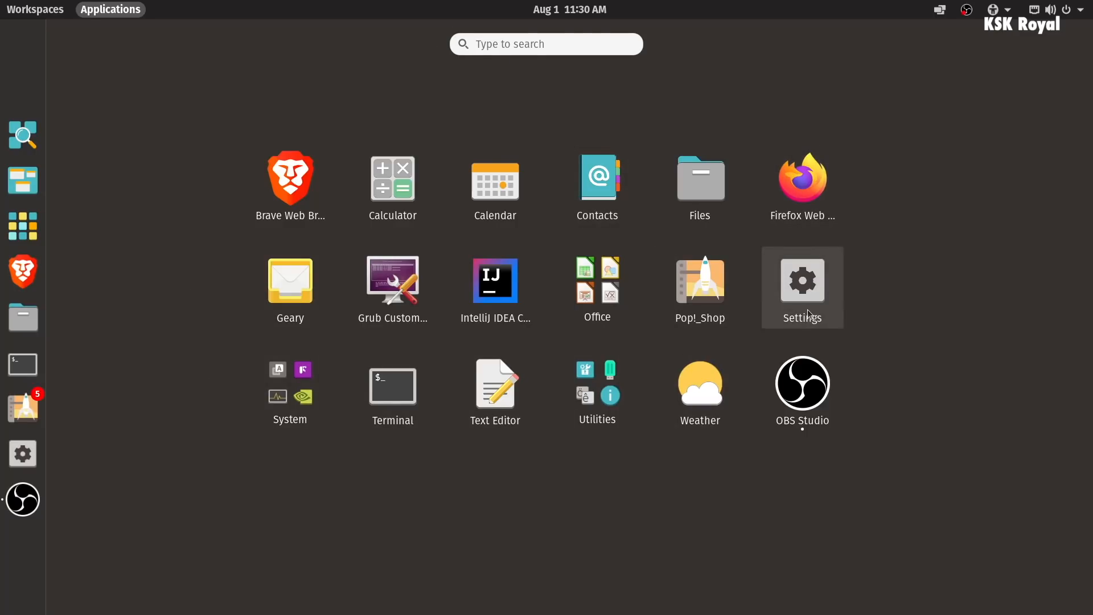
- Open the Settings About page and highlight the Pop!_OS 21.04 OS name
left_click(801, 280)
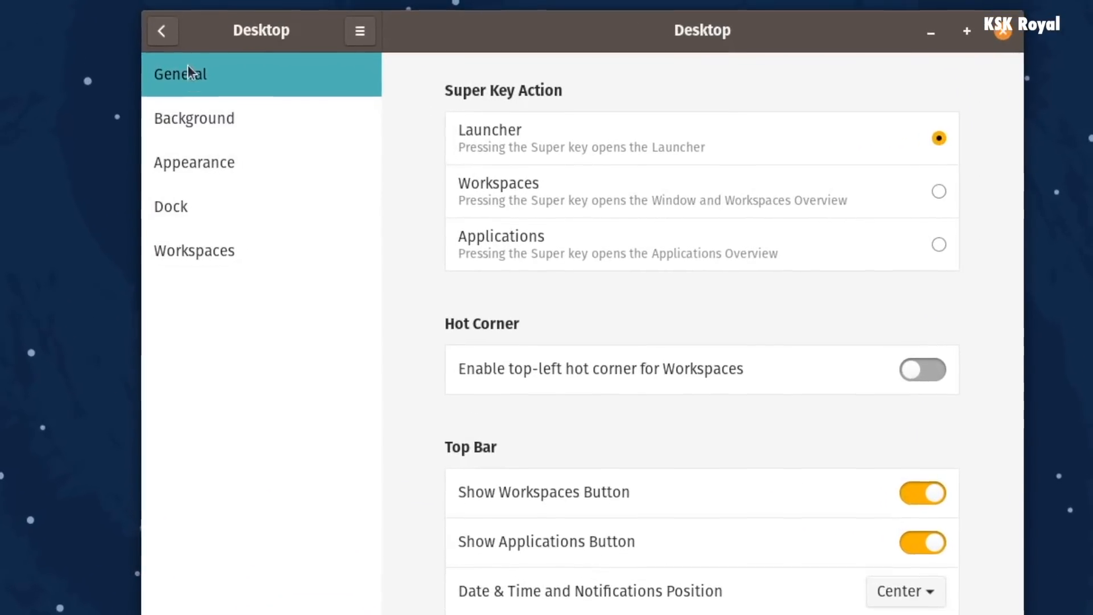
left_click(161, 31)
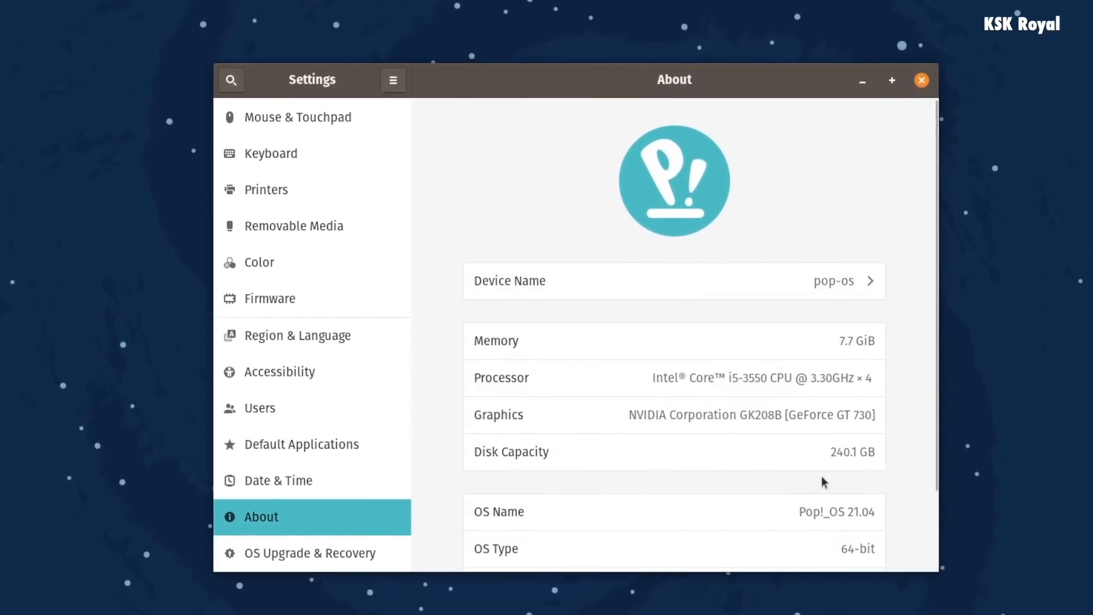
double_click(822, 512)
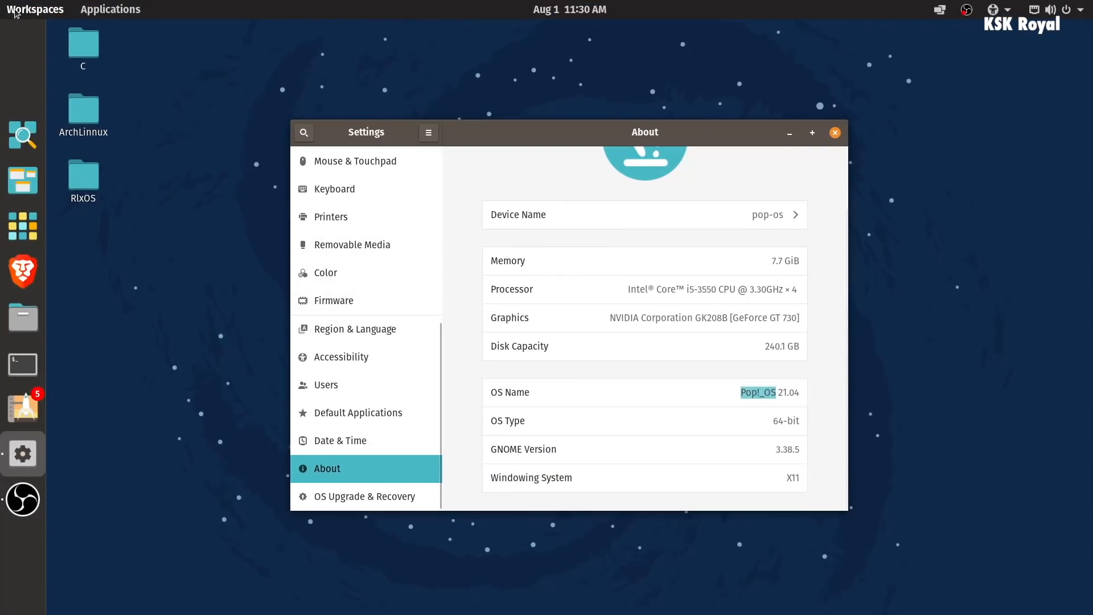
left_click(35, 9)
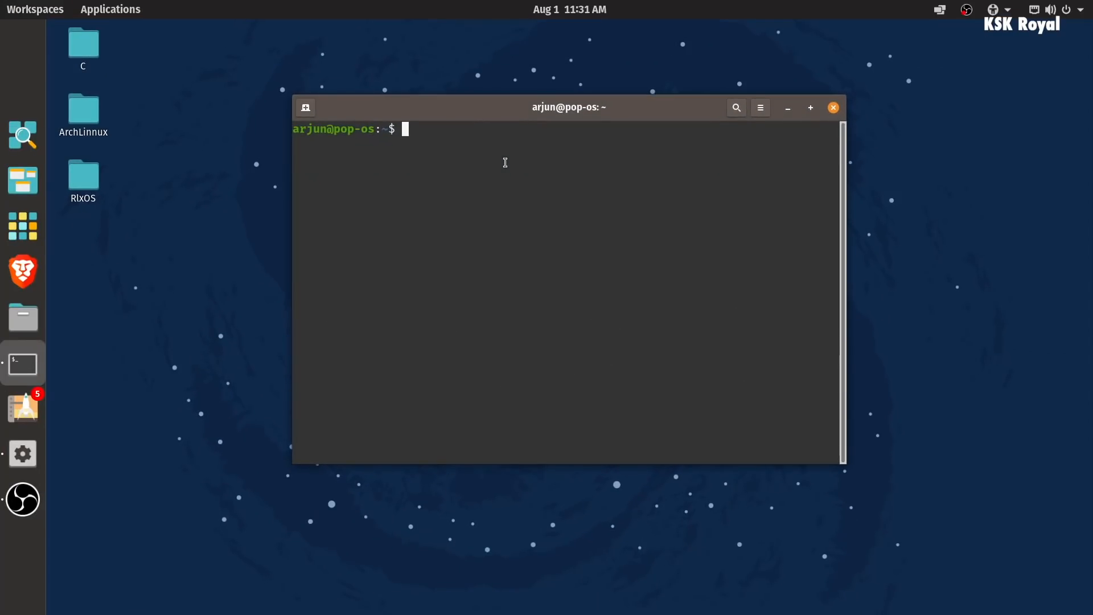
- Run neofetch and highlight the installed package counts in its summary
type("neofetch")
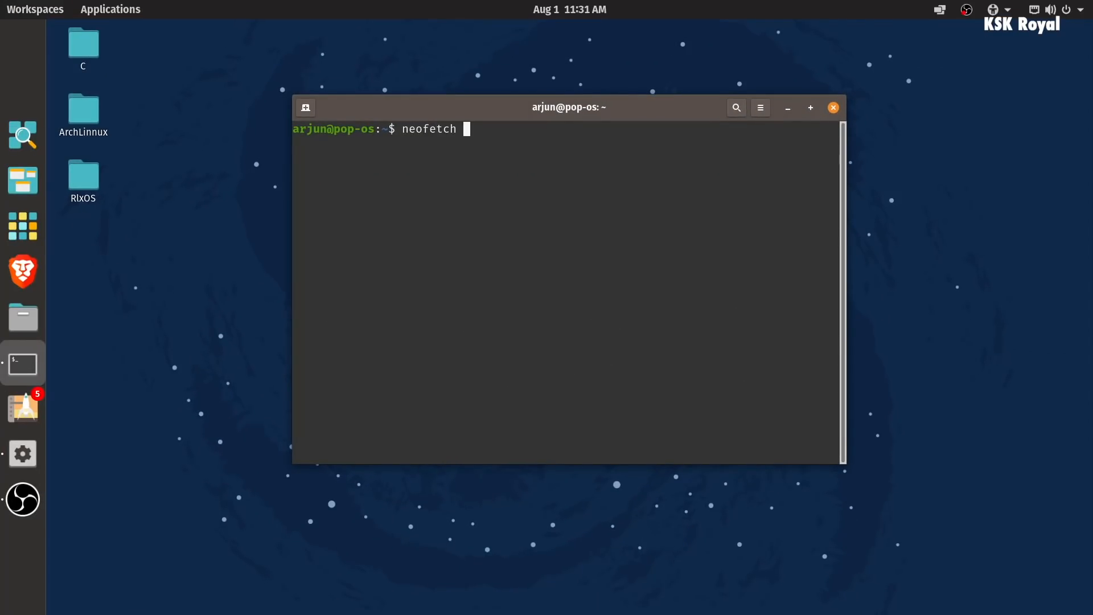
key("Return")
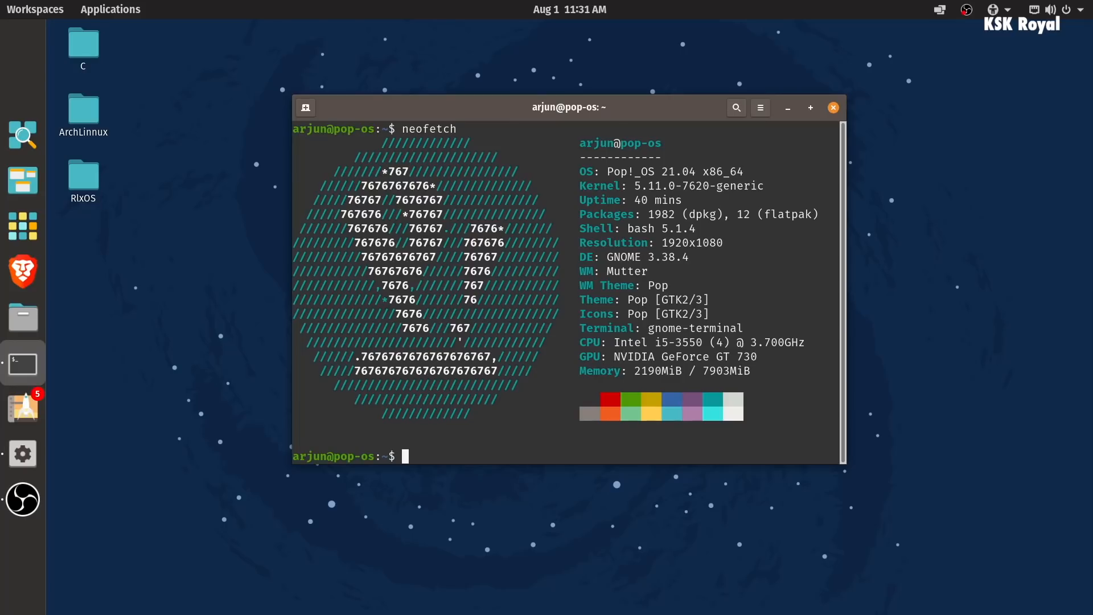
double_click(652, 172)
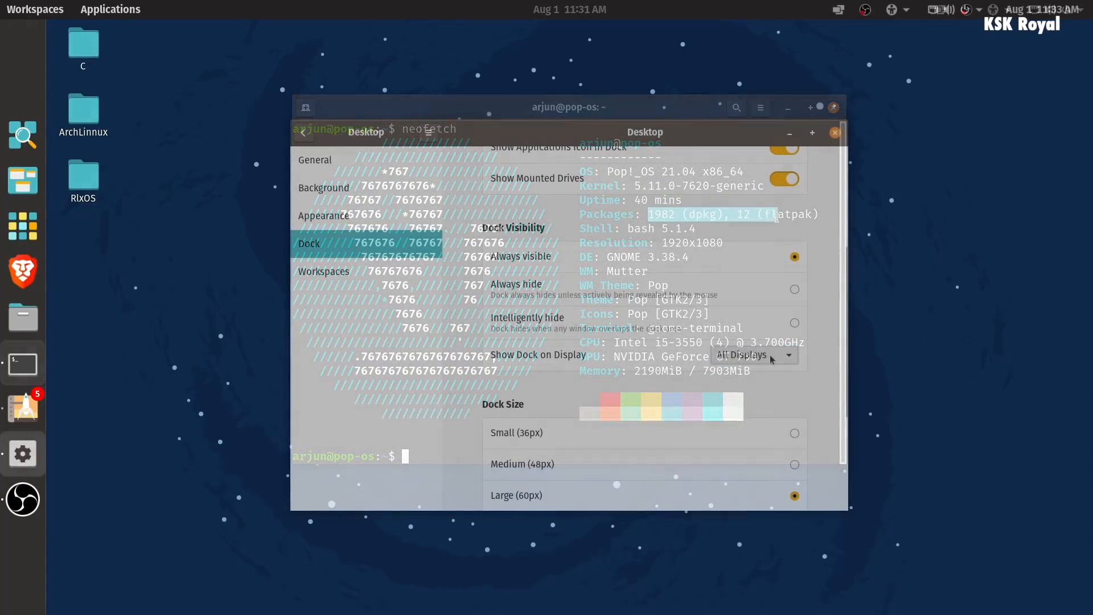
- Position the dock at the bottom of the screen with Large (60px) size
left_click(323, 271)
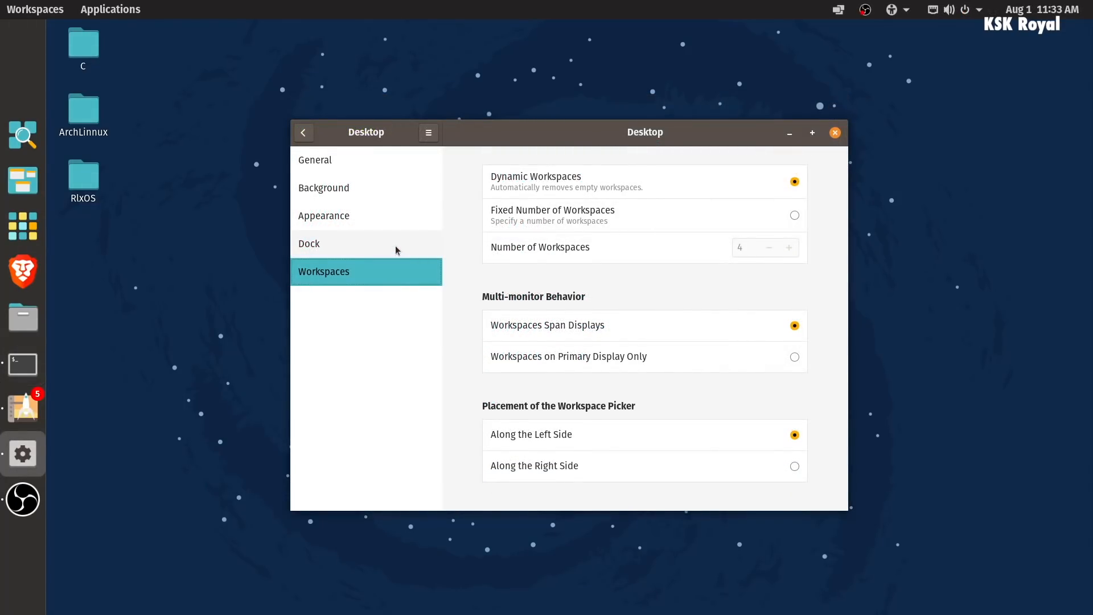
left_click(308, 243)
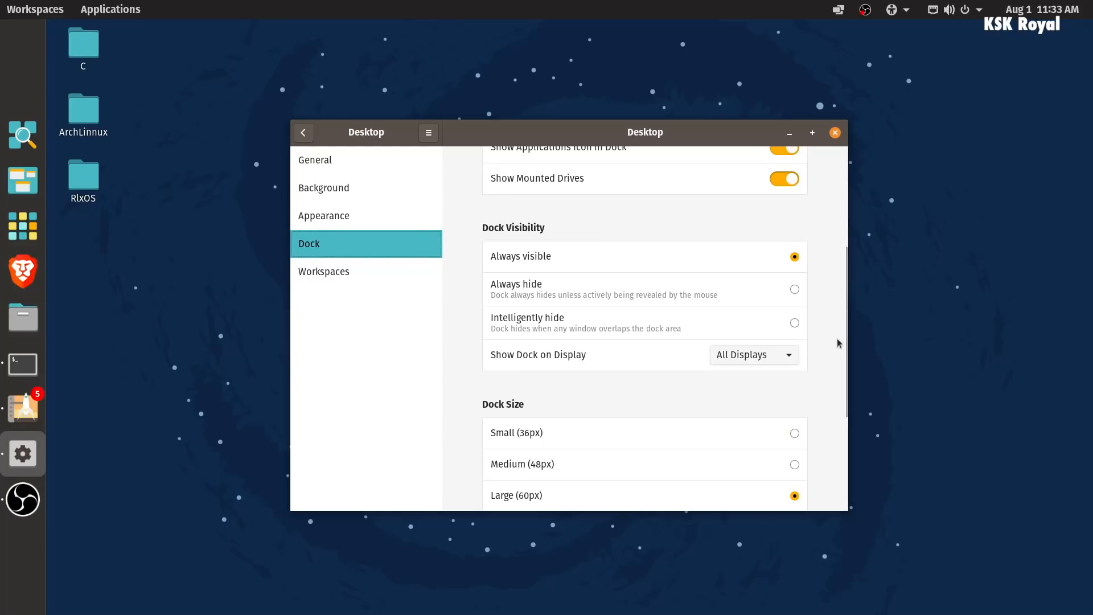
scroll("down", 3)
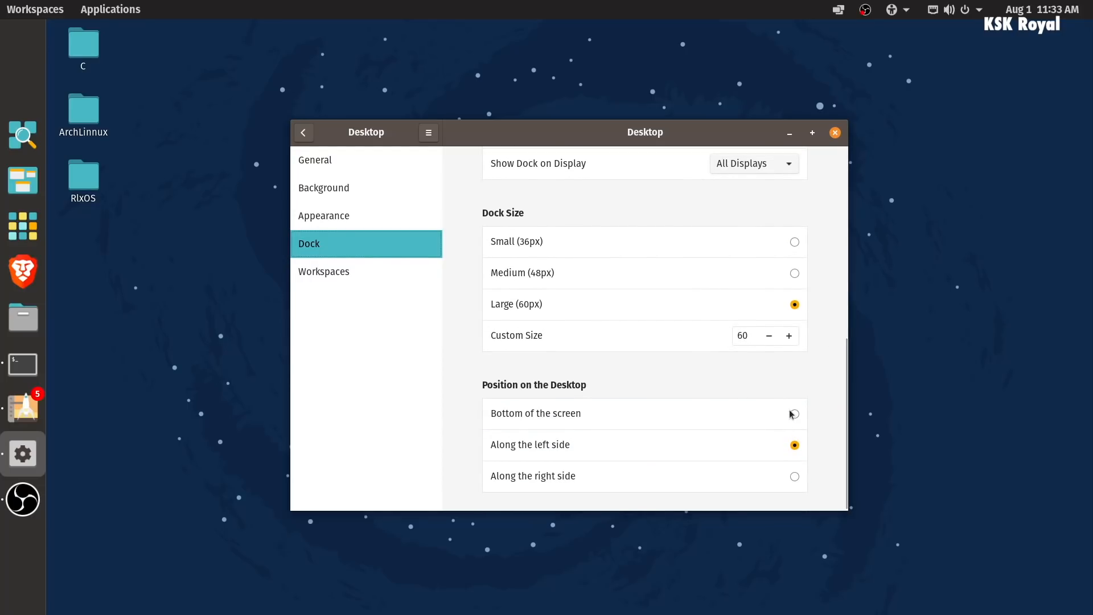
left_click(793, 476)
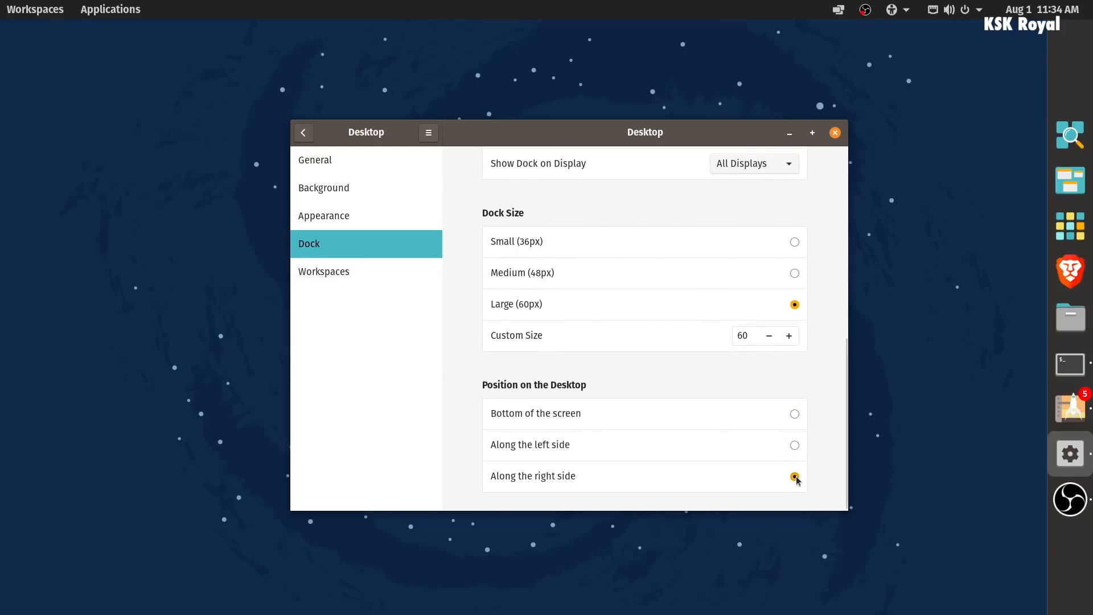
left_click(794, 444)
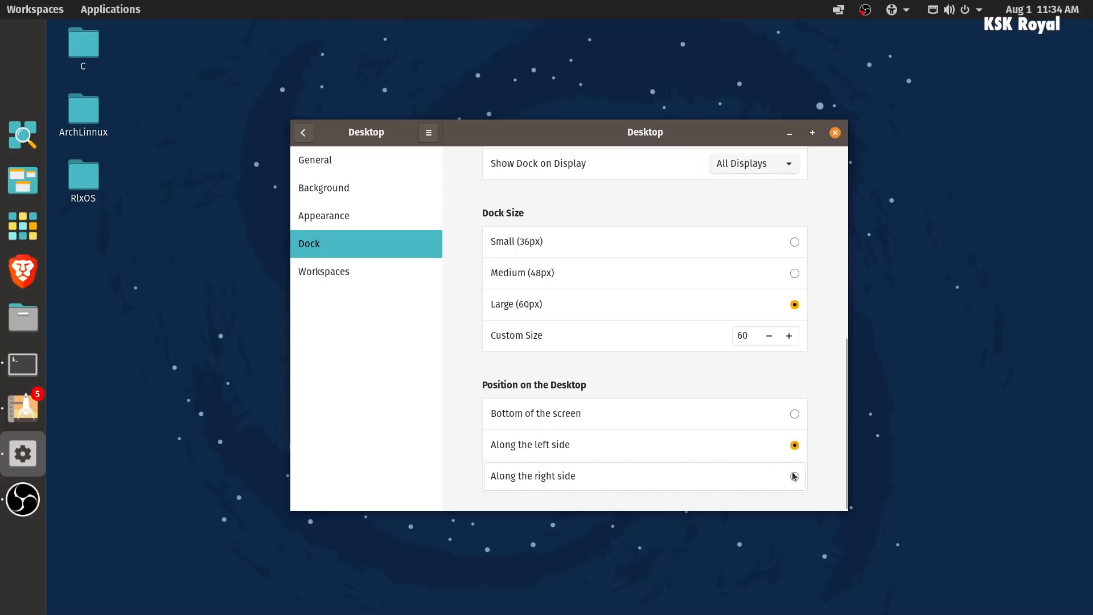
left_click(793, 241)
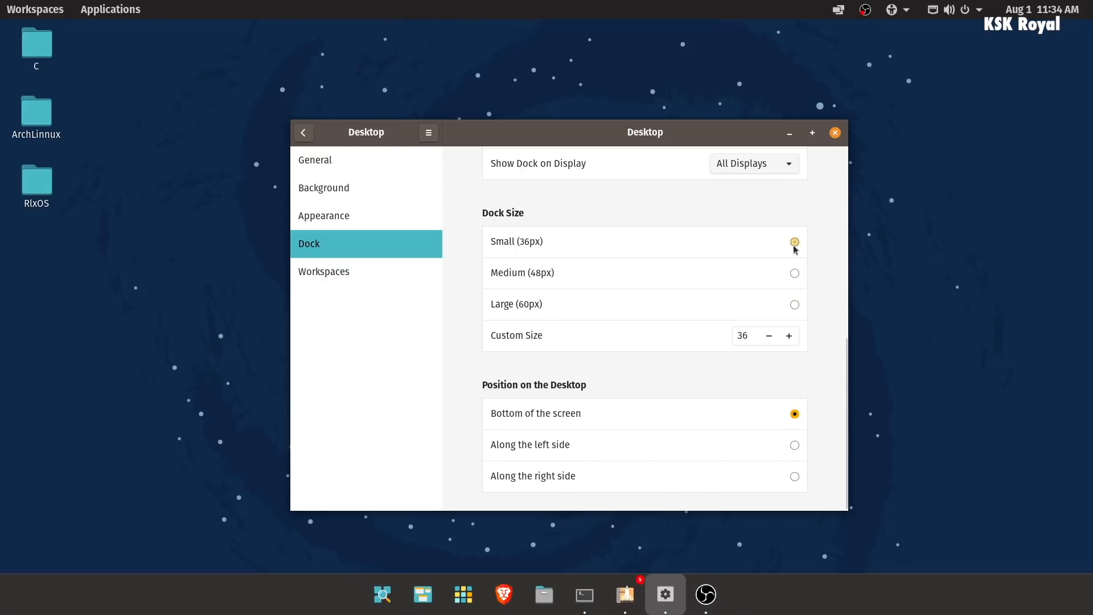
left_click(792, 304)
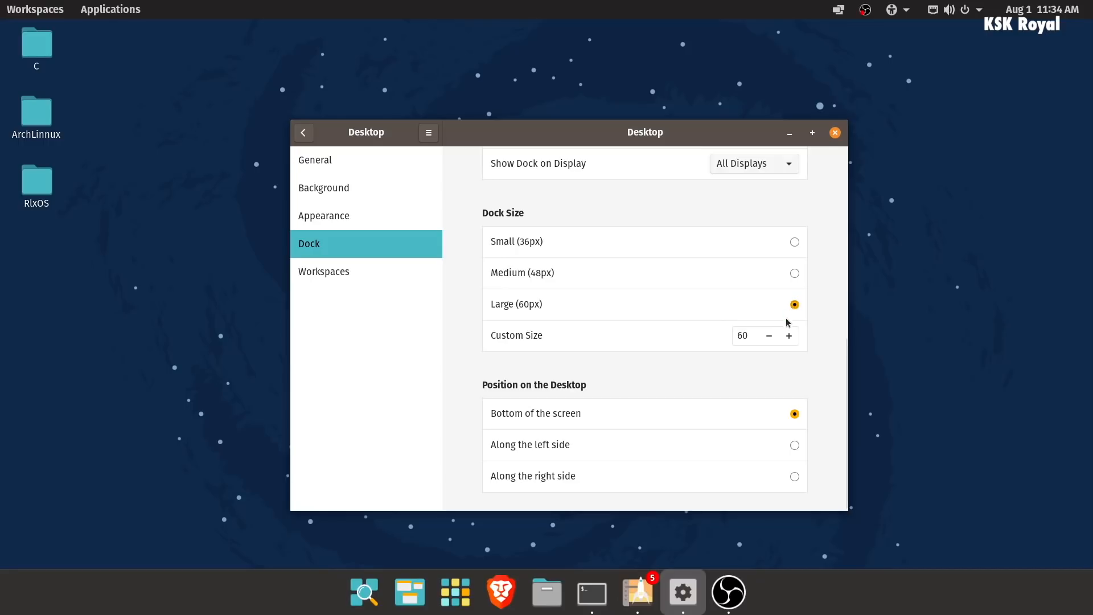
- View the General desktop settings, then close the desktop settings window
scroll("up", 3)
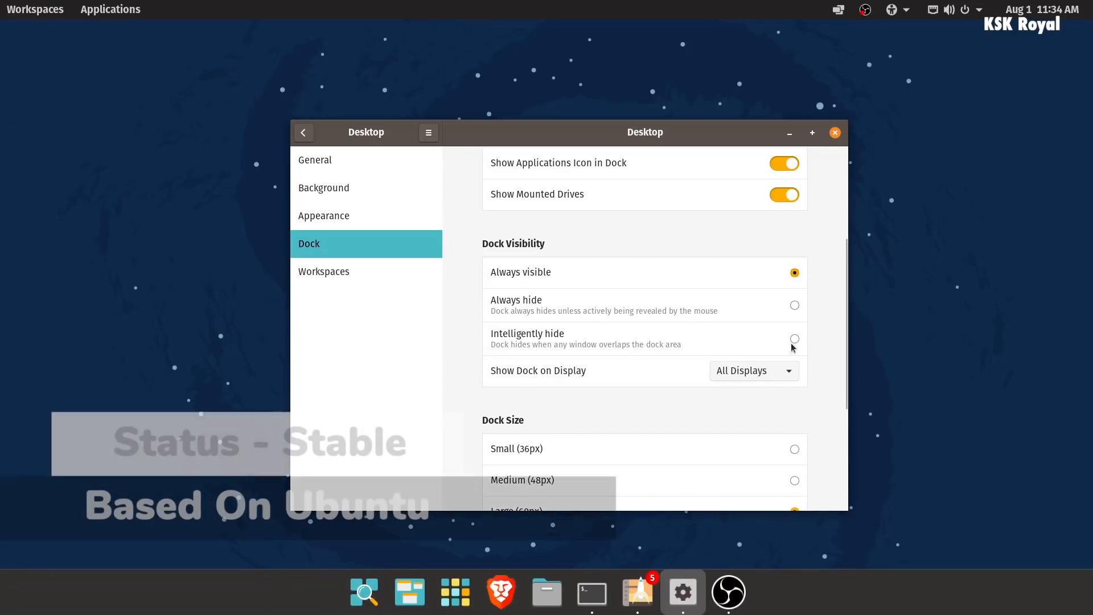
scroll("up", 3)
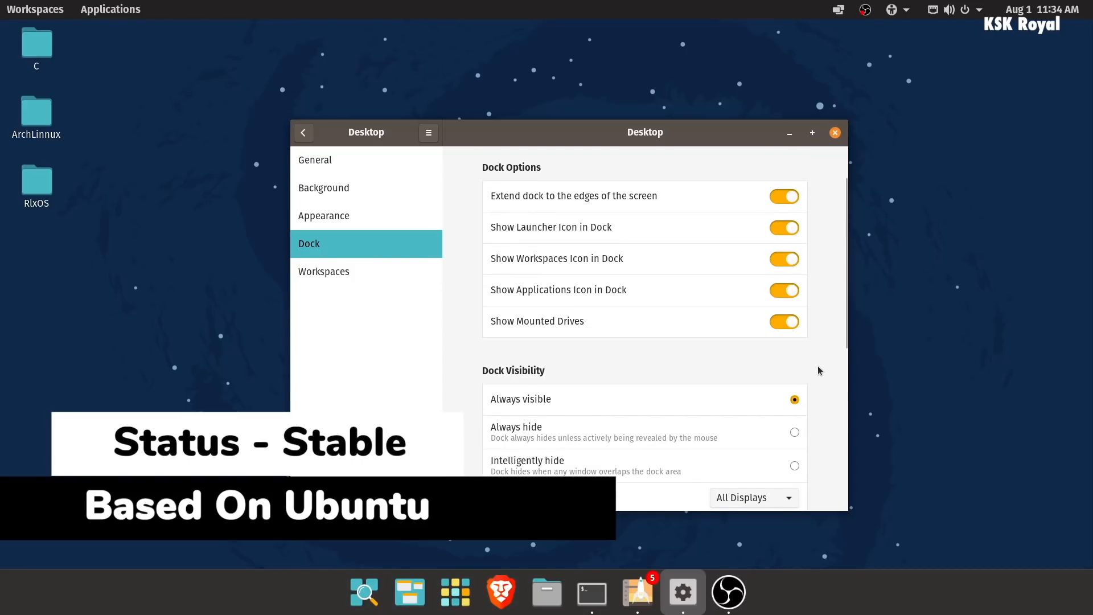
left_click(314, 160)
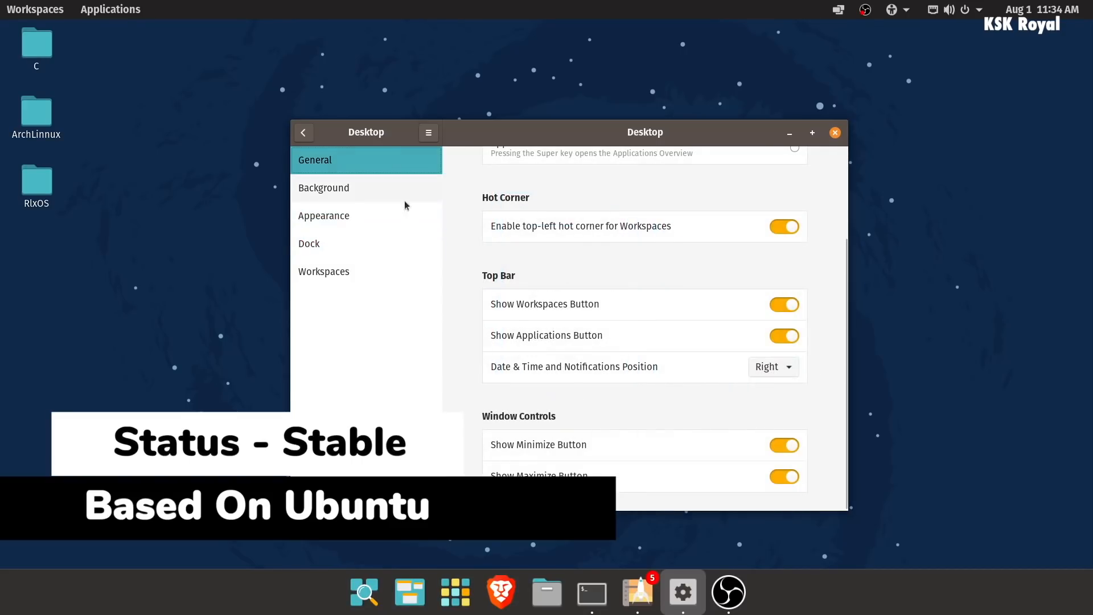
mouse_move(644, 412)
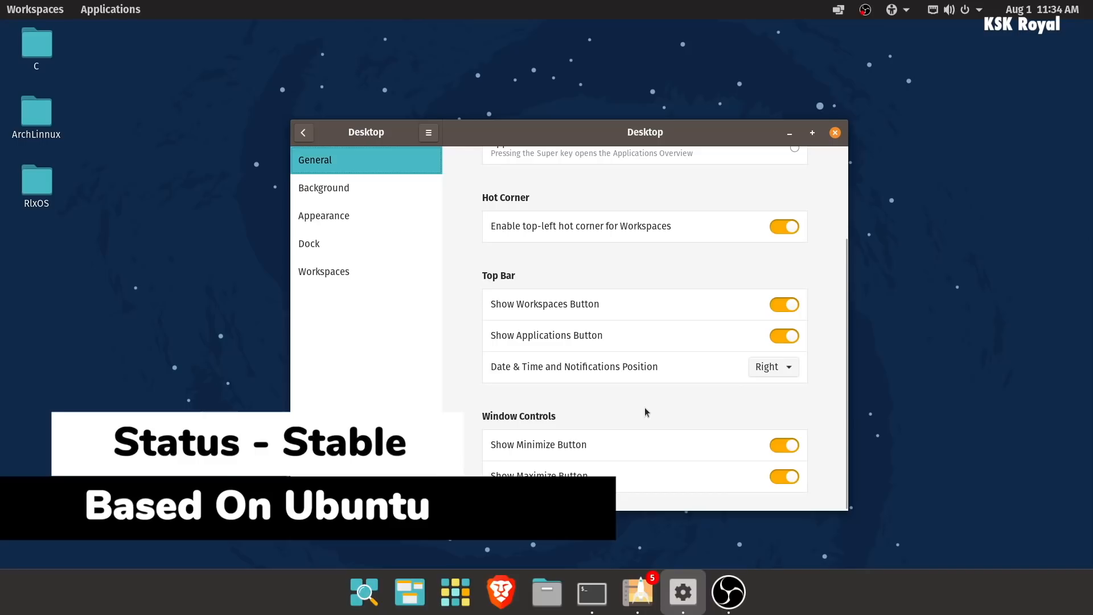
left_click(834, 133)
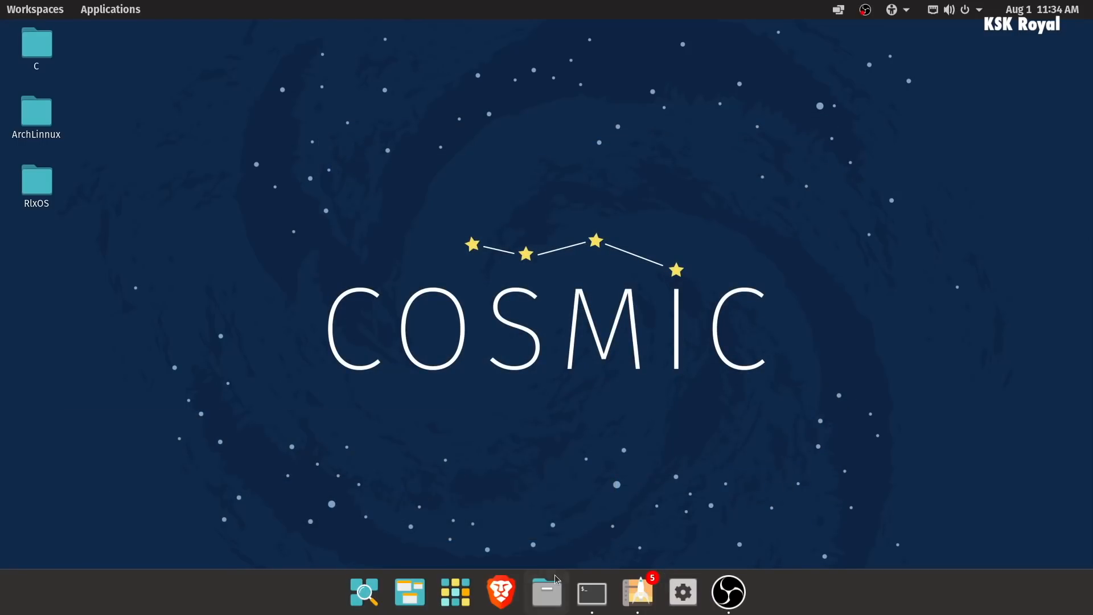
left_click(545, 592)
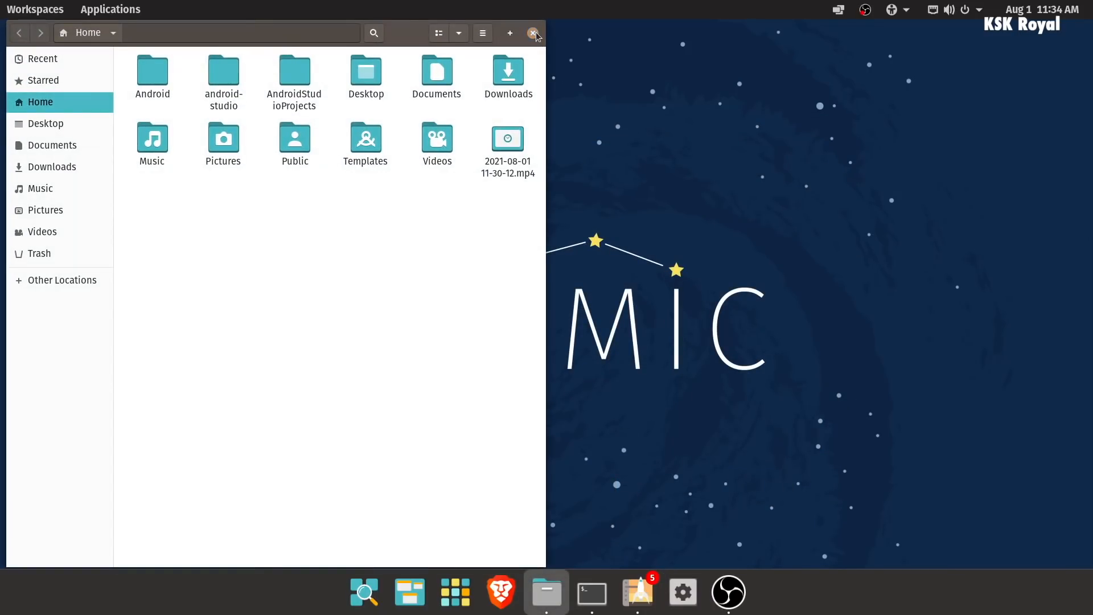
left_click(534, 33)
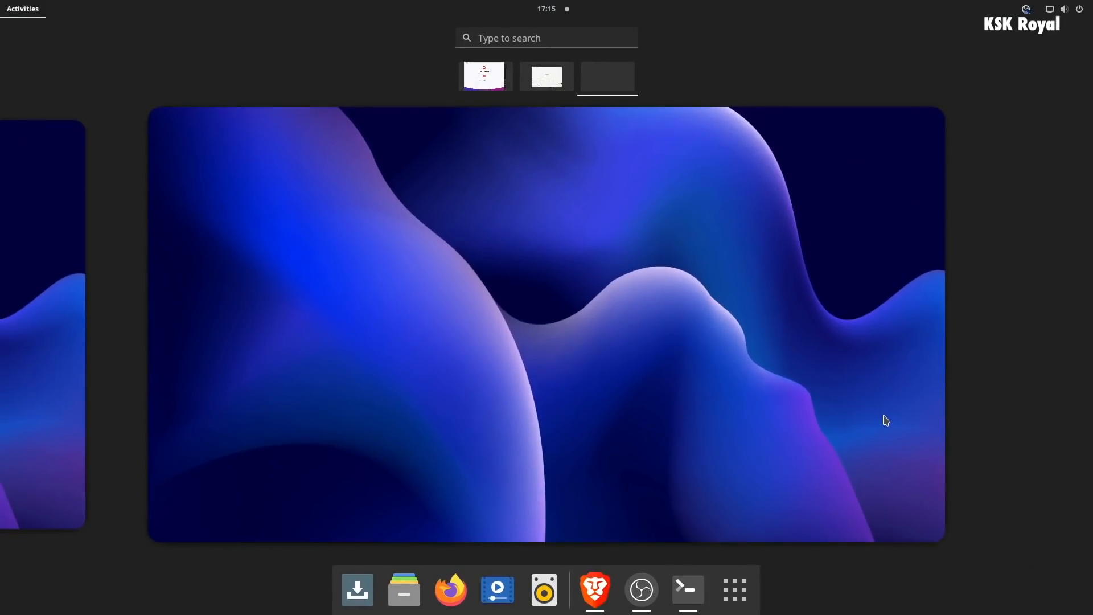
- Show the application grid and launch Settings
left_click(733, 589)
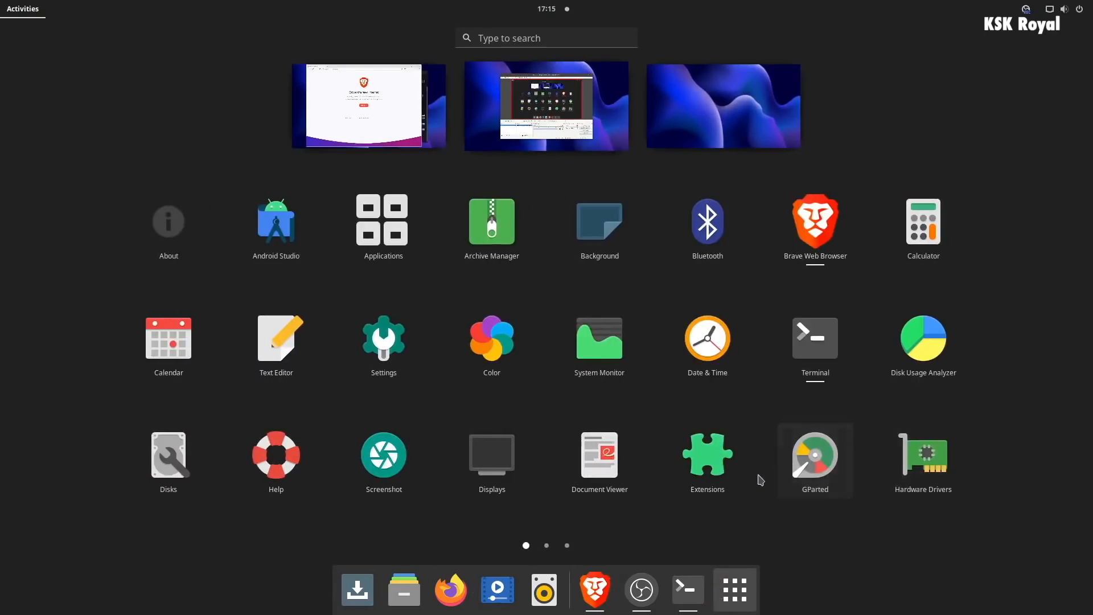
mouse_move(382, 343)
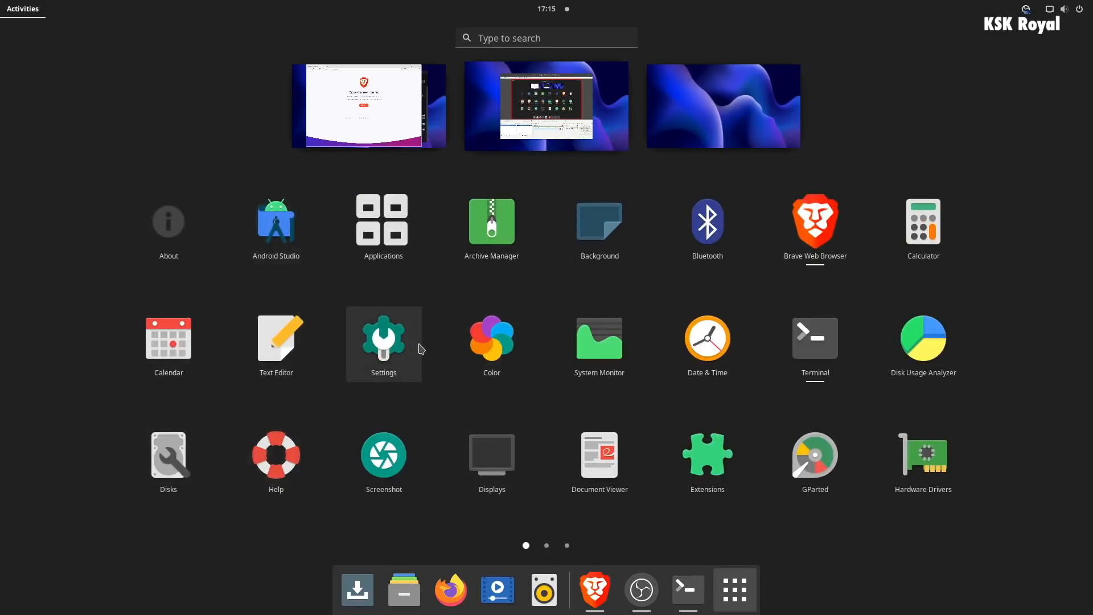
left_click(383, 341)
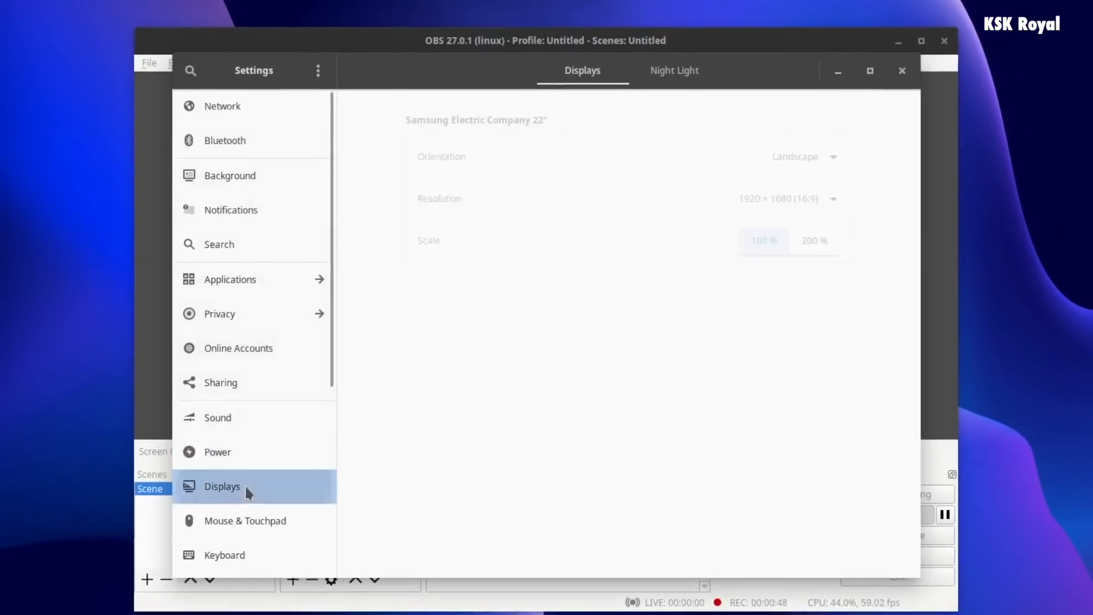
- Review the About page (Solus 4.3 Fortitude, 7.7 GiB memory), then open Activities
left_click(245, 520)
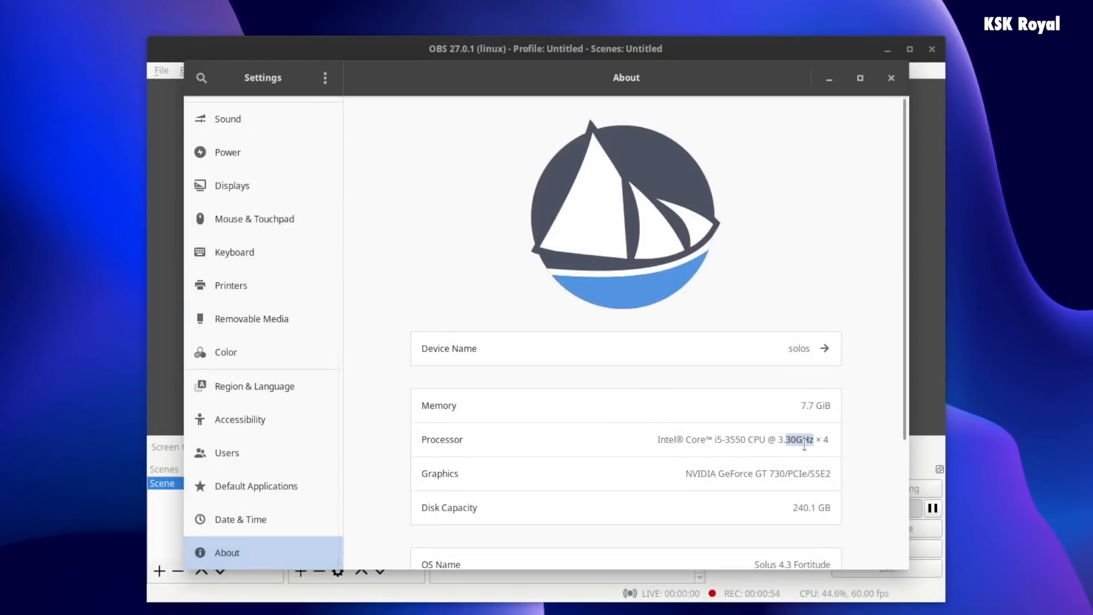
scroll("down", 3)
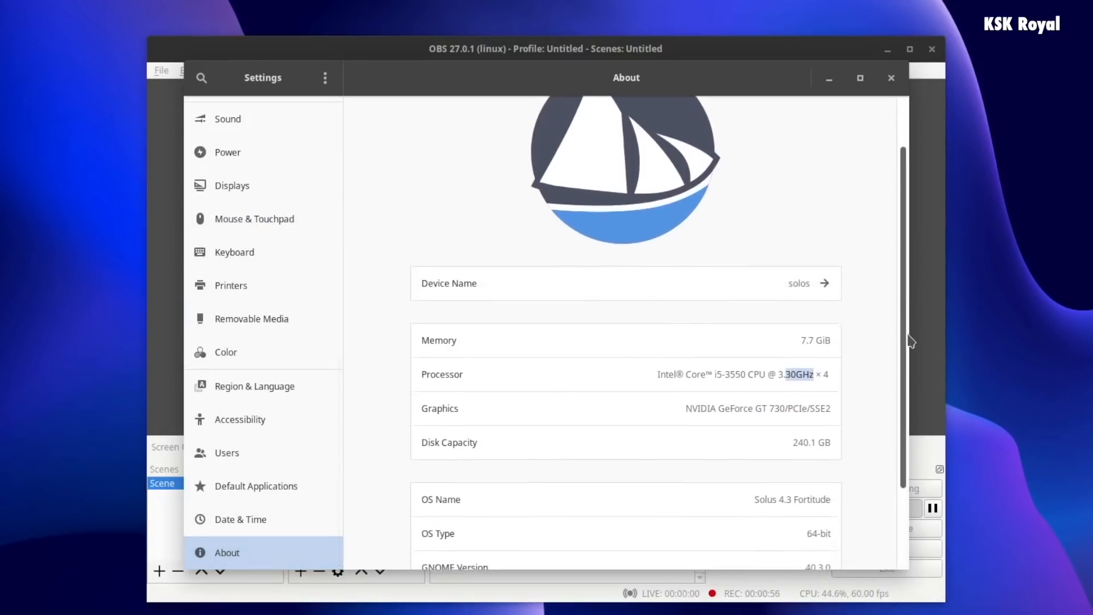
scroll("down", 3)
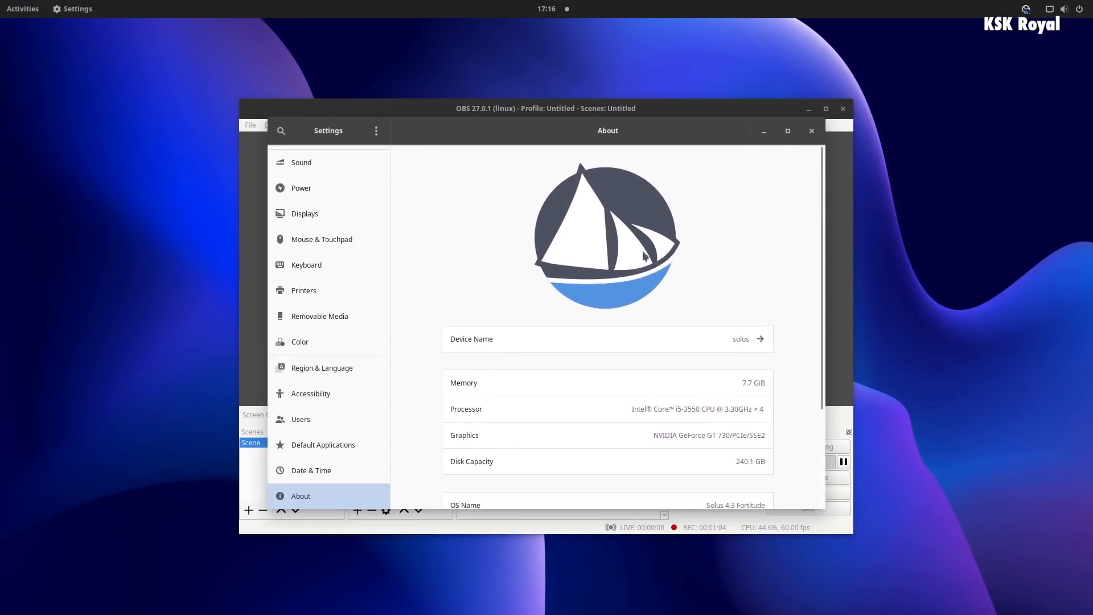
left_click(22, 8)
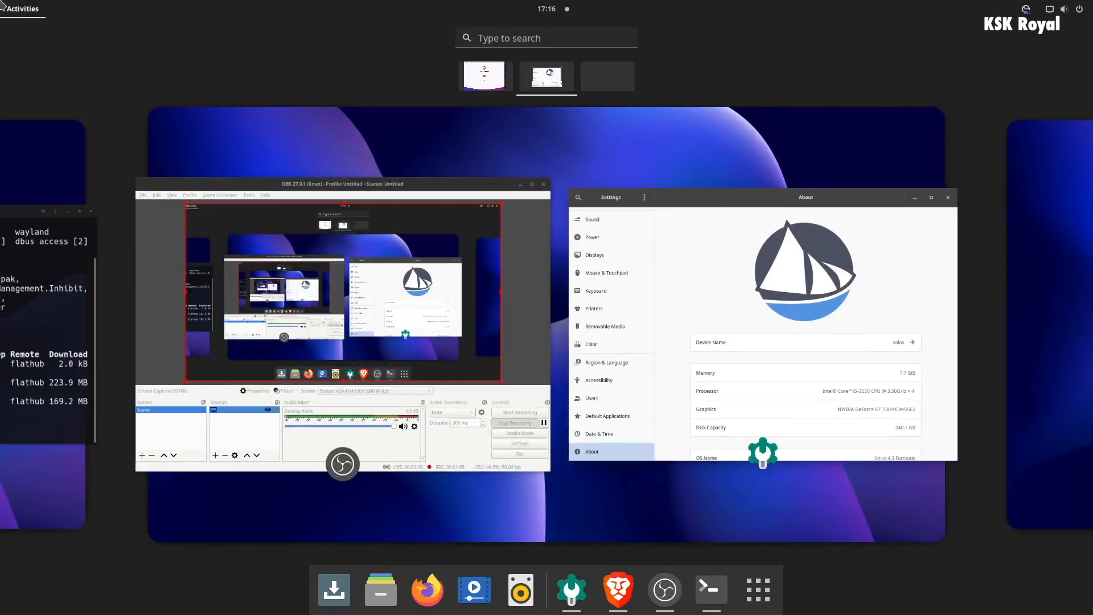
- View notifications, calendar and the system menu's Wired options, then launch Terminal
left_click(546, 9)
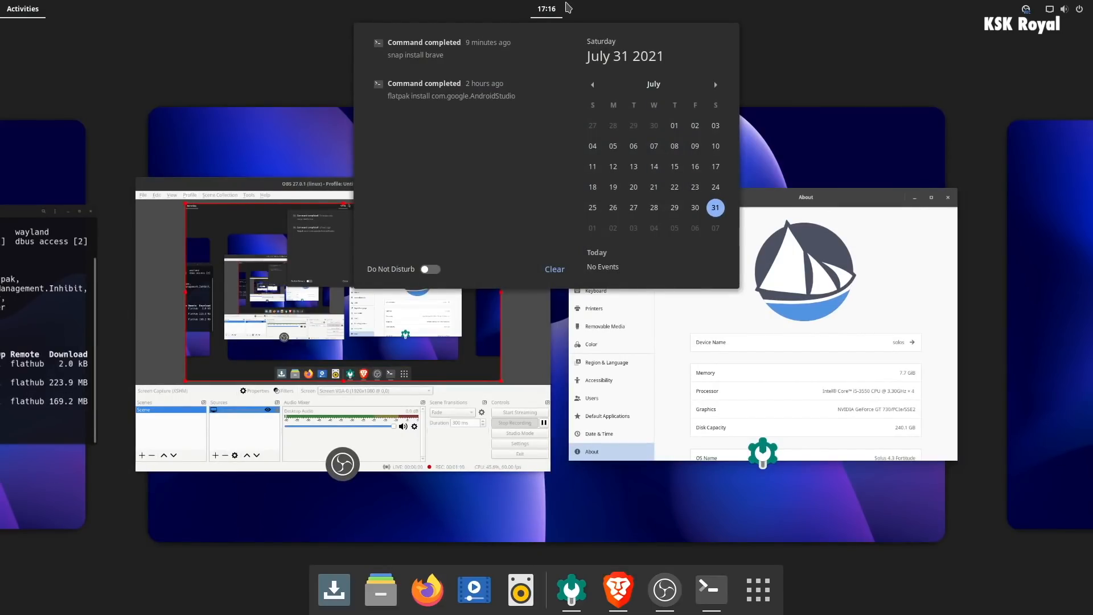
left_click(1063, 9)
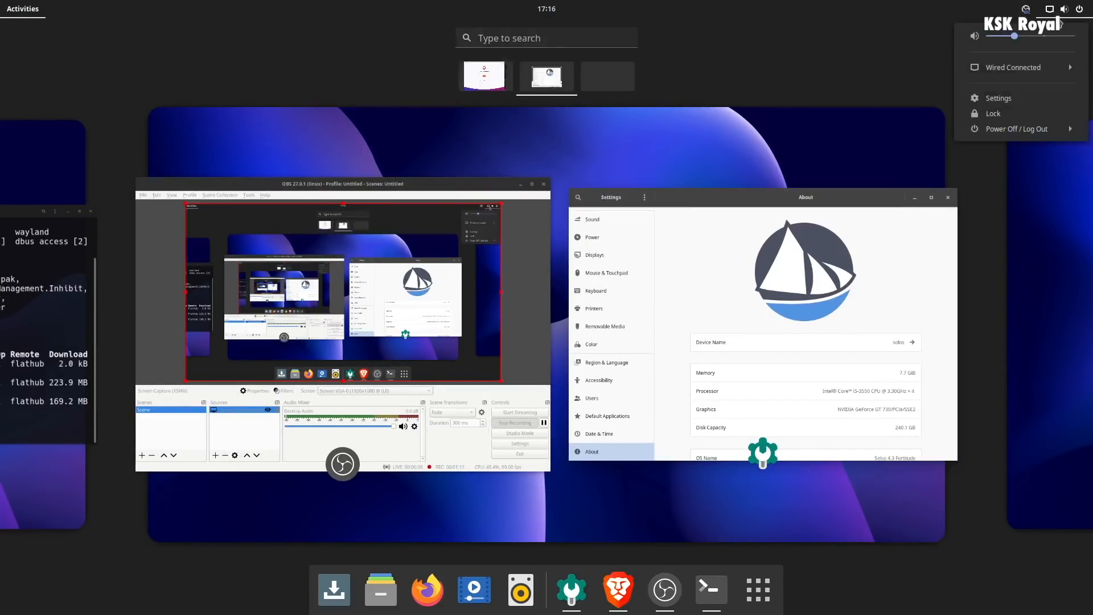
left_click(1012, 67)
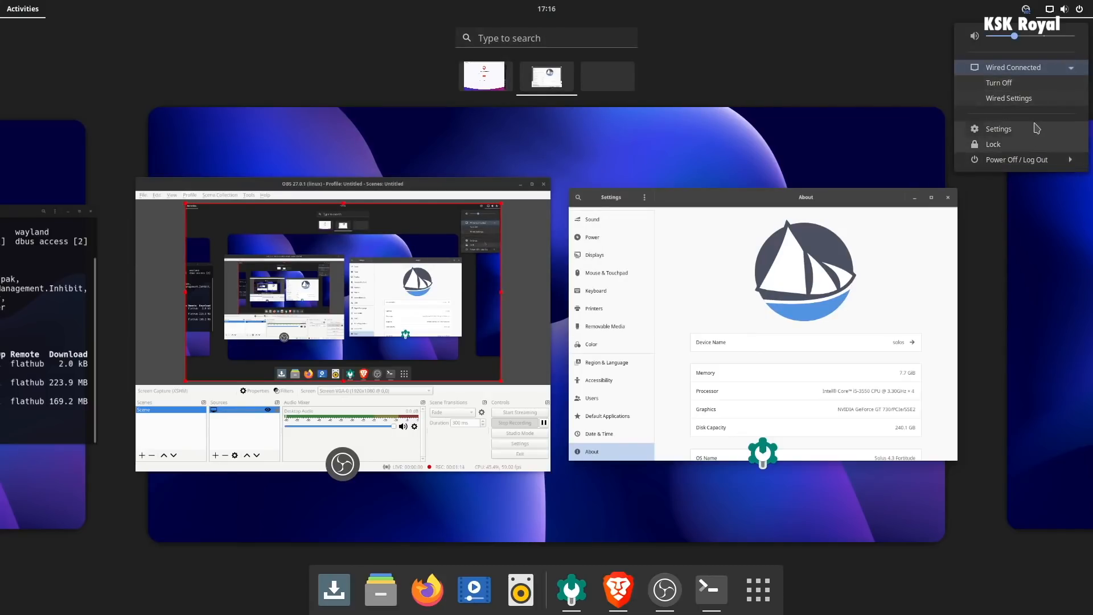
left_click(993, 322)
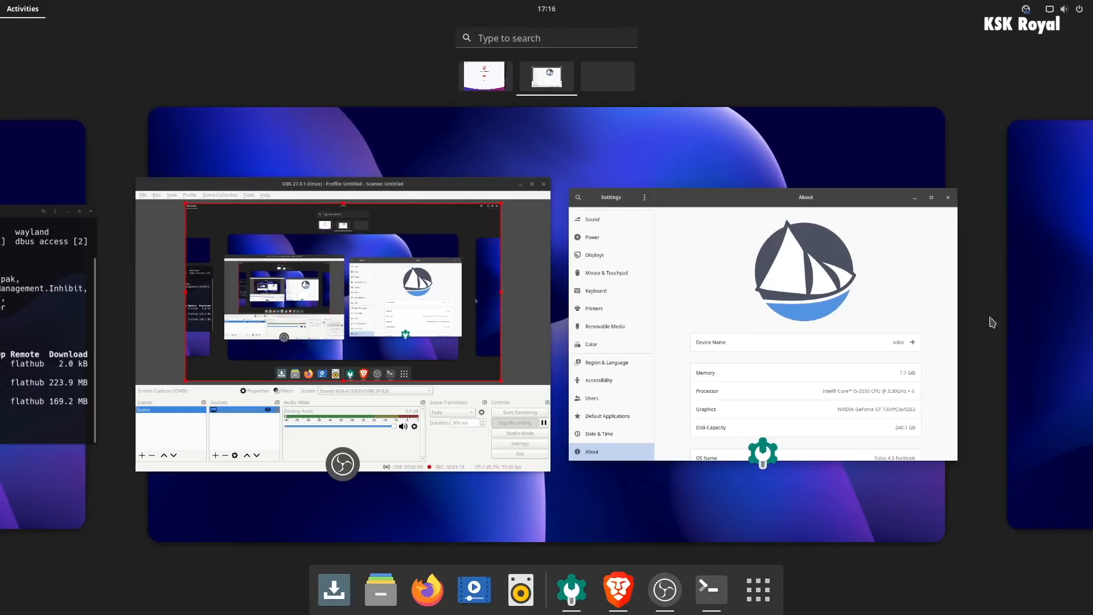
mouse_move(1047, 316)
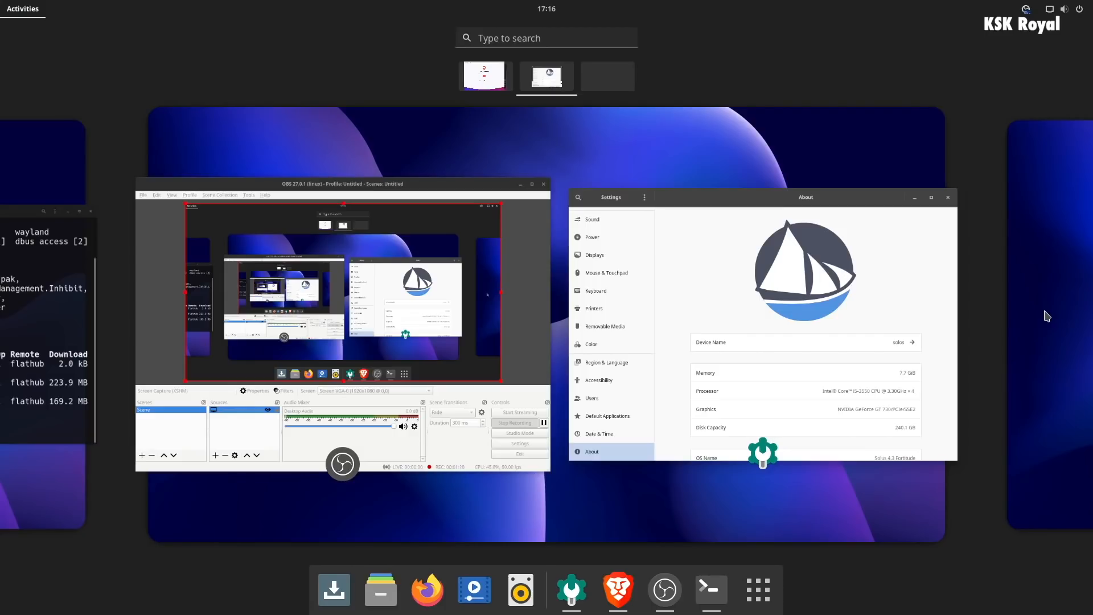
left_click(605, 76)
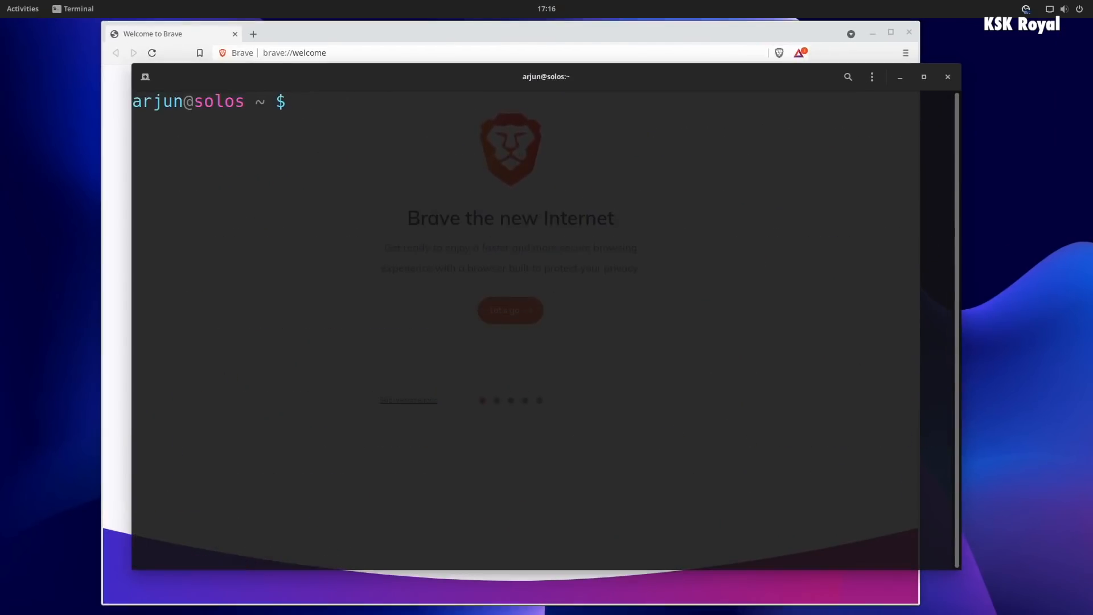
- Install git with sudo eopkg, entering the administrator password
type("sudo e")
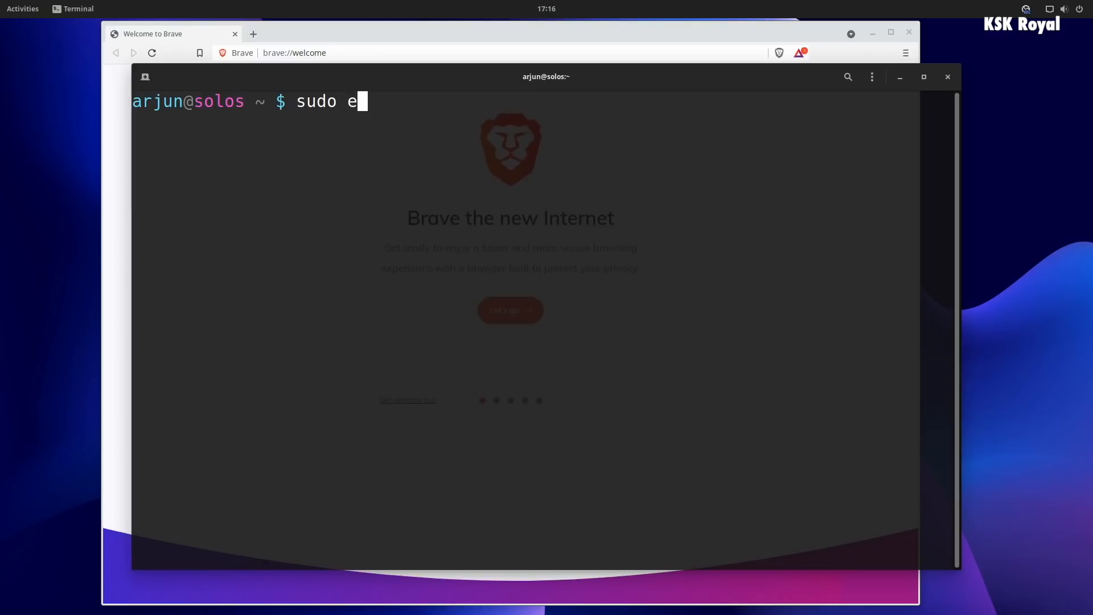
type("opkg insta")
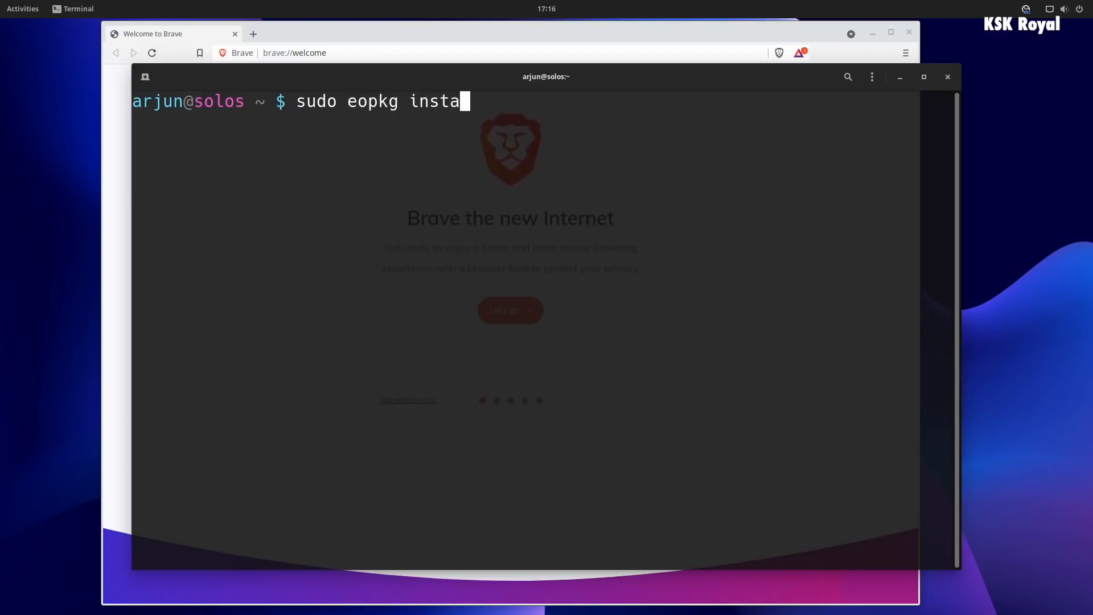
type("ll git -")
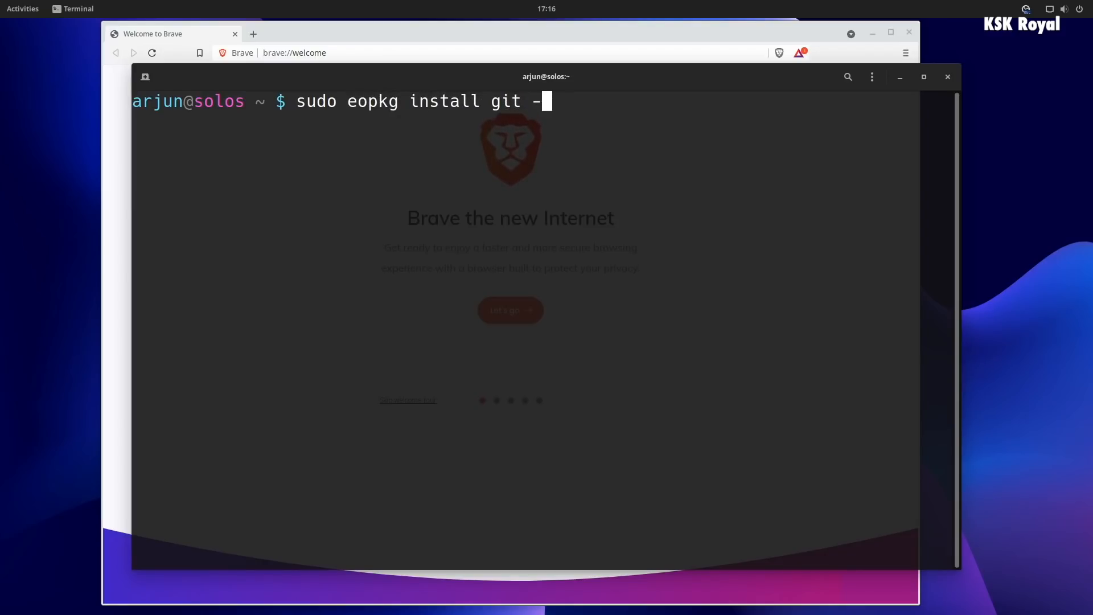
key("Return")
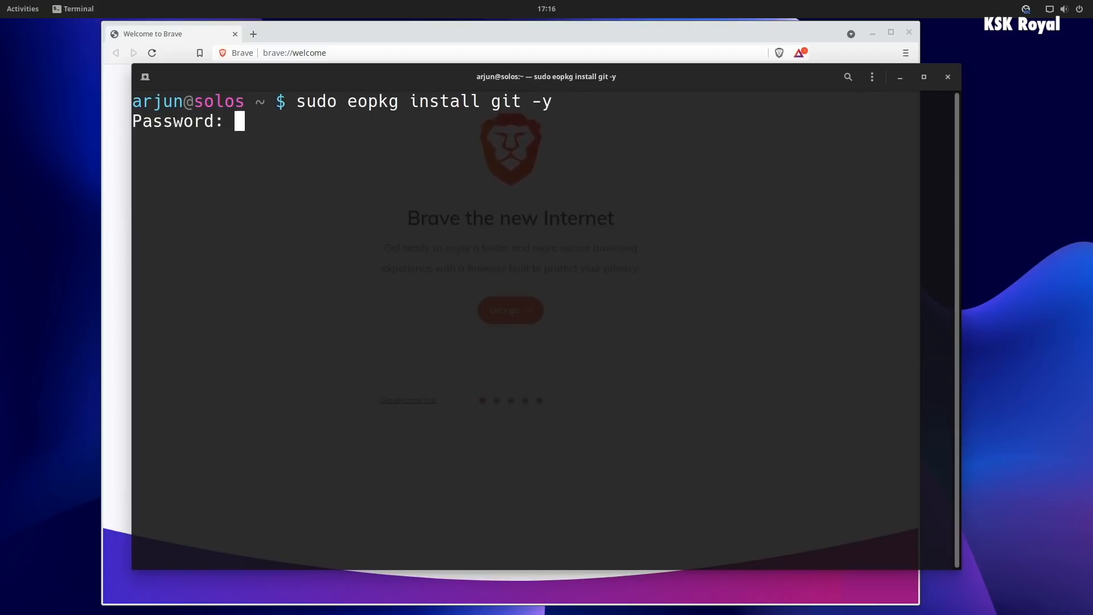
key("Return")
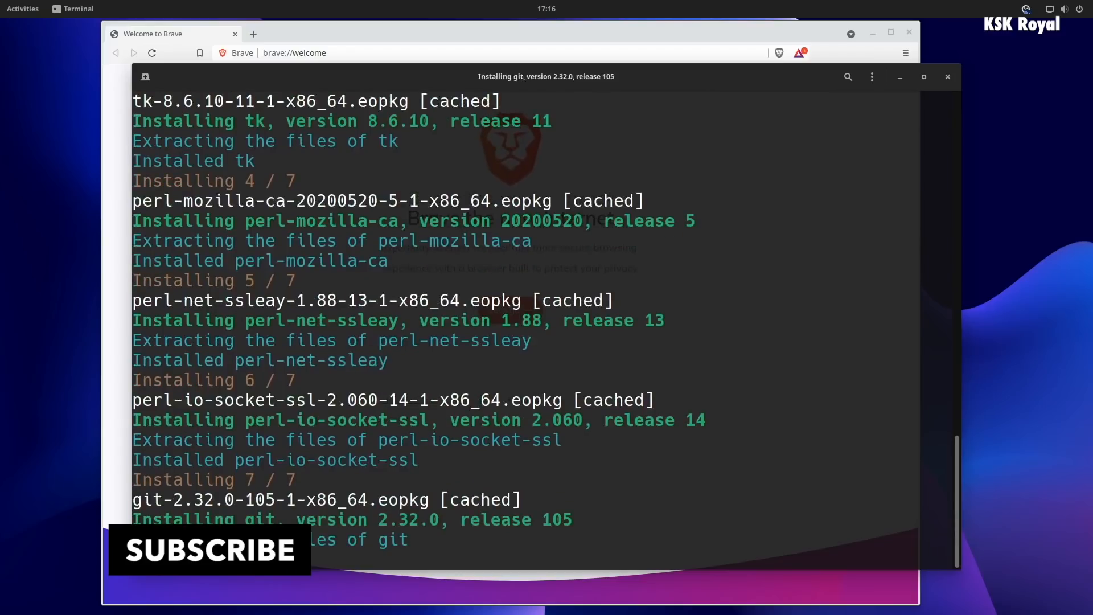
scroll("down", 3)
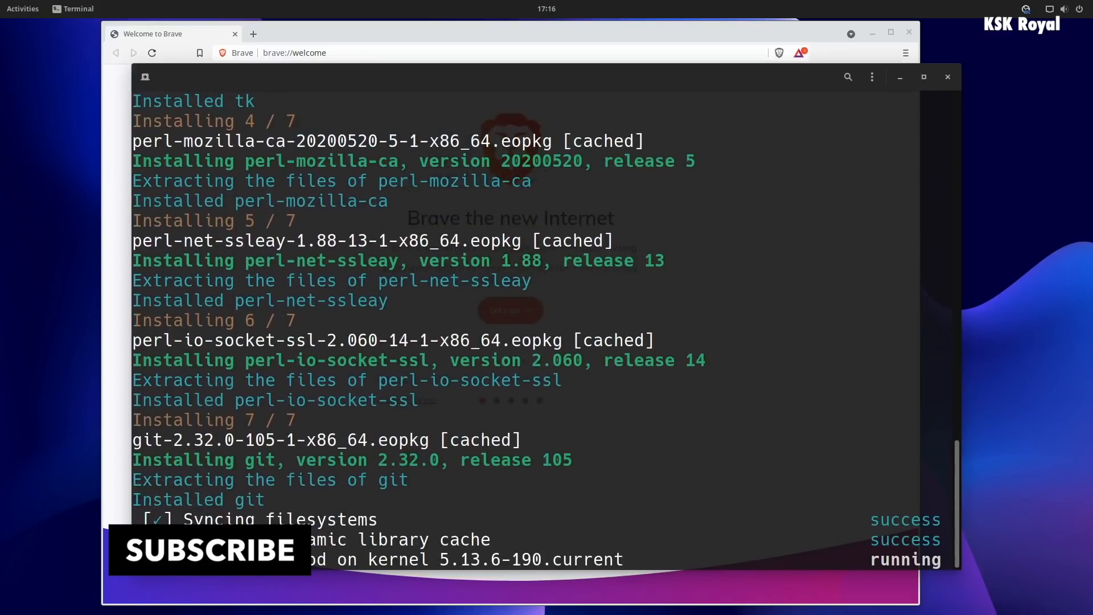
scroll("down", 3)
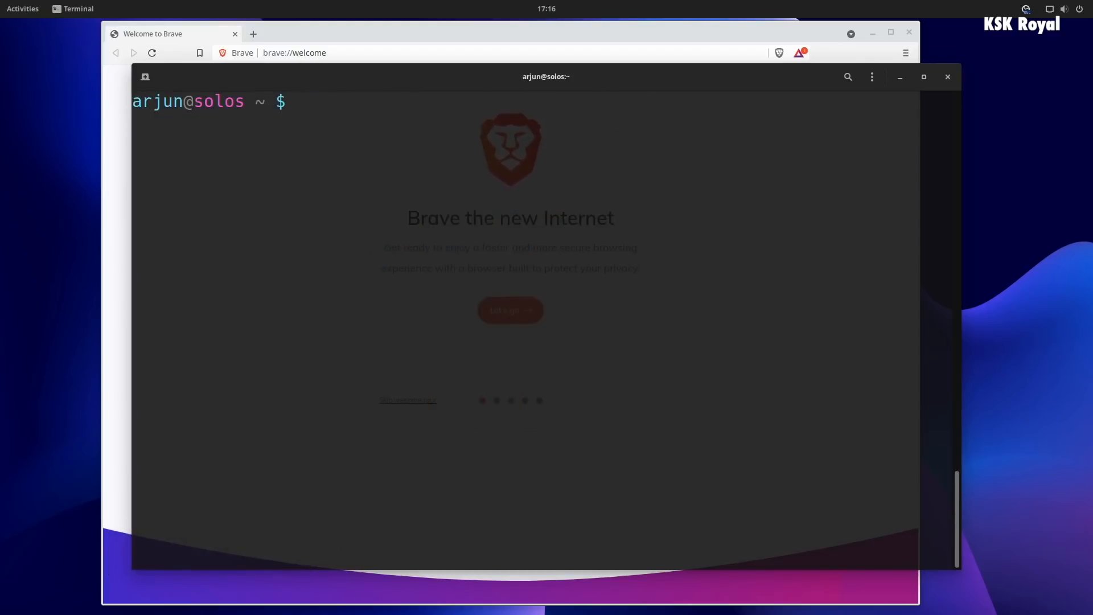
- Install htop via eopkg with -y and run it with sudo htop
type("sudo e")
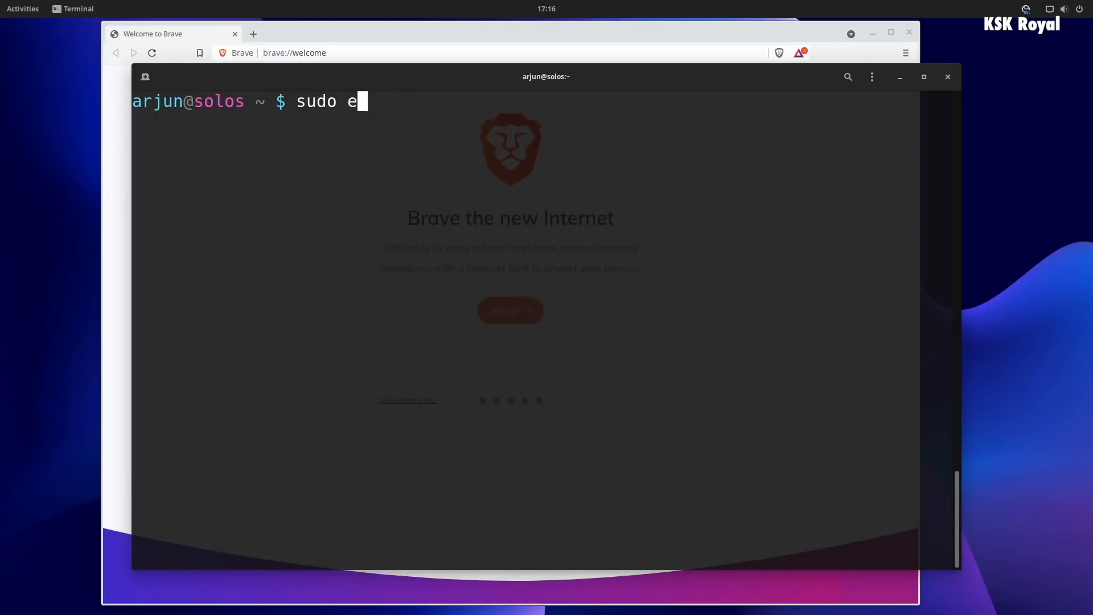
type("opkg install h")
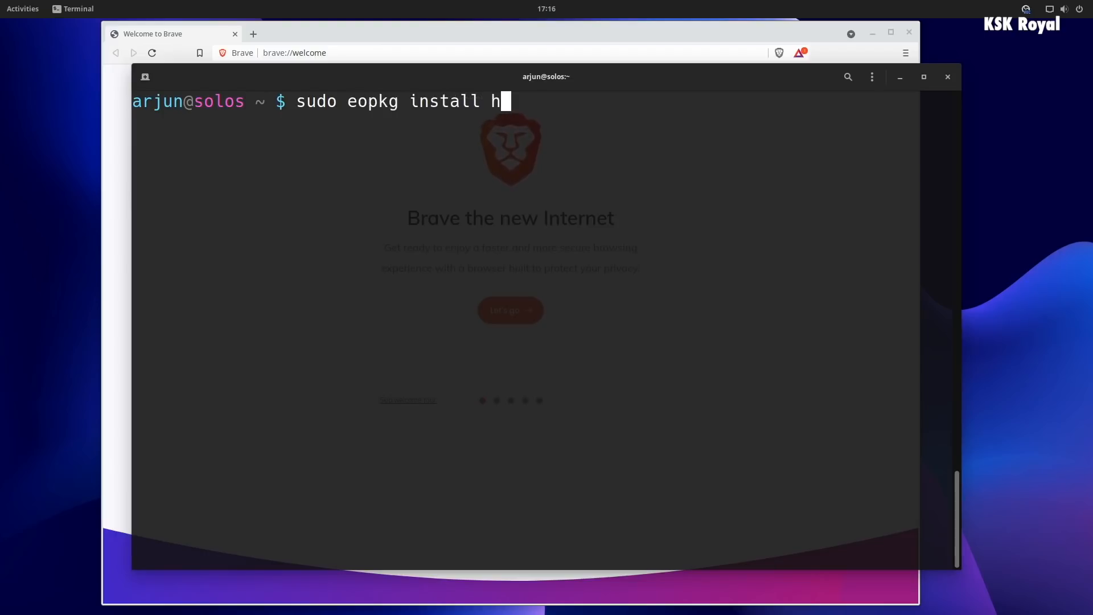
type("top -y")
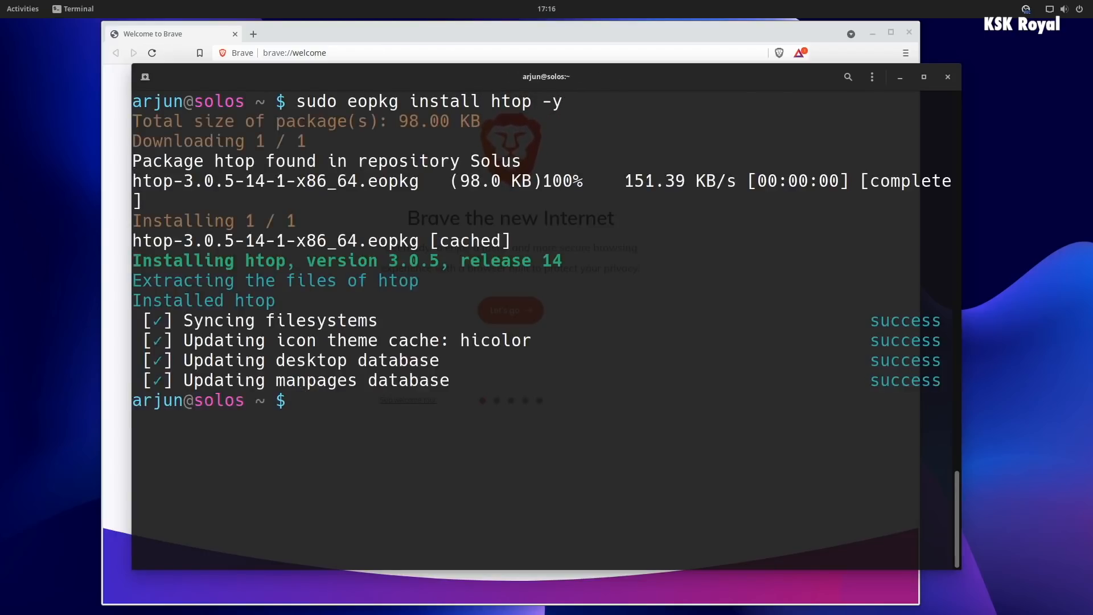
type("sudo htop")
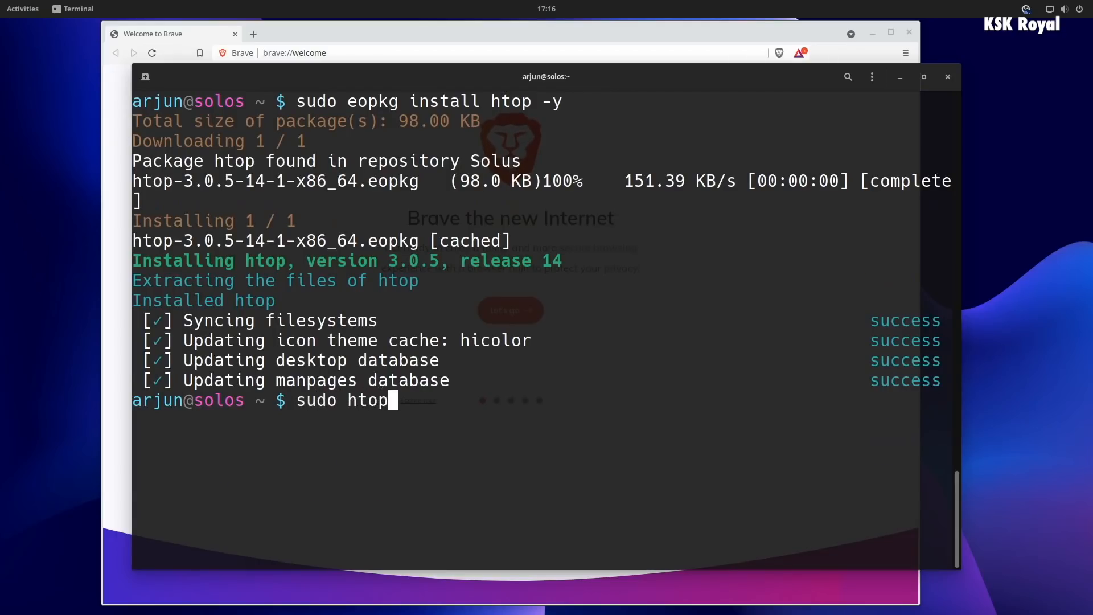
key("Return")
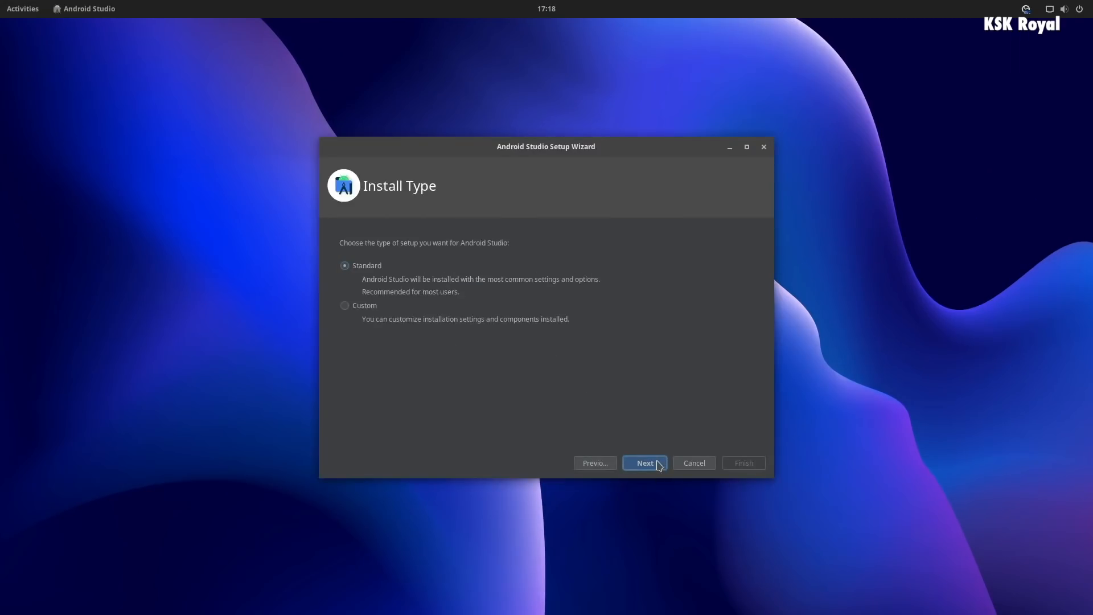
- Continue the Standard Android Studio setup and launch OBS Studio from the app grid
left_click(643, 462)
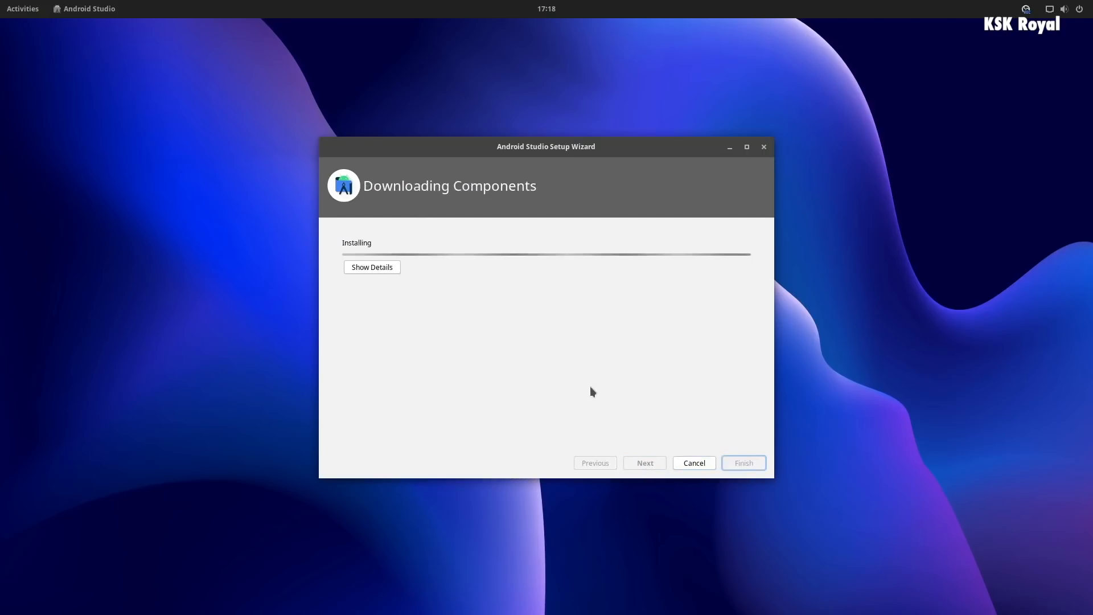
left_click(23, 8)
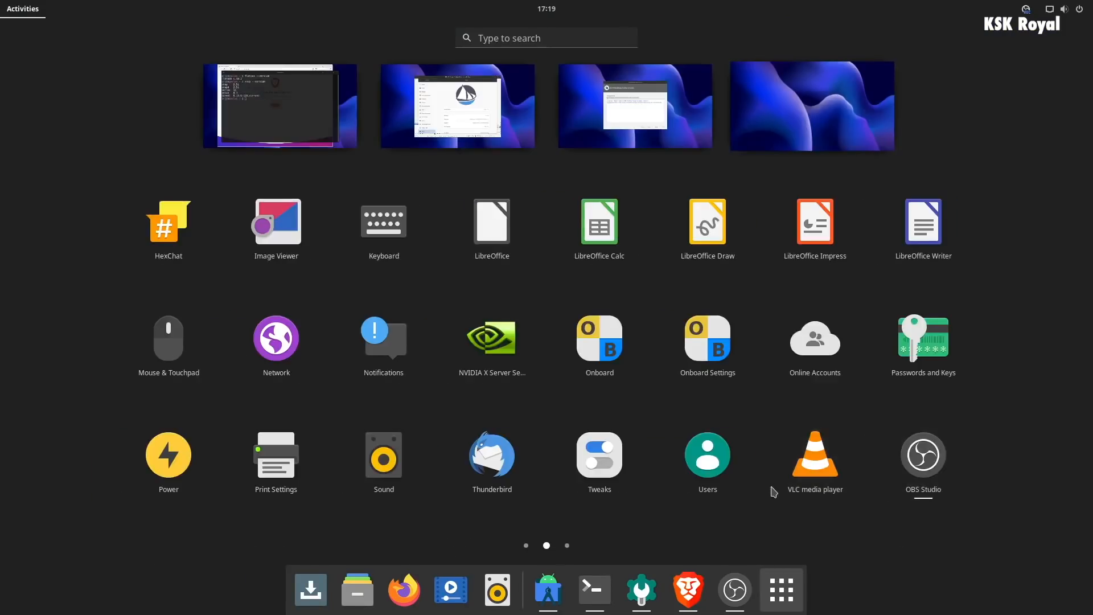
left_click(922, 454)
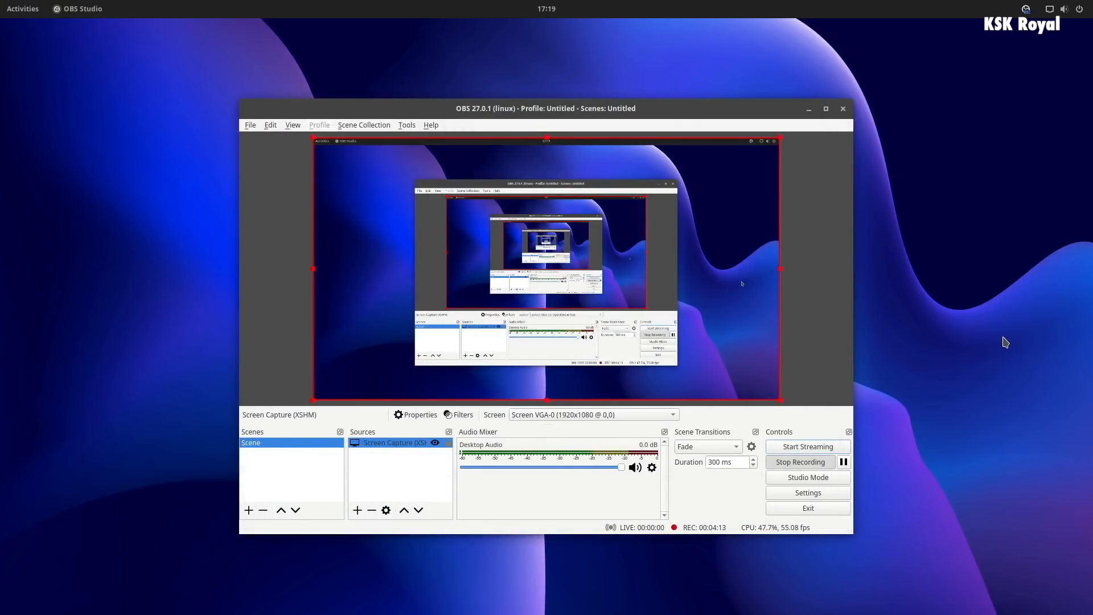